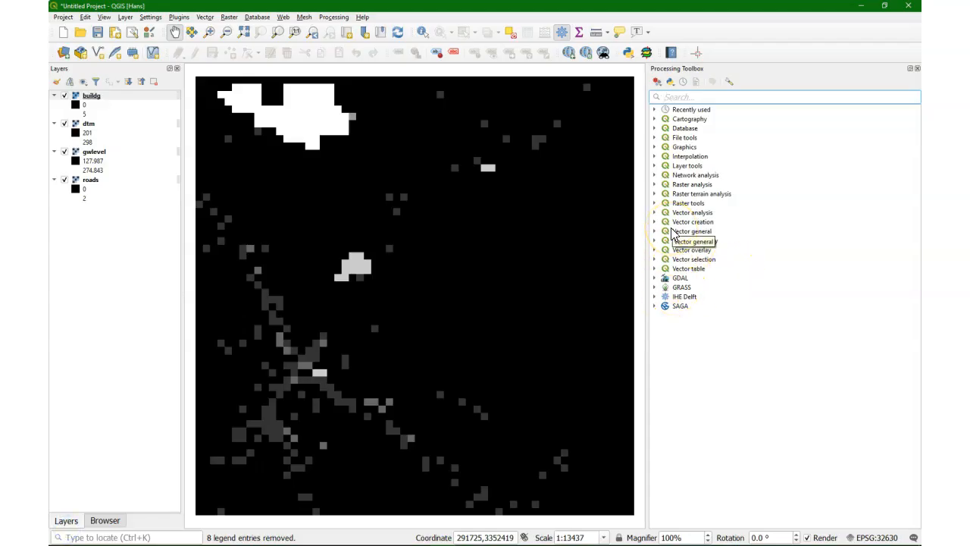
Step: Open the Raster calculator and enter "buildg@1" = 1 with all four layers as references
left_click(692, 184)
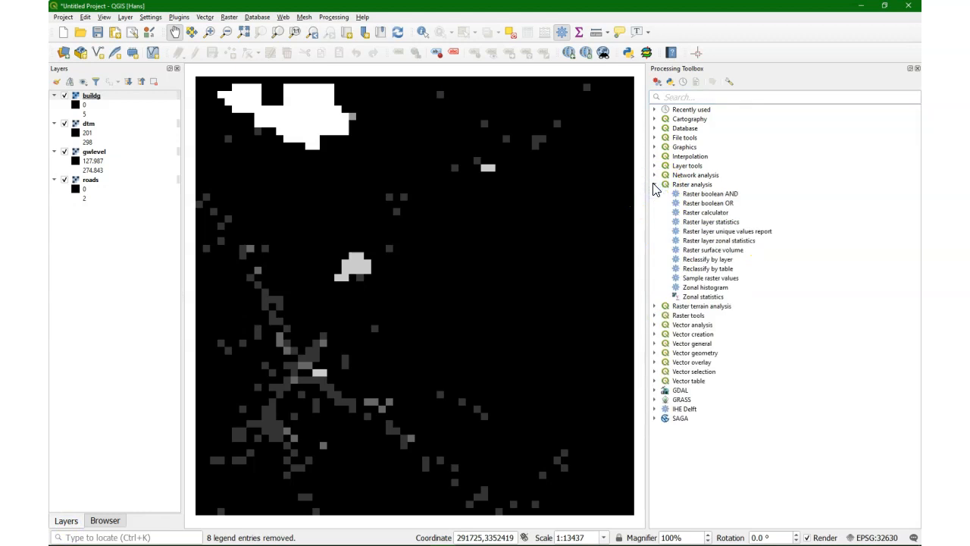
left_click(706, 213)
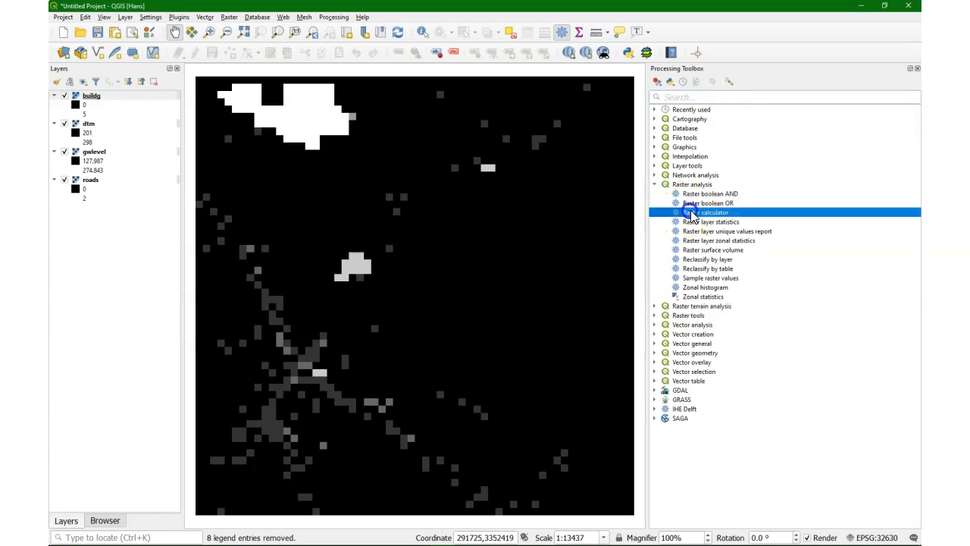
double_click(707, 212)
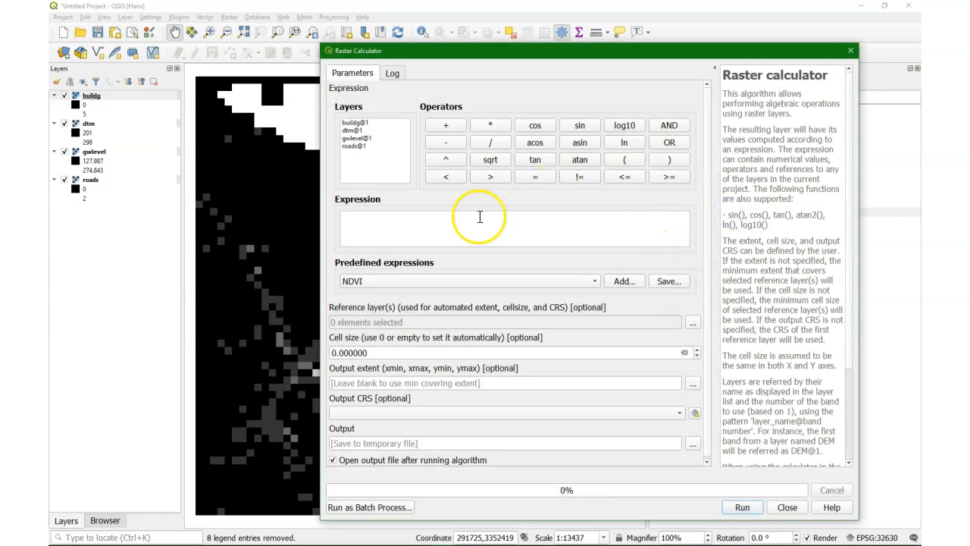
double_click(355, 123)
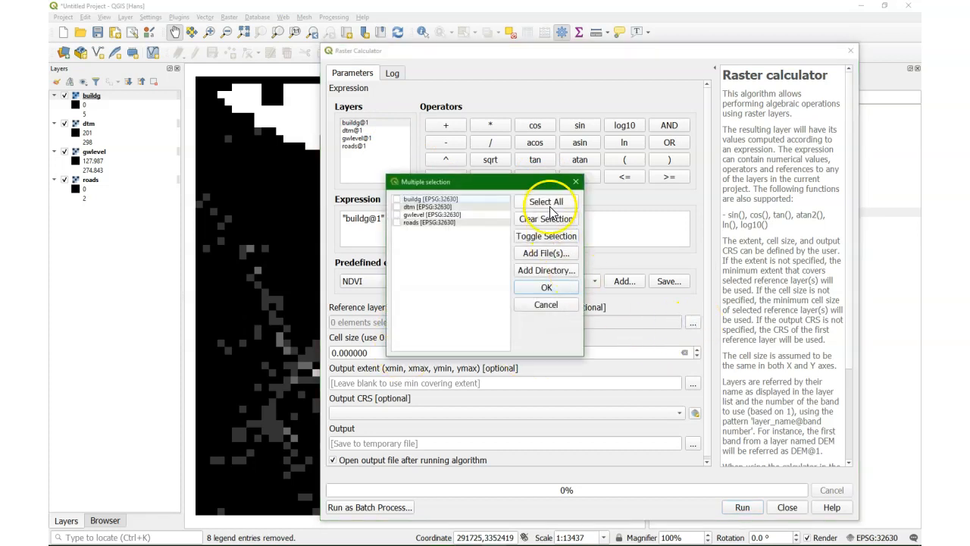
left_click(546, 287)
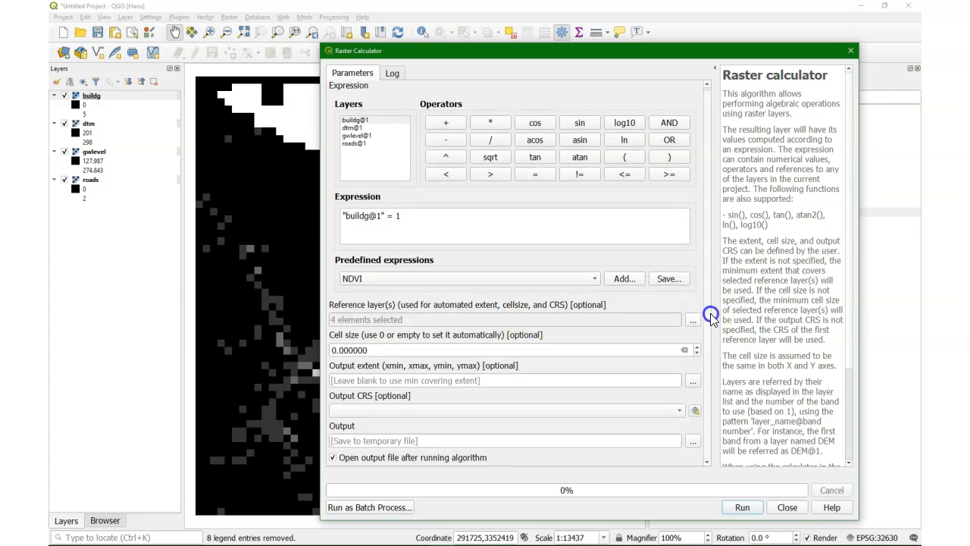
Step: Set the calculation output to a TIF file named houses.tif
left_click(692, 440)
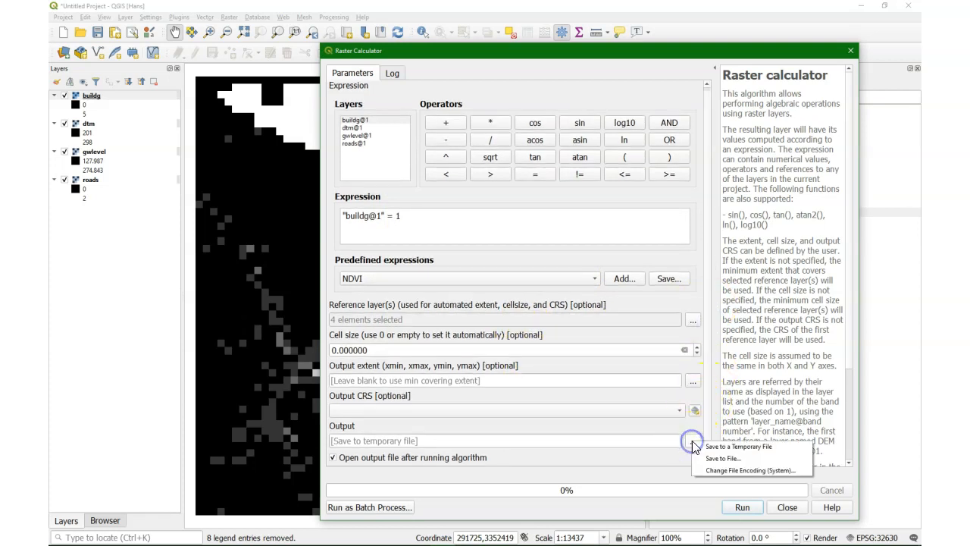
left_click(723, 457)
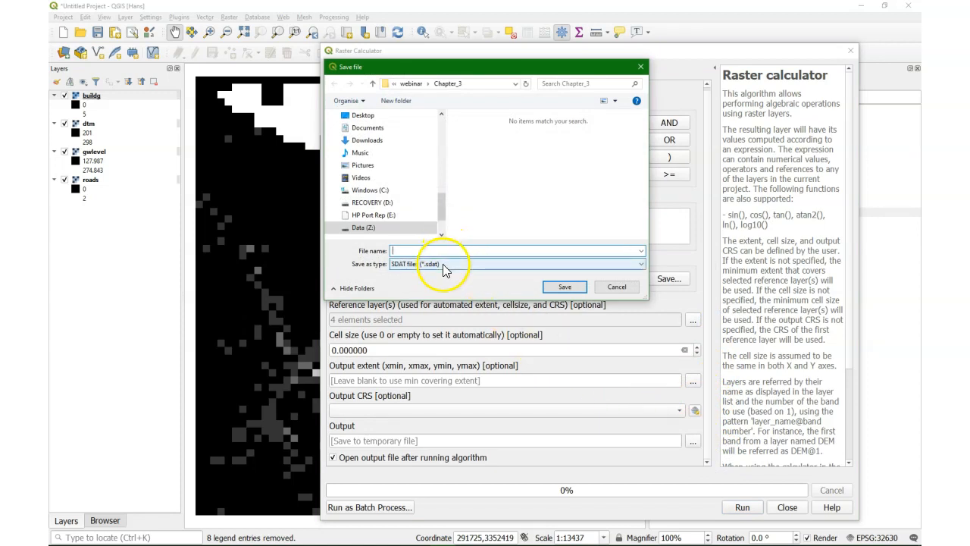
left_click(515, 263)
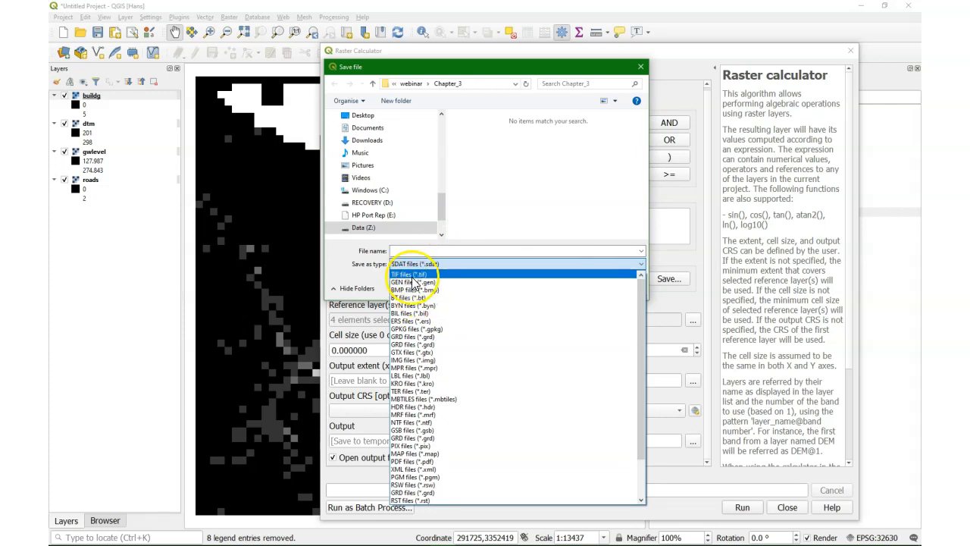
left_click(407, 274)
type("houses.tif")
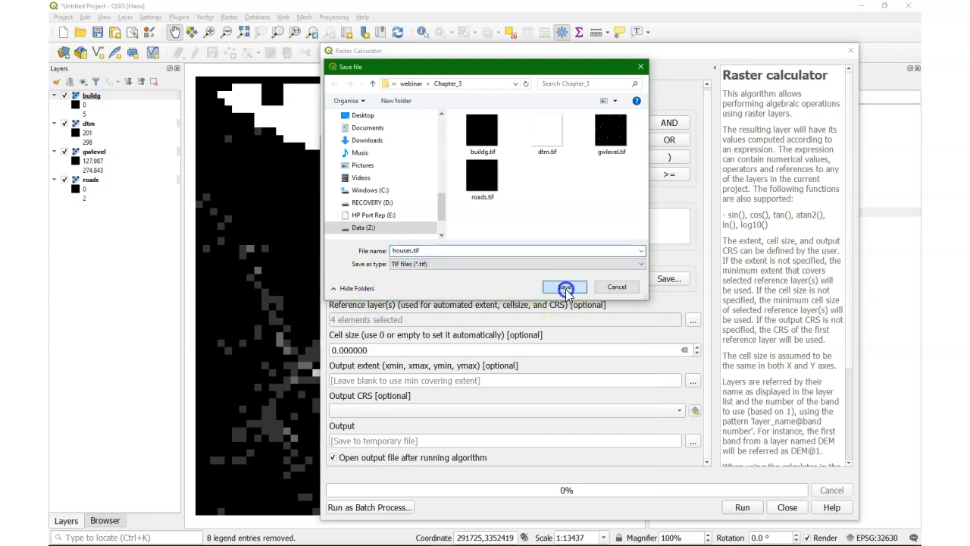
left_click(563, 287)
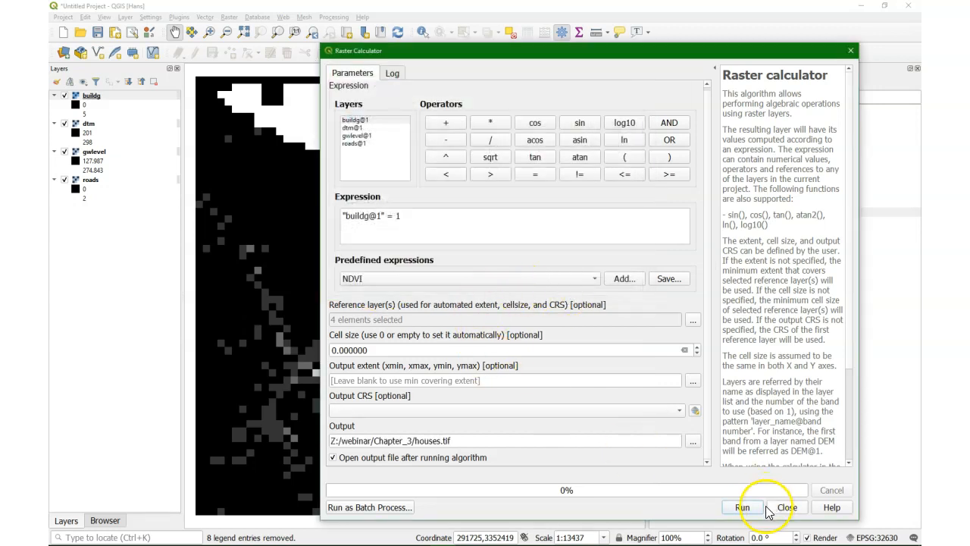
Step: Run the houses calculation, then rerun with "buildg@1" >= 3 saved as industry.tif
left_click(742, 507)
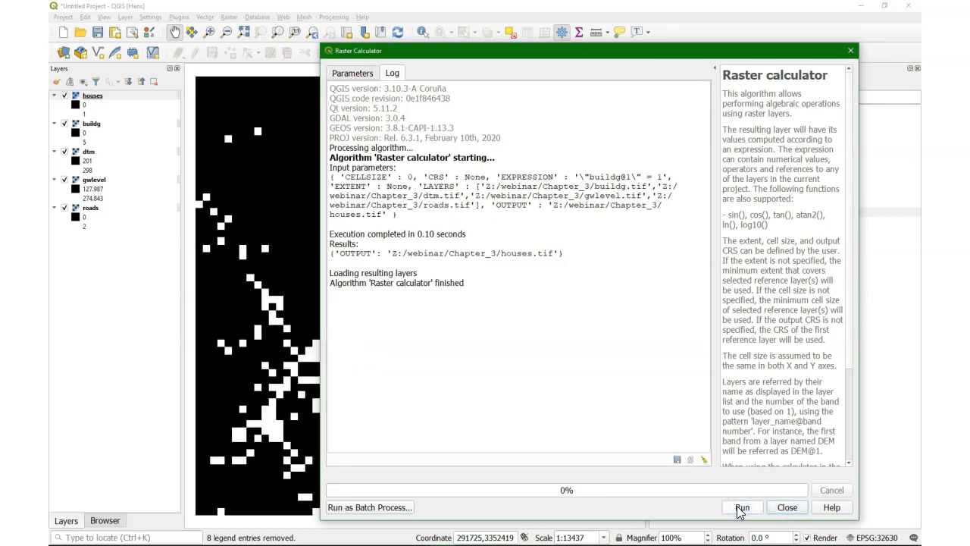
left_click(352, 73)
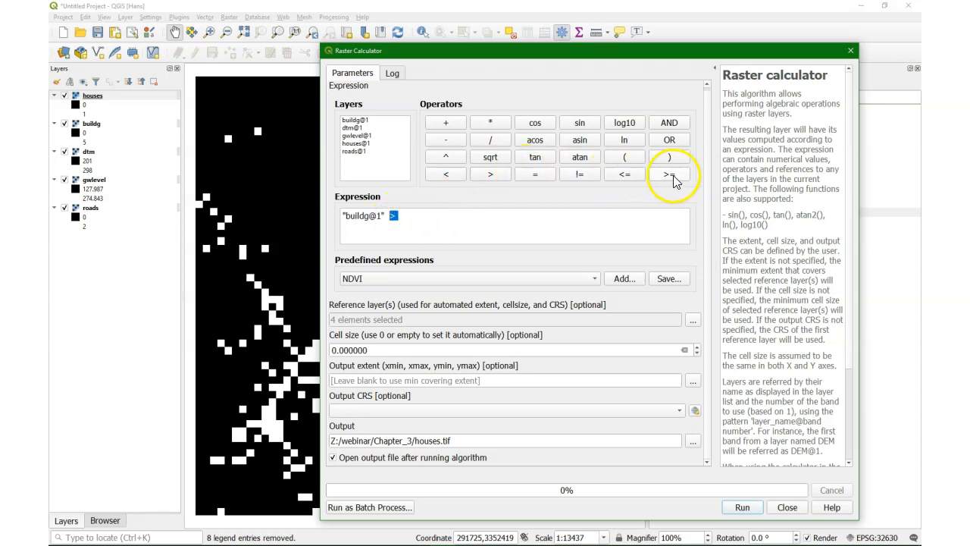
left_click(669, 173)
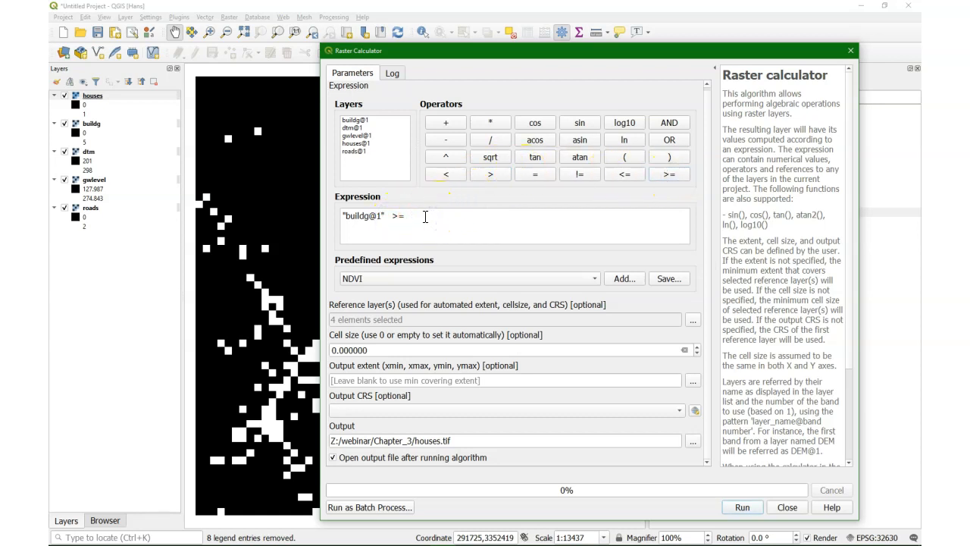
type("3")
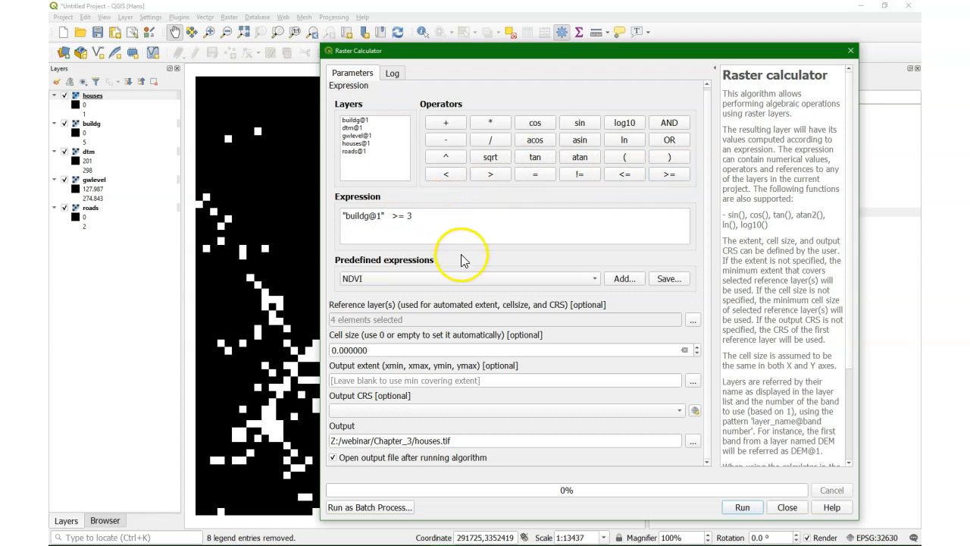
left_click(692, 440)
type("industry")
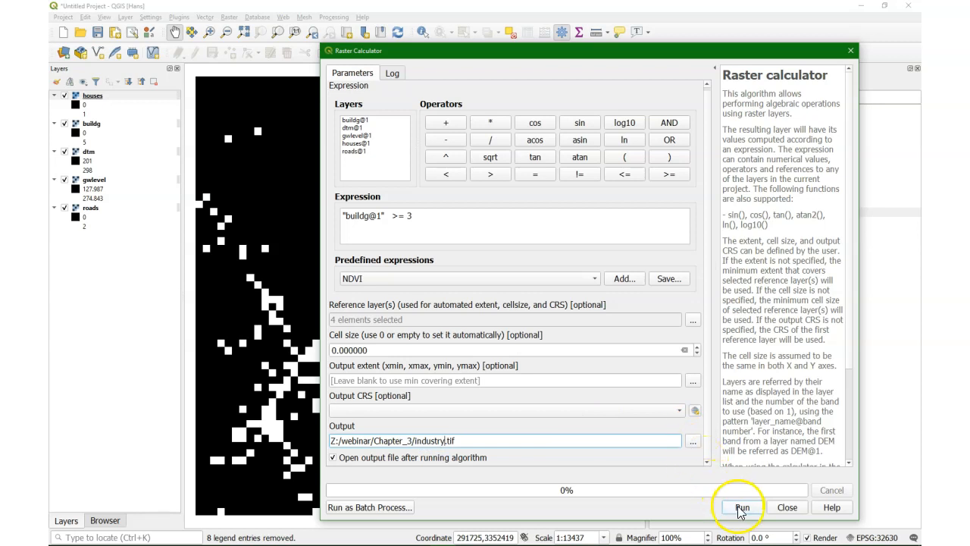
left_click(742, 507)
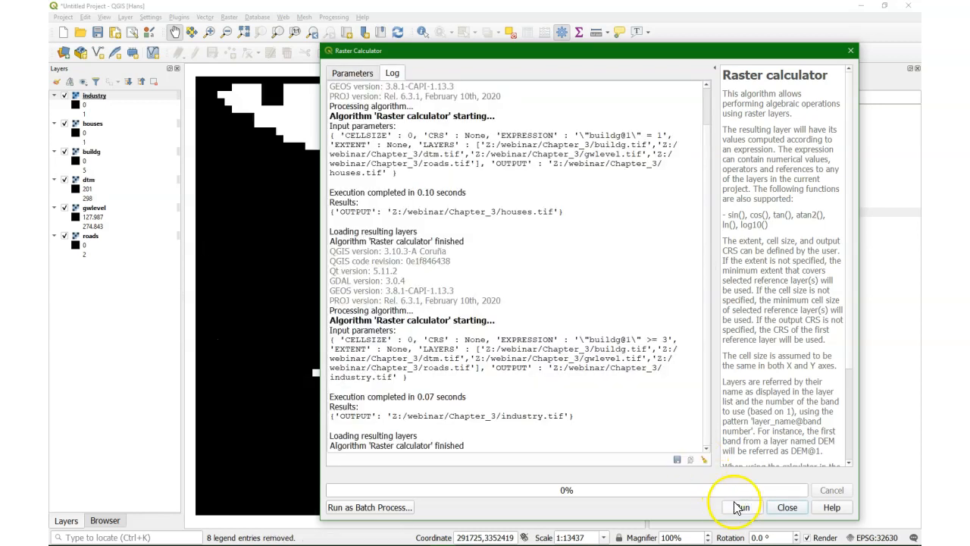
Step: Recalculate with expression "roads@1" > 0, saving the output as isroads.tif
left_click(351, 73)
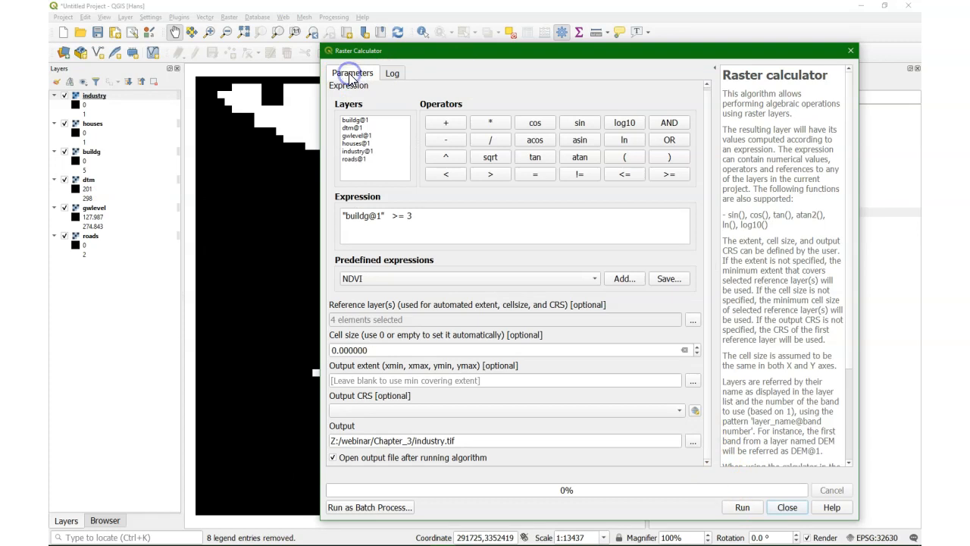
mouse_move(366, 190)
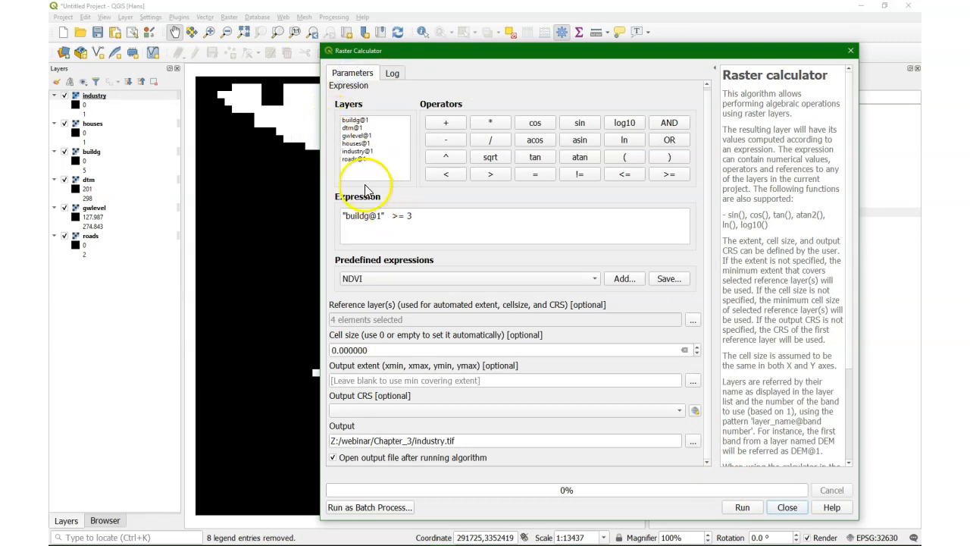
triple_click(377, 216)
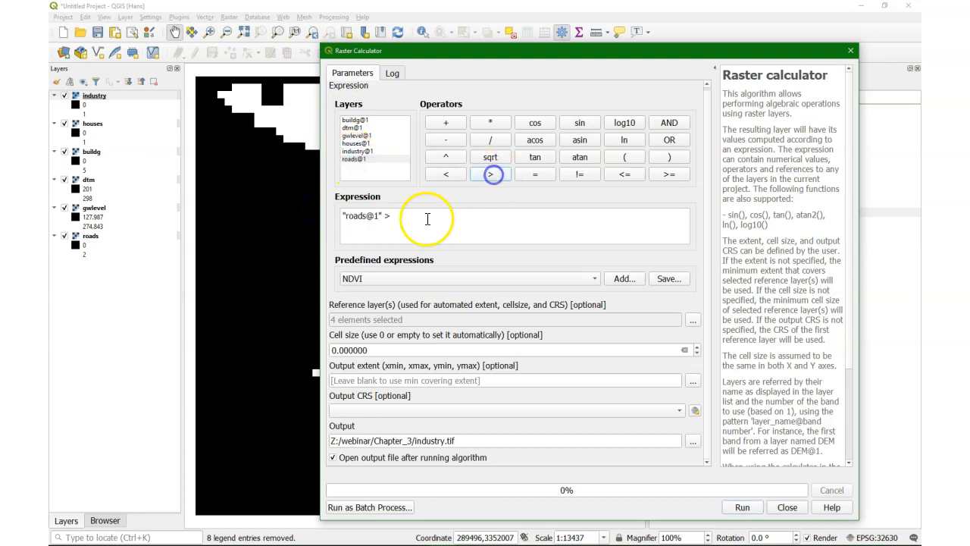
type("0")
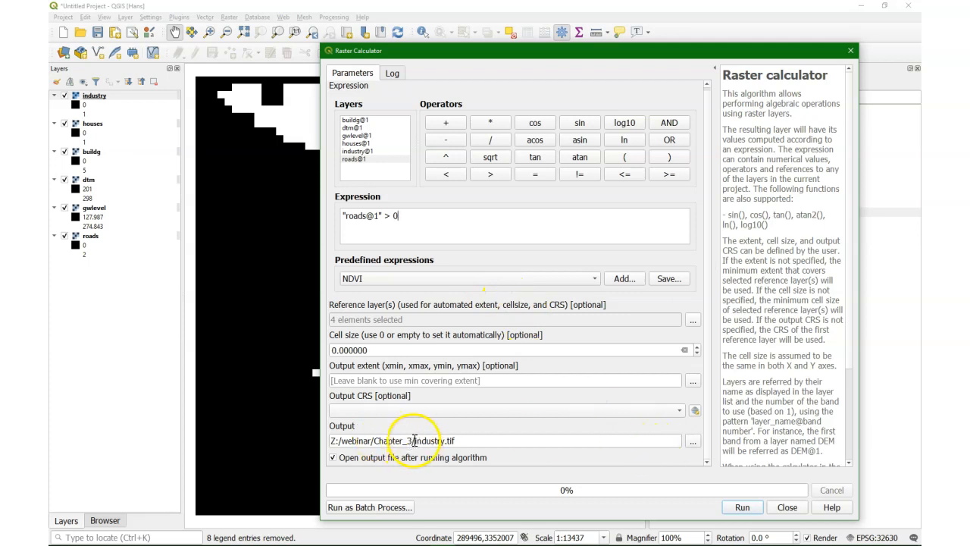
double_click(430, 441)
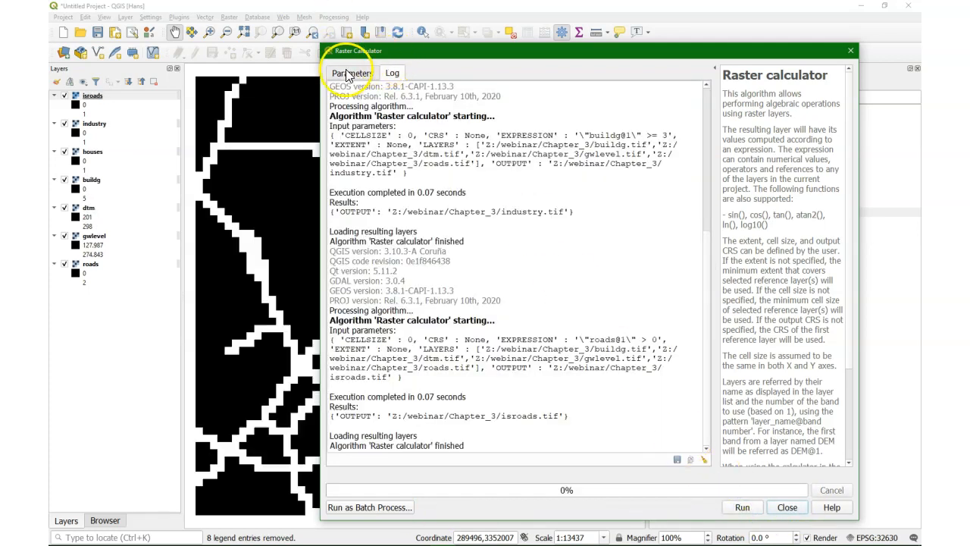
Step: Calculate "dtm@1" - "gwlevel@1" into welldepth.tif, then close the raster calculator
left_click(351, 73)
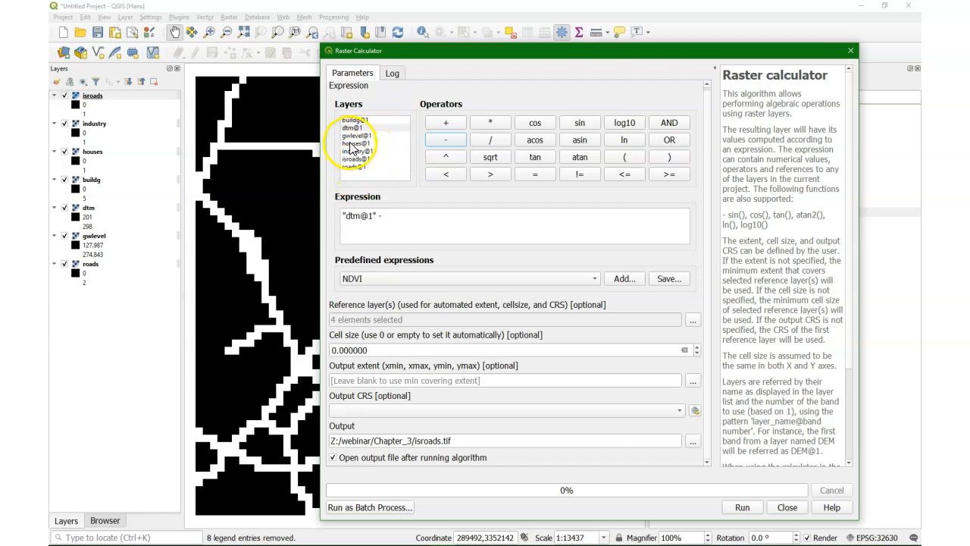
double_click(356, 135)
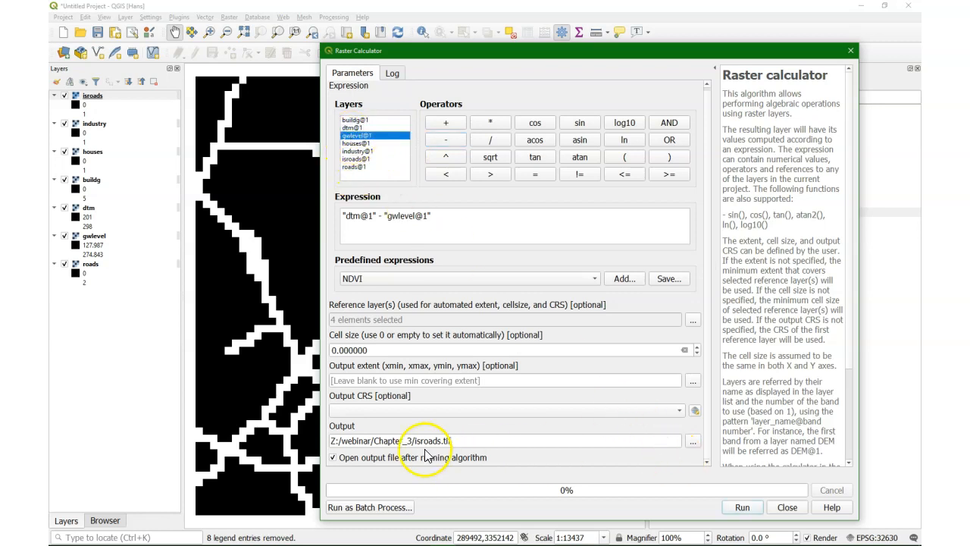
left_click(415, 440)
type("welldepth")
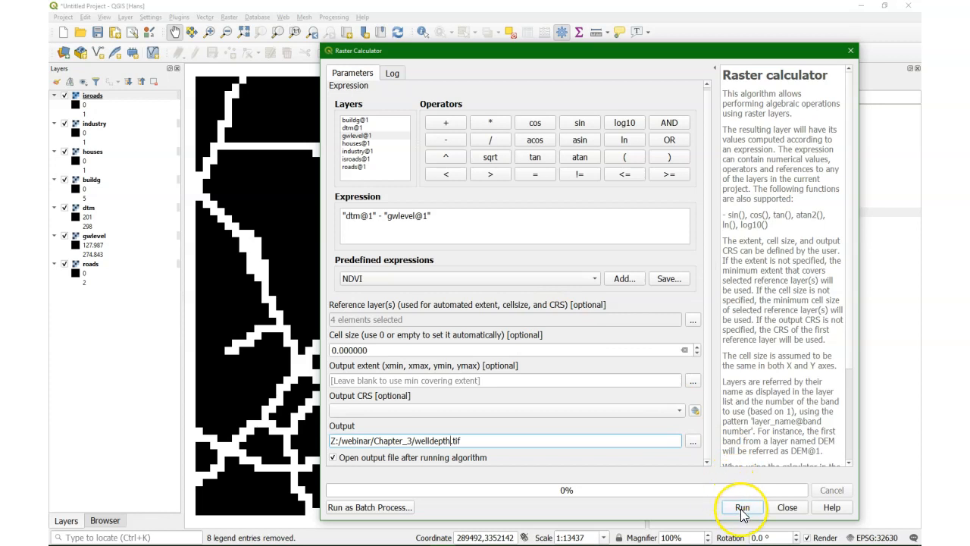
left_click(742, 507)
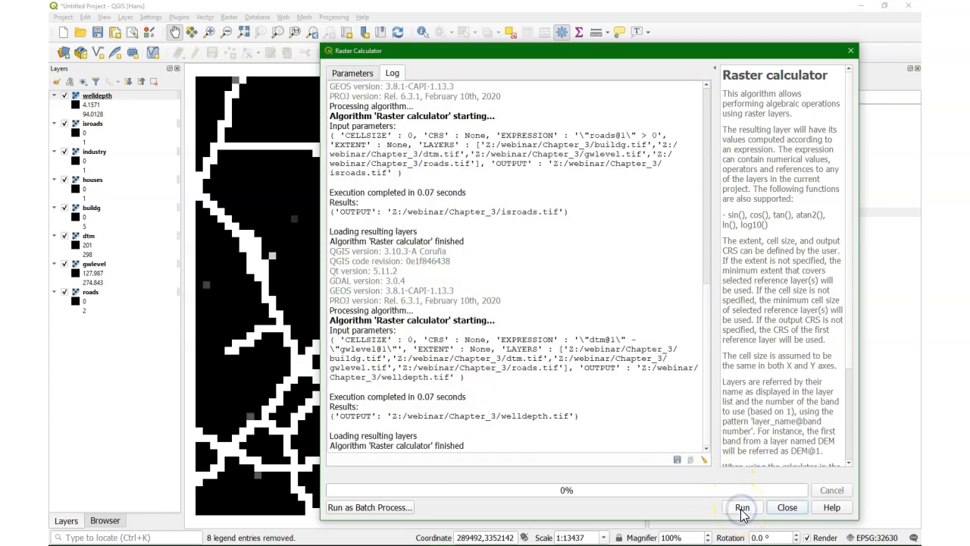
left_click(787, 507)
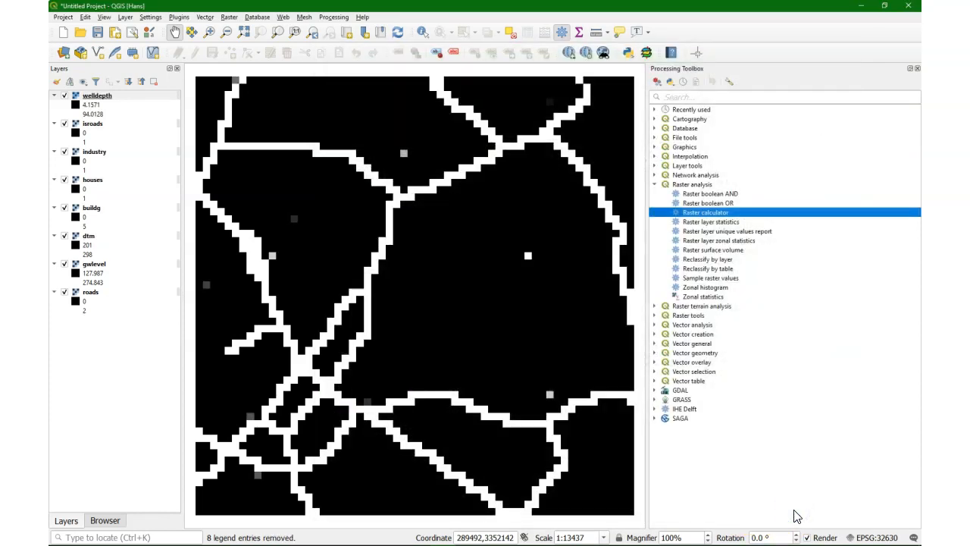
mouse_move(796, 252)
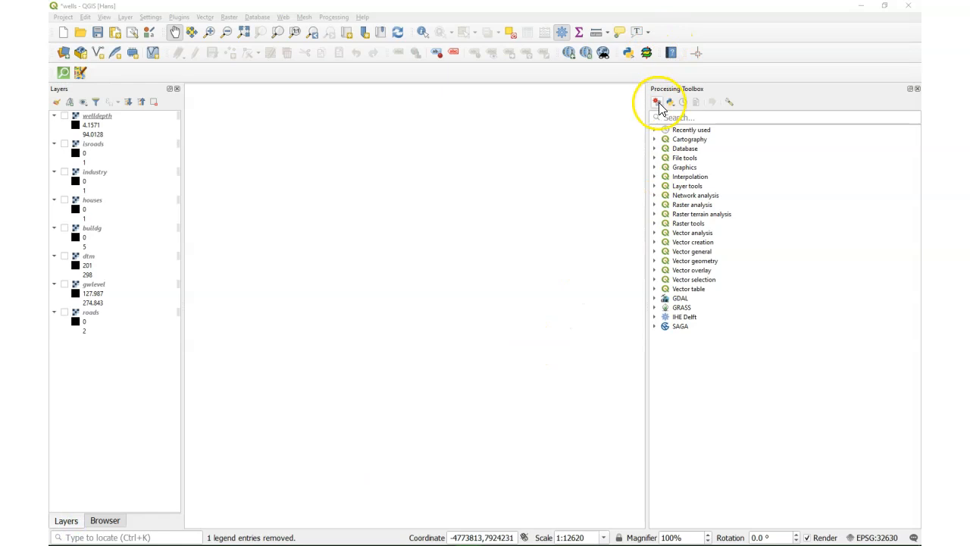
Step: Create a new processing model named Accessible Wells in the Hydrology group
left_click(657, 102)
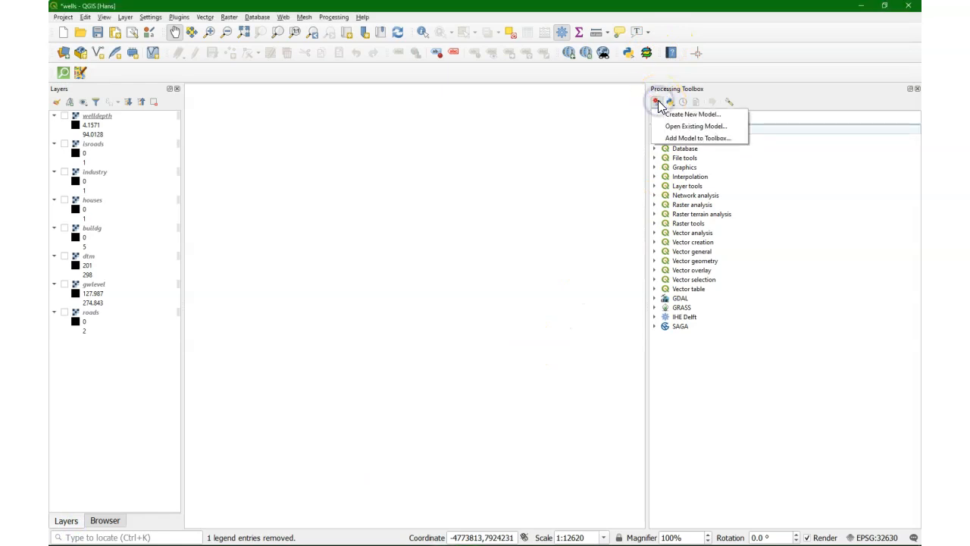
left_click(692, 114)
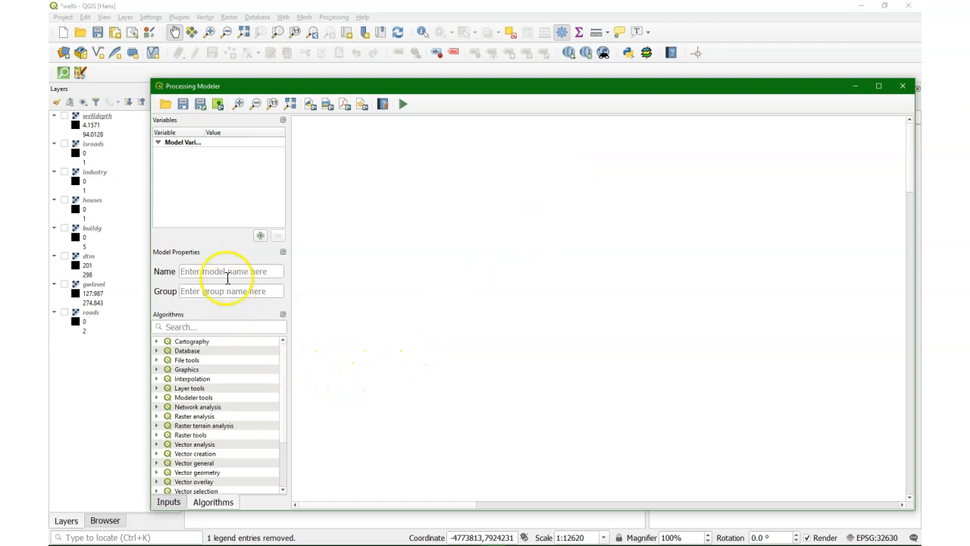
left_click(231, 270)
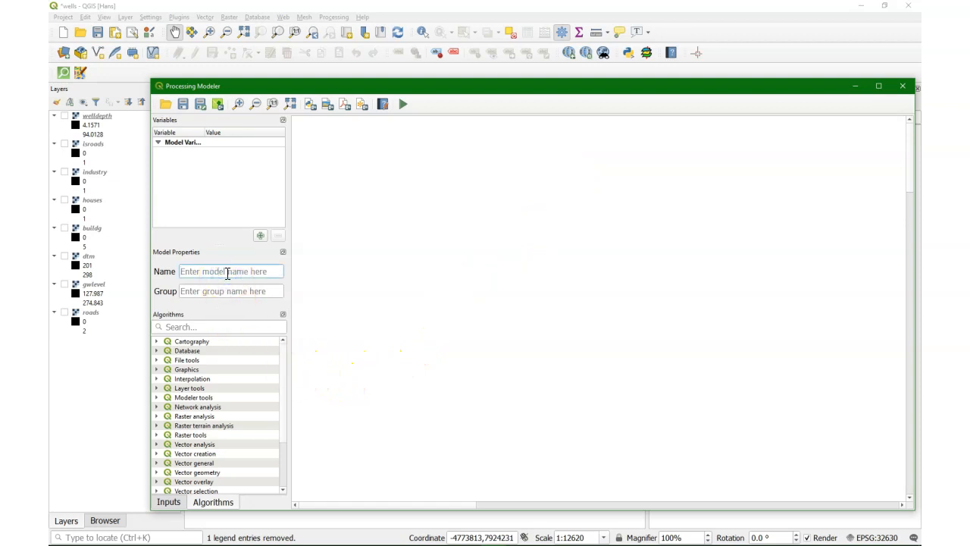
type("Accessible")
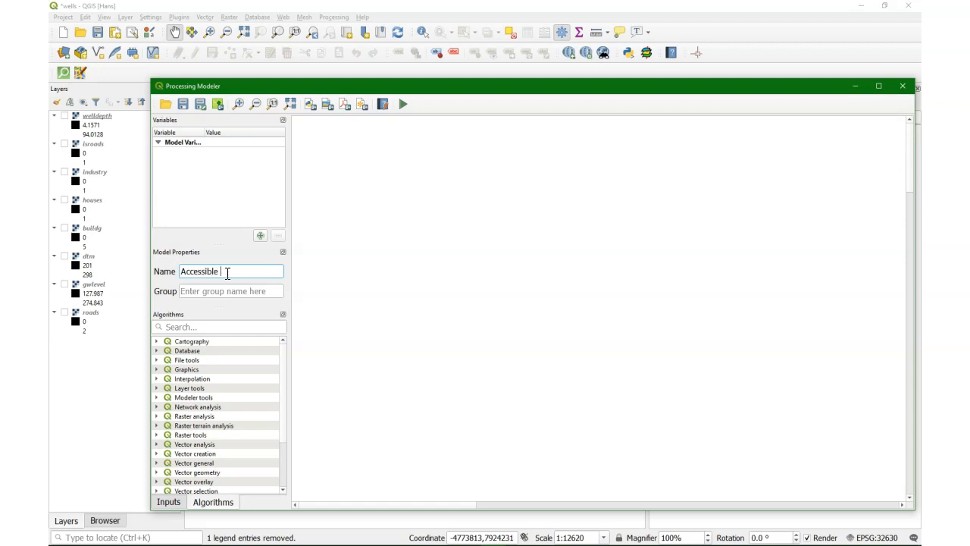
type("Wells")
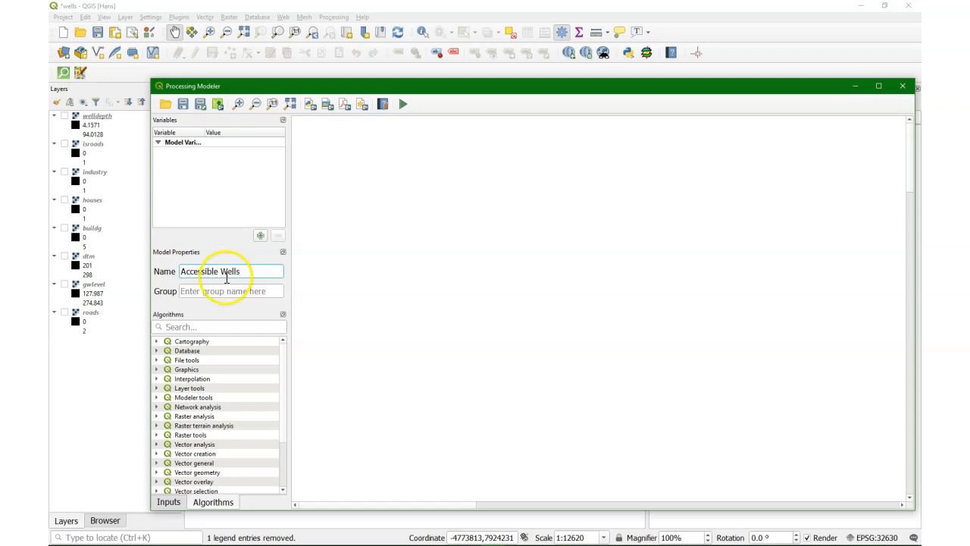
type("Hydrology")
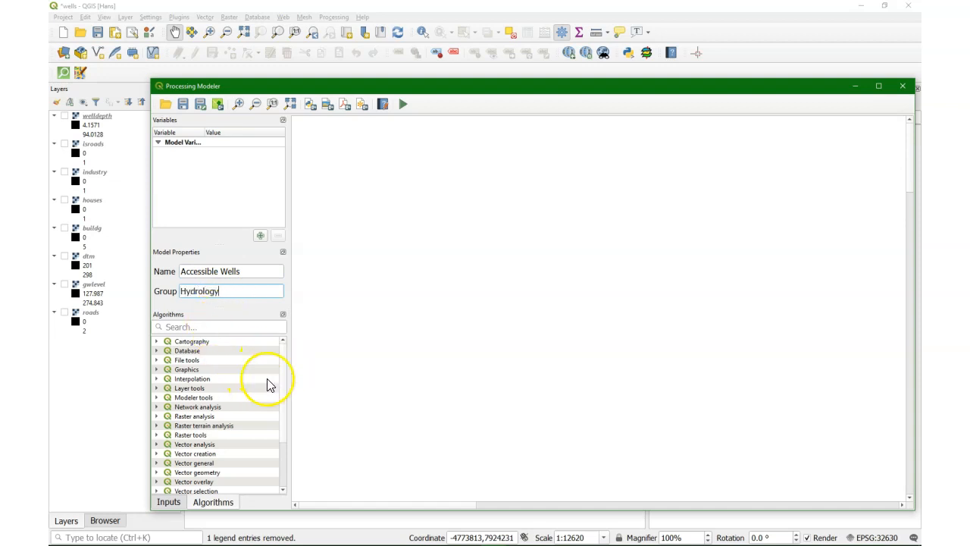
left_click(168, 502)
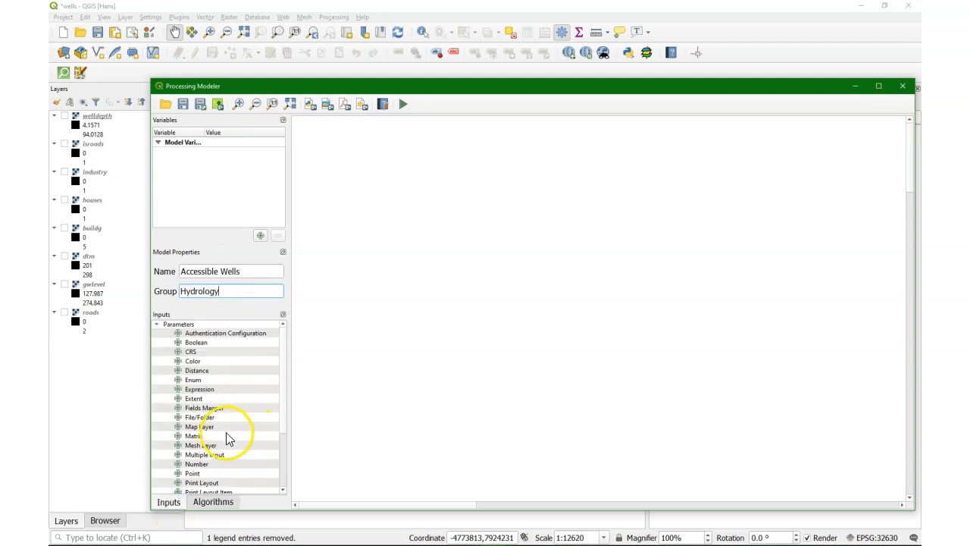
Step: Add Houses and Roads raster layer inputs to the model
double_click(202, 465)
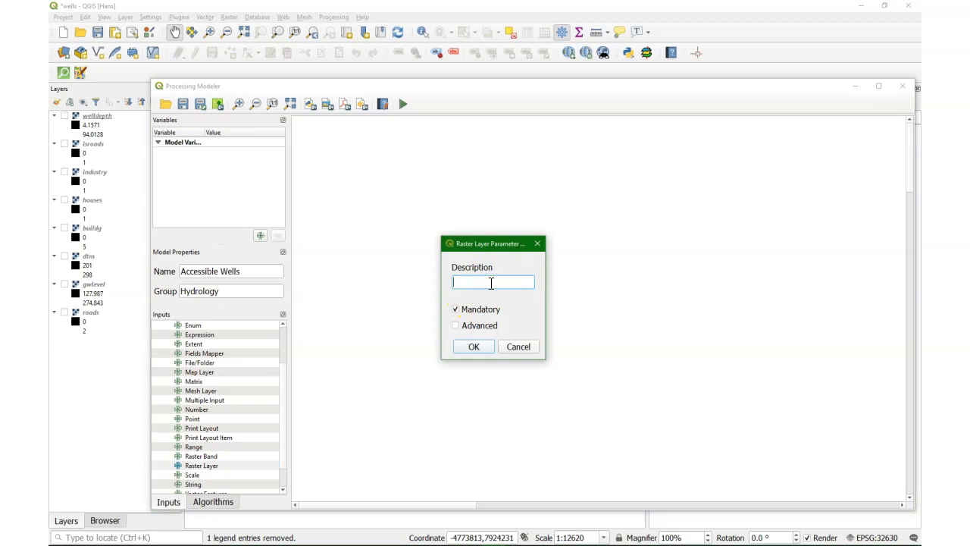
type("Houses")
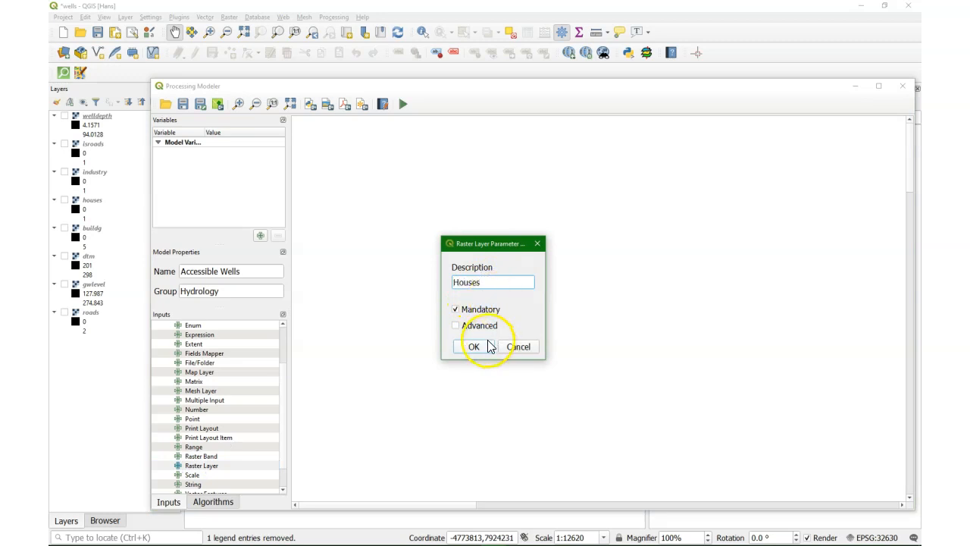
left_click(474, 346)
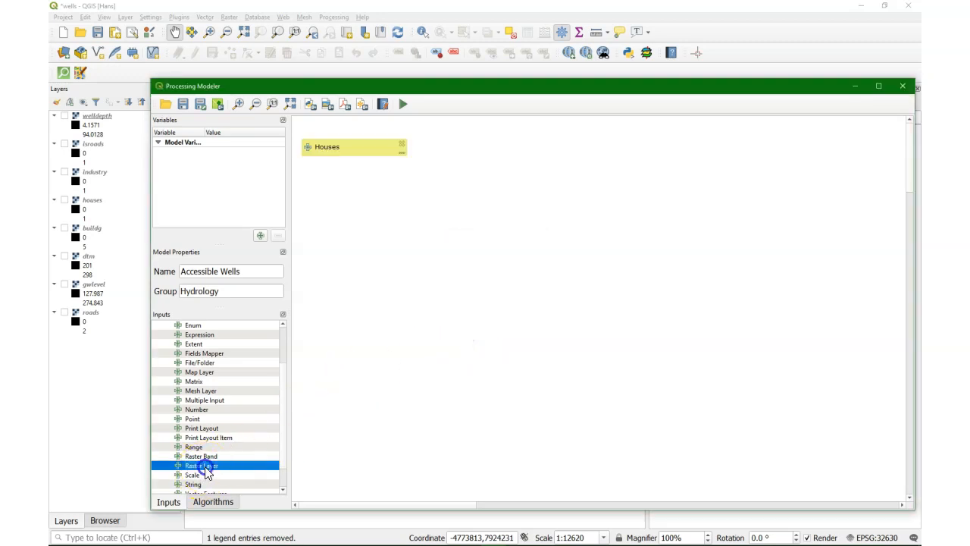
double_click(201, 465)
type("Roads")
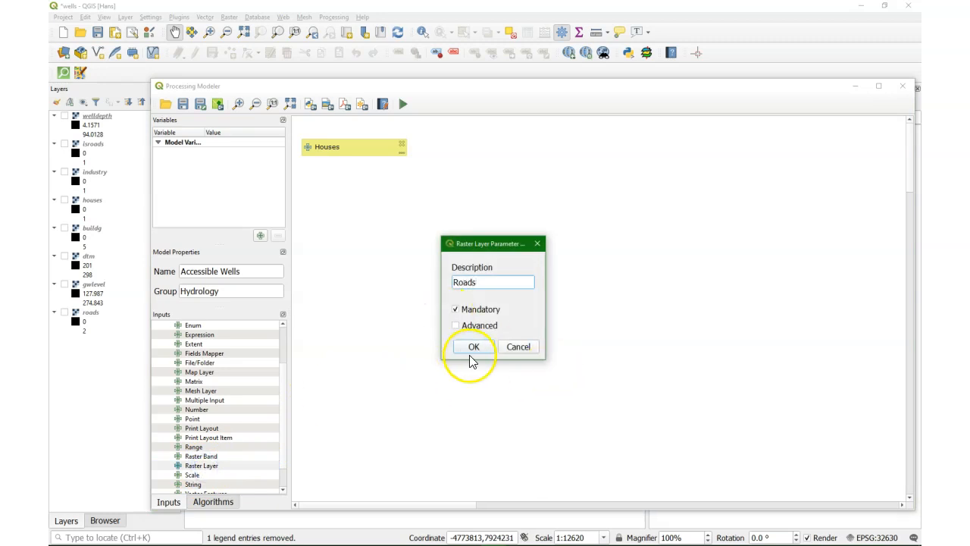
left_click(474, 346)
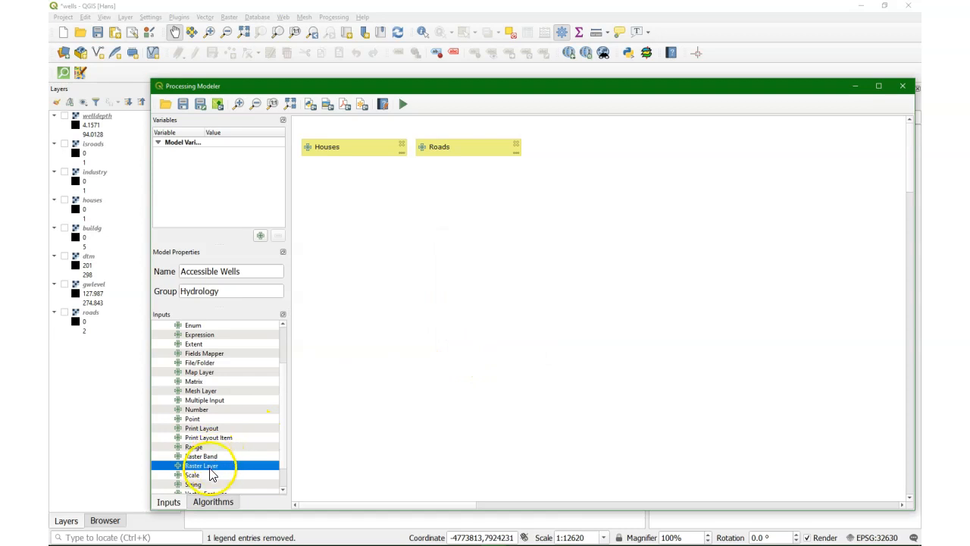
Step: Add Industry and Well depth raster layer inputs to the model
double_click(201, 466)
type("Industry")
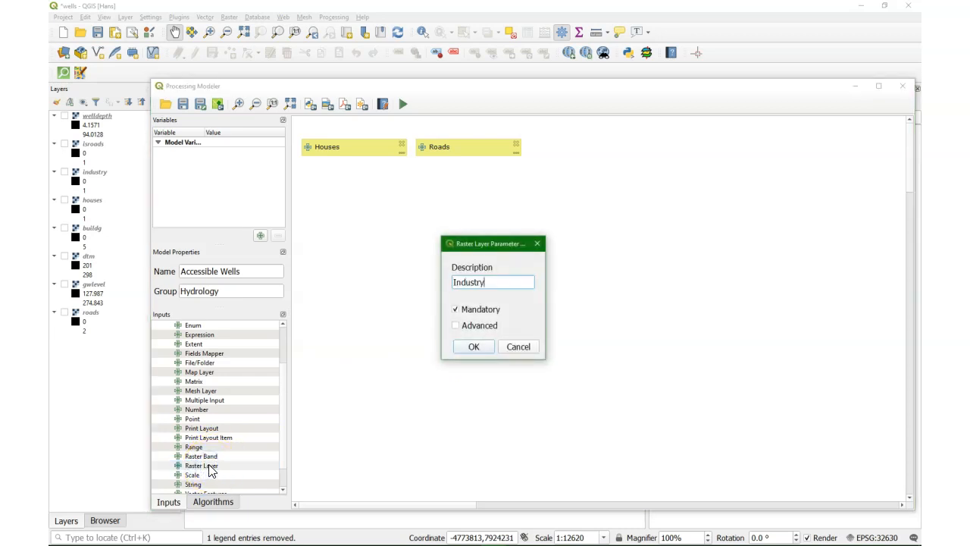
left_click(473, 346)
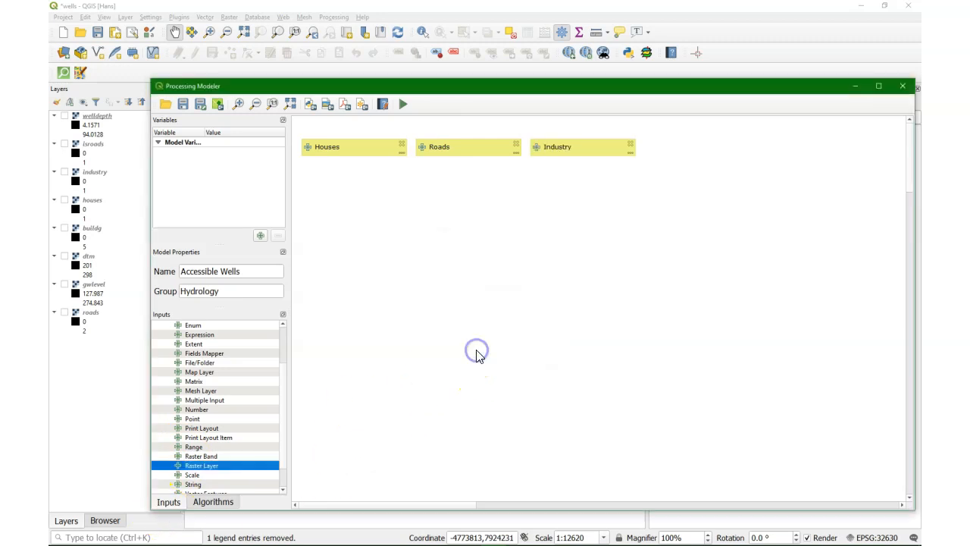
double_click(201, 466)
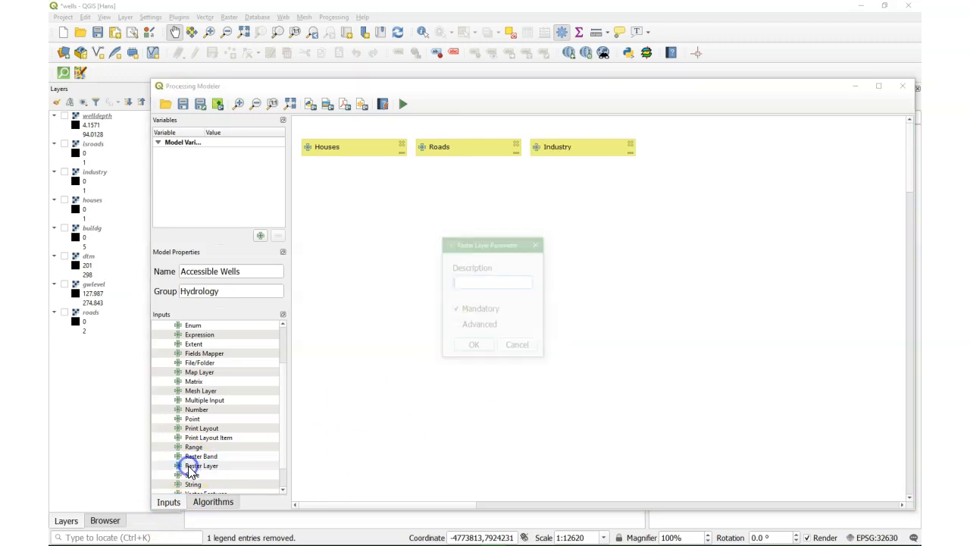
type("Well depth")
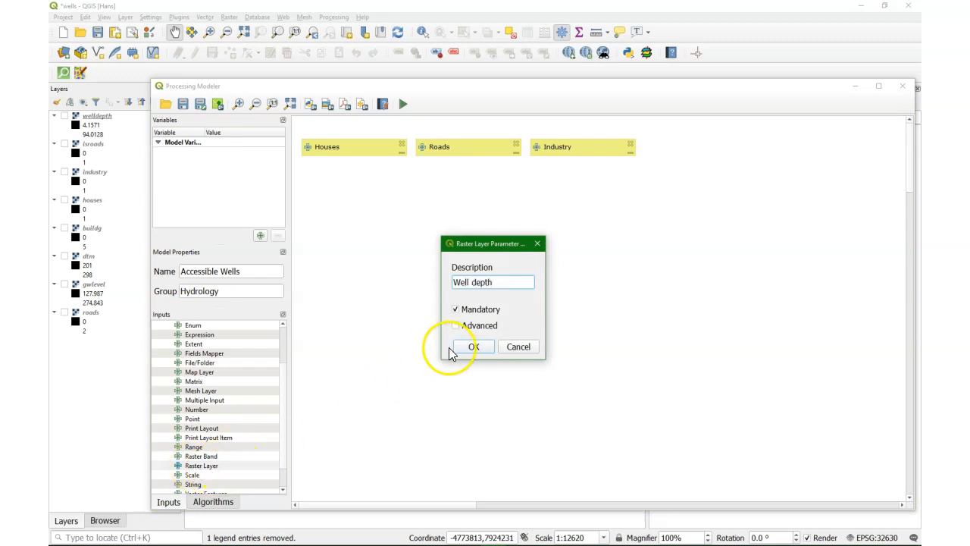
left_click(473, 346)
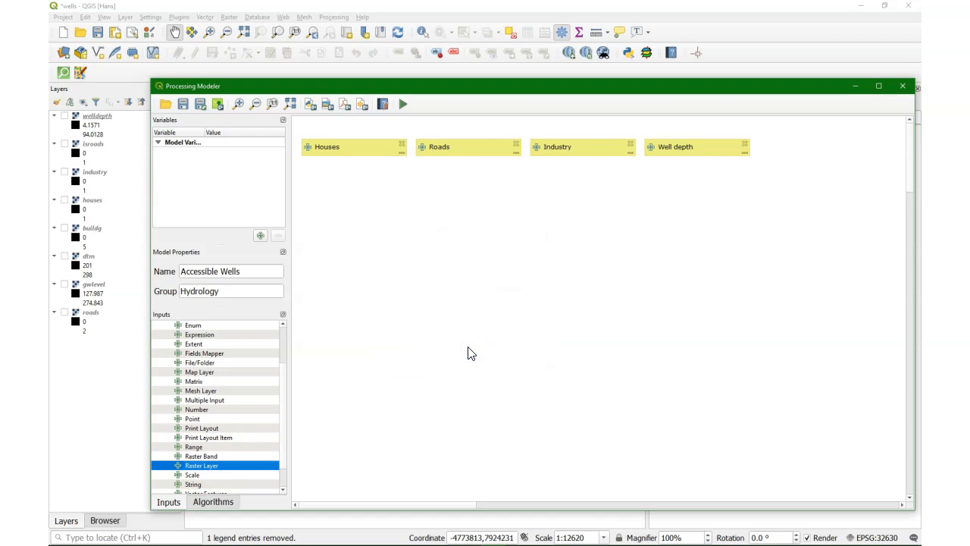
mouse_move(266, 360)
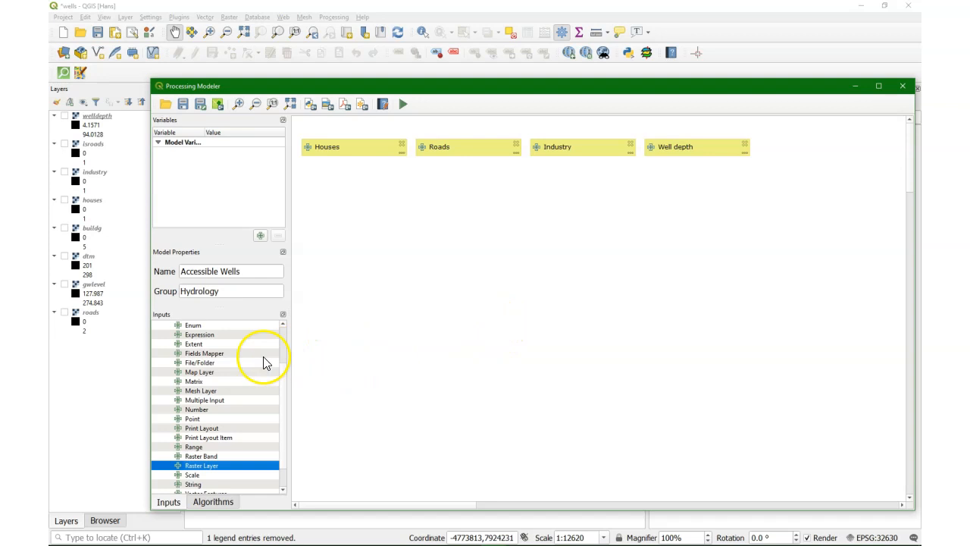
left_click(213, 501)
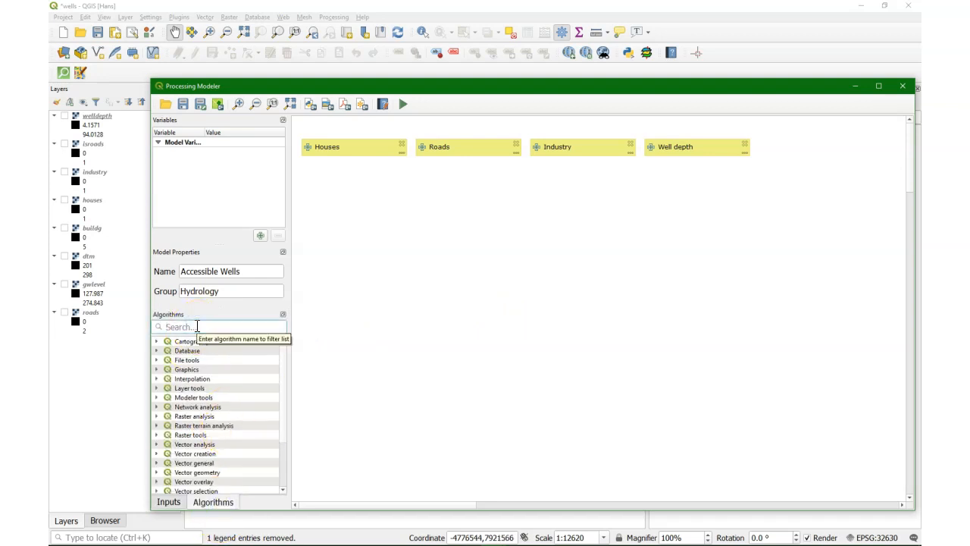
Step: Add Proximity step 'Distance from houses' on Houses: georeferenced units, max distance 150, value 1
type("prox")
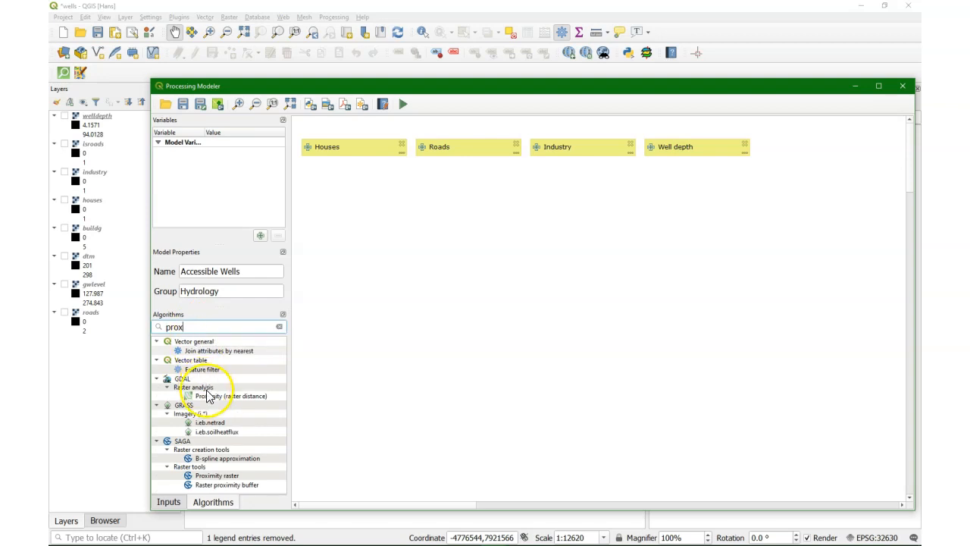
double_click(231, 396)
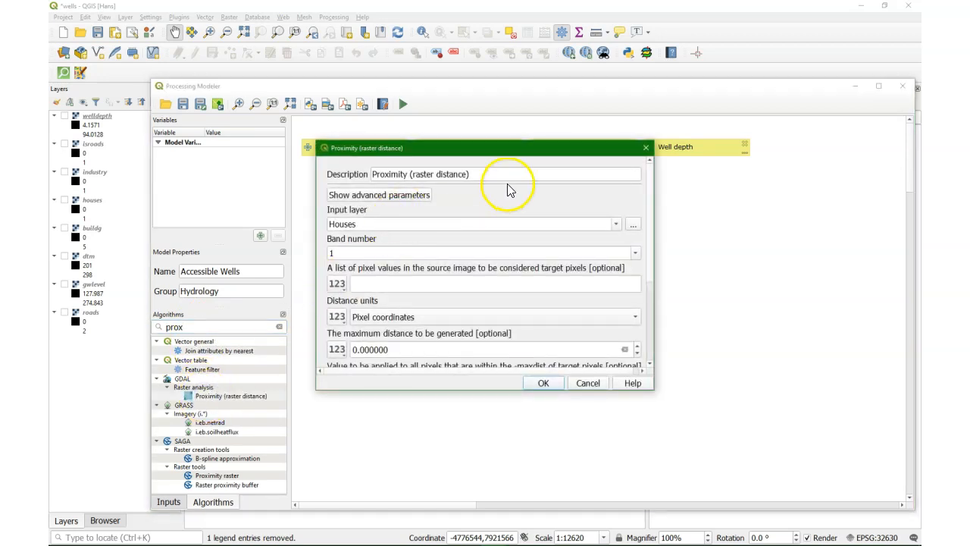
type("Distance from")
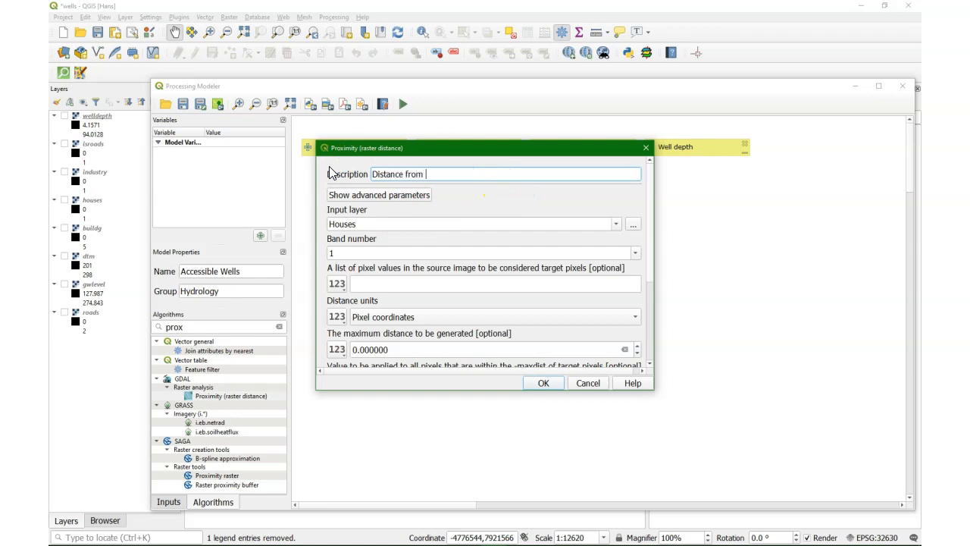
type("houses")
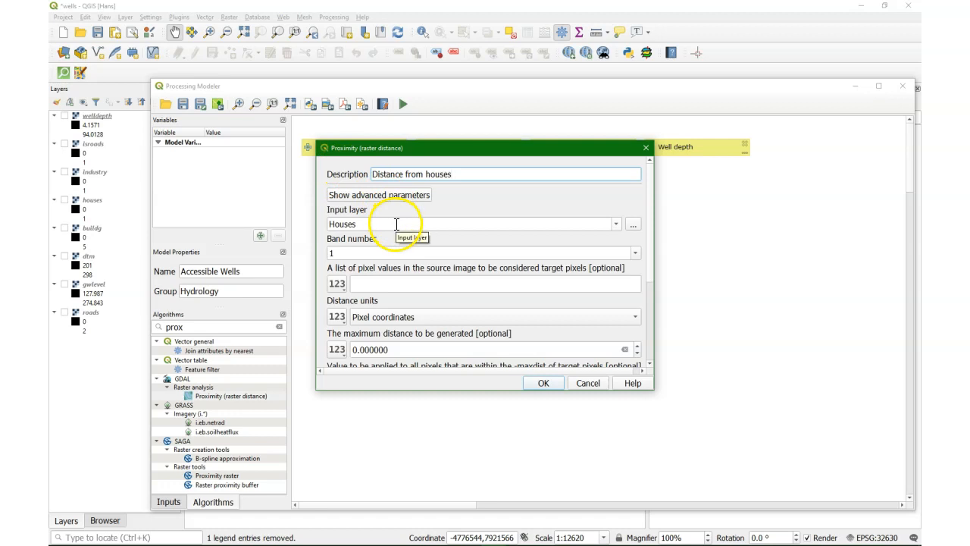
left_click(486, 316)
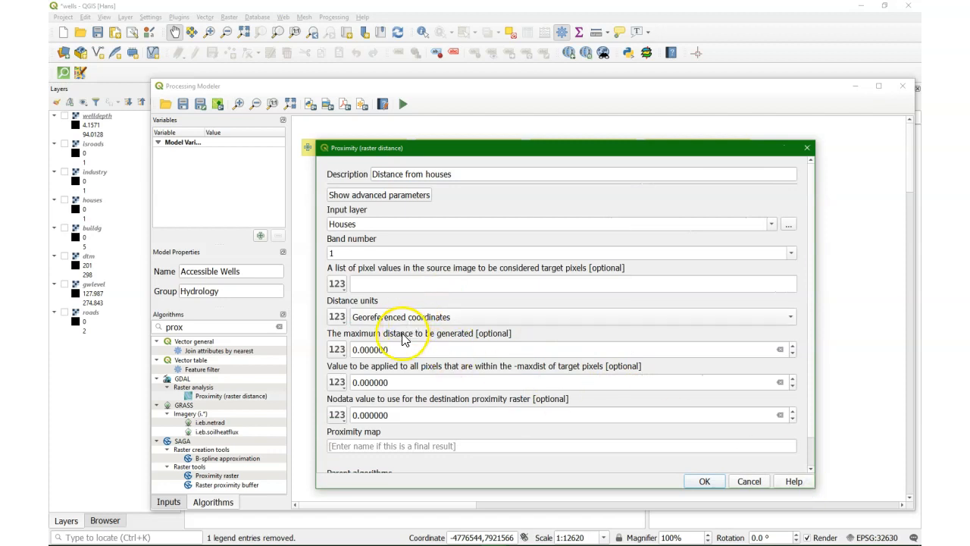
triple_click(369, 350)
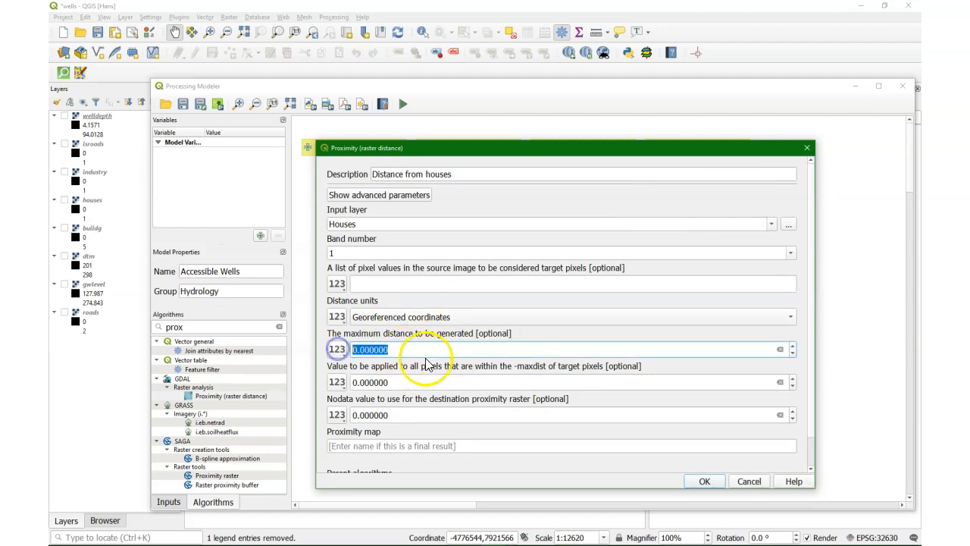
type("150")
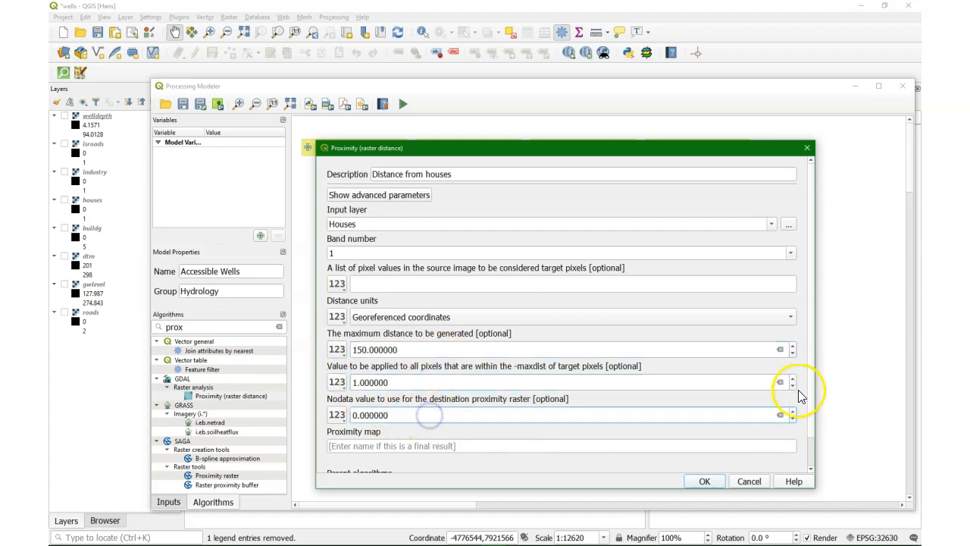
scroll("down", 3)
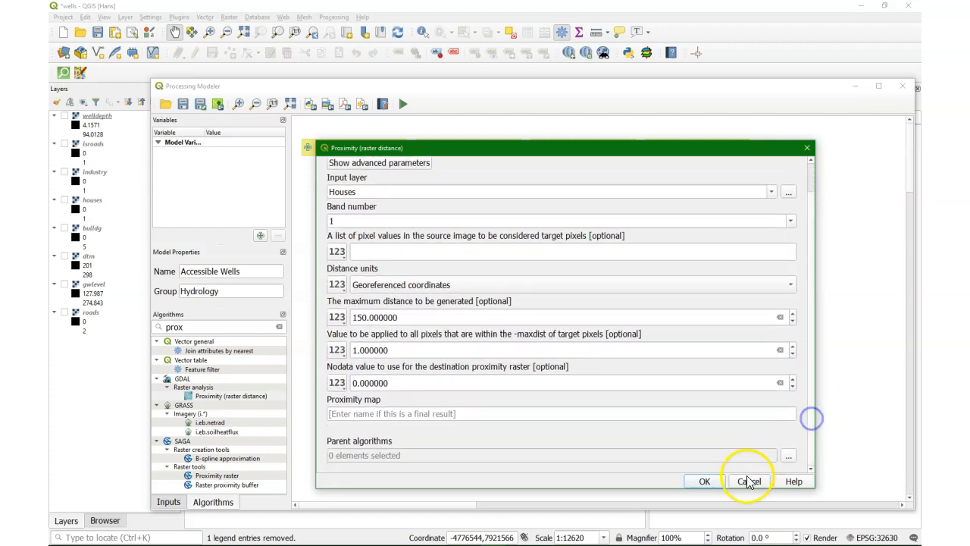
left_click(748, 481)
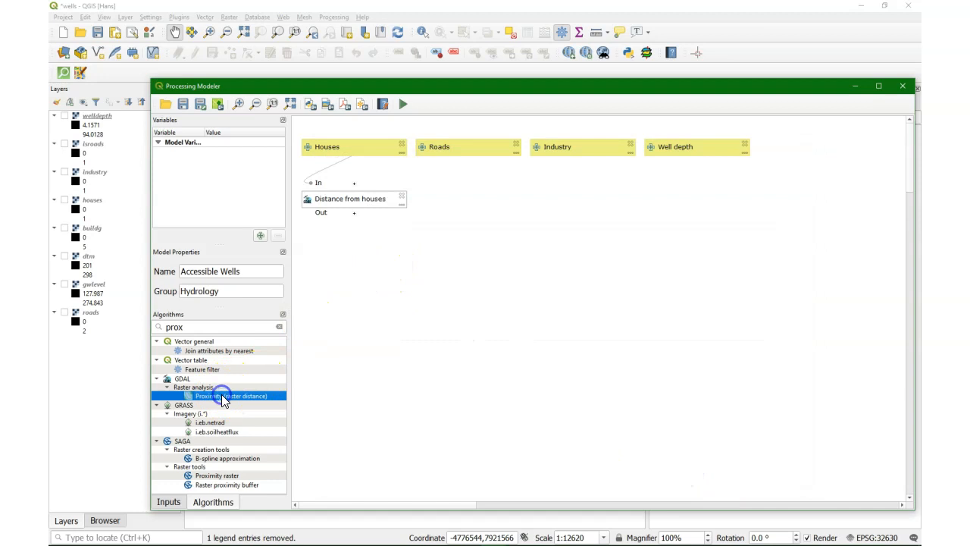
Step: Add Proximity step 'Distance to roads' on Roads: georeferenced units, max distance 150, value 1
double_click(230, 396)
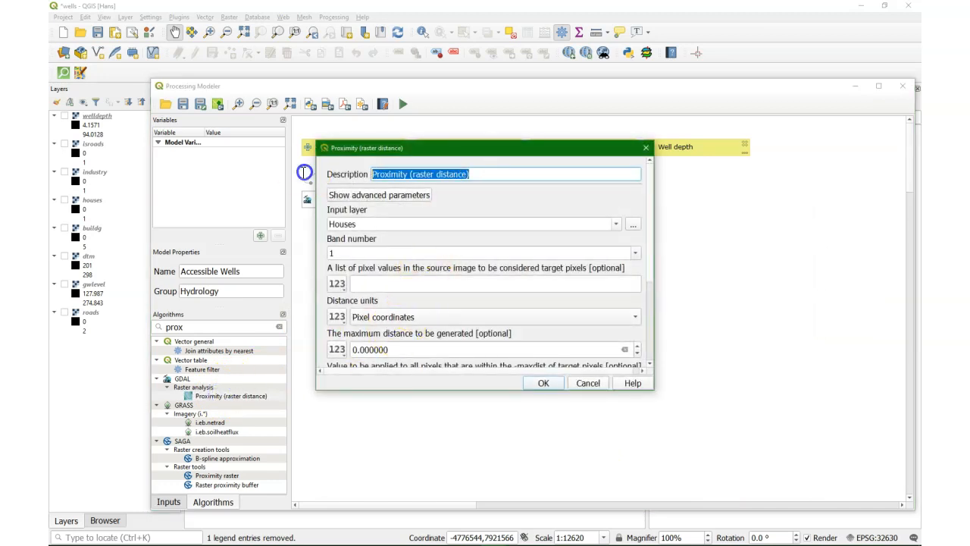
type("Distance to r")
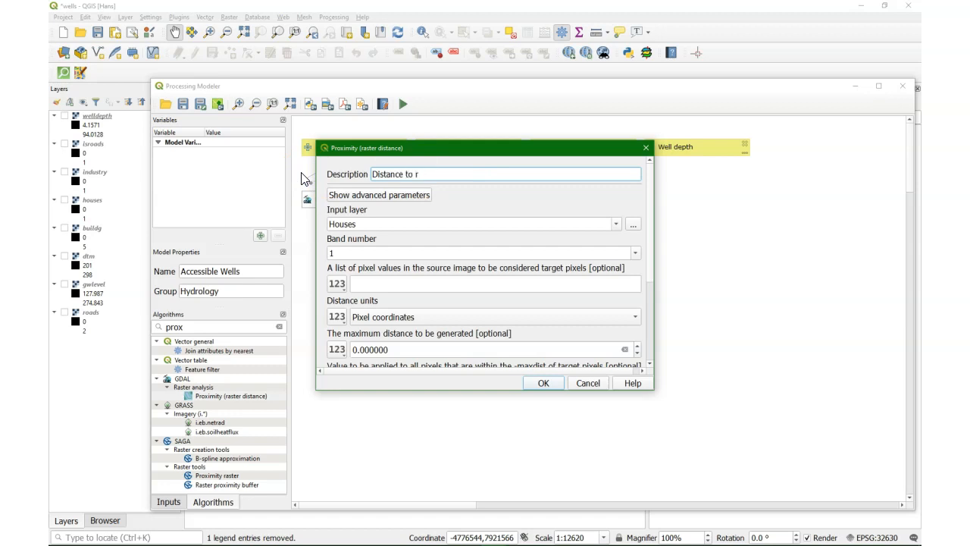
type("oads")
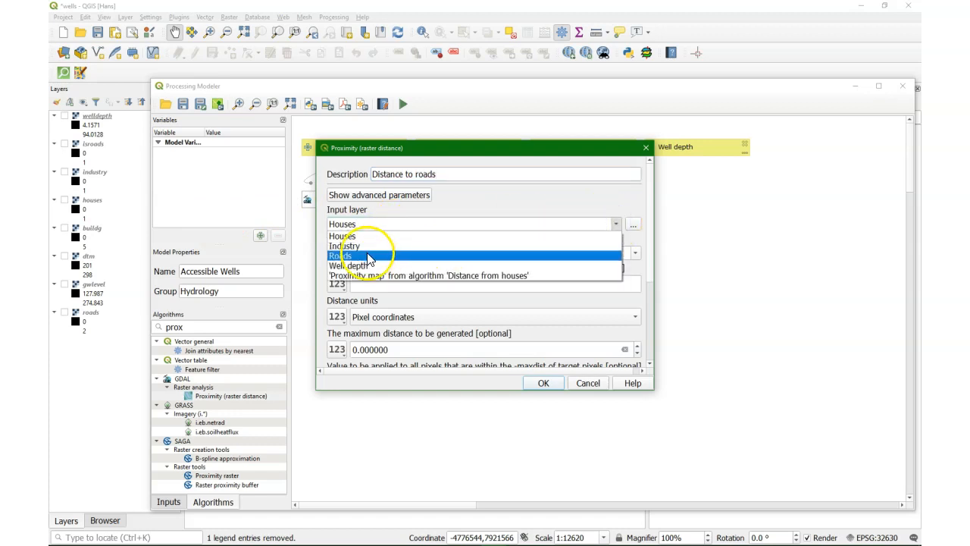
left_click(341, 256)
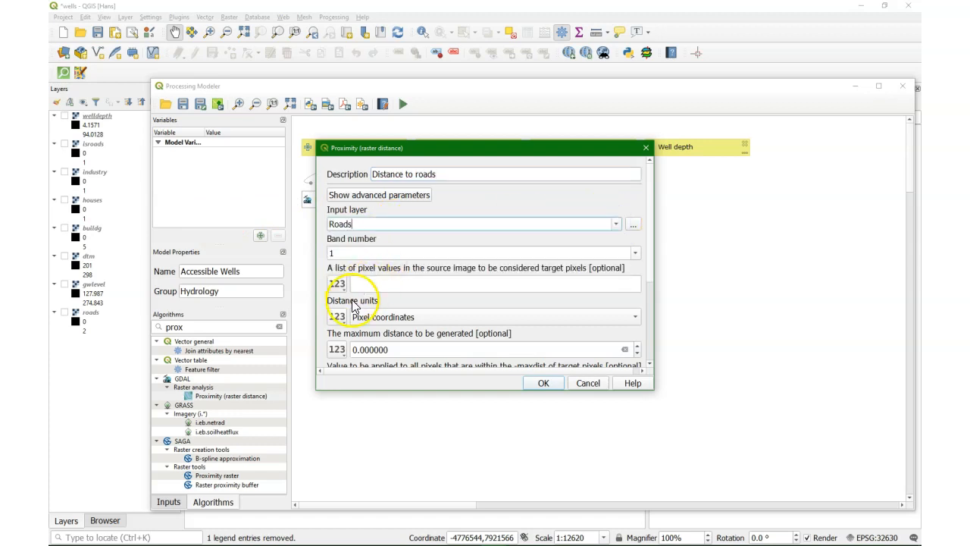
left_click(482, 317)
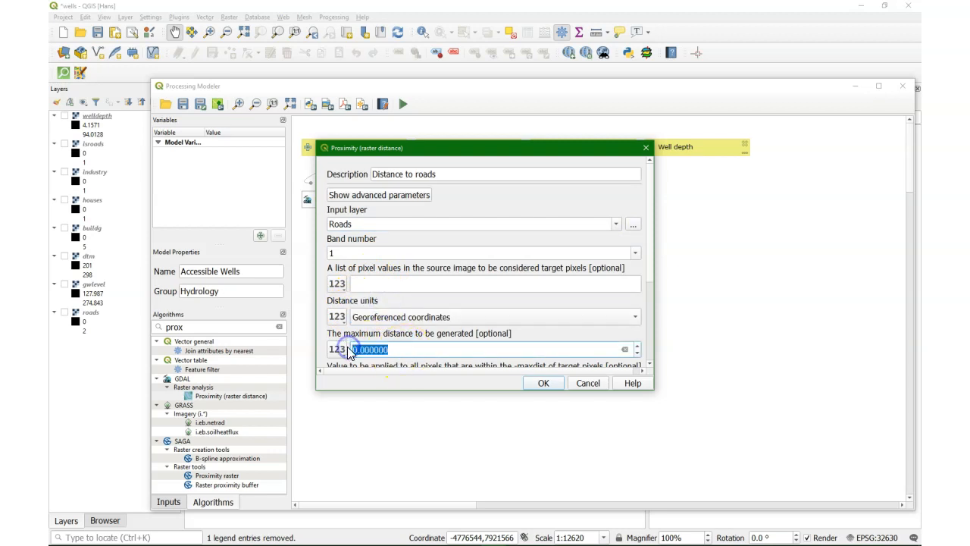
type("150")
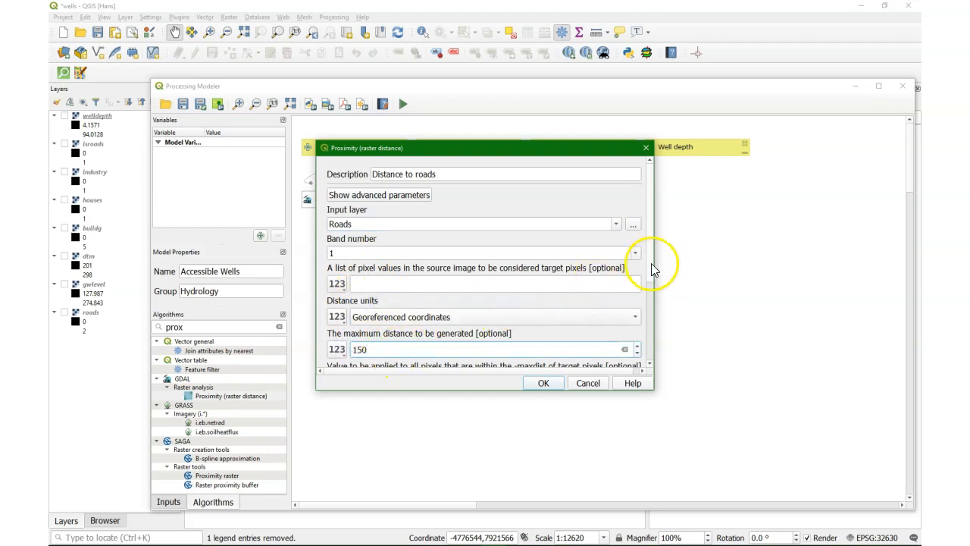
scroll("down", 3)
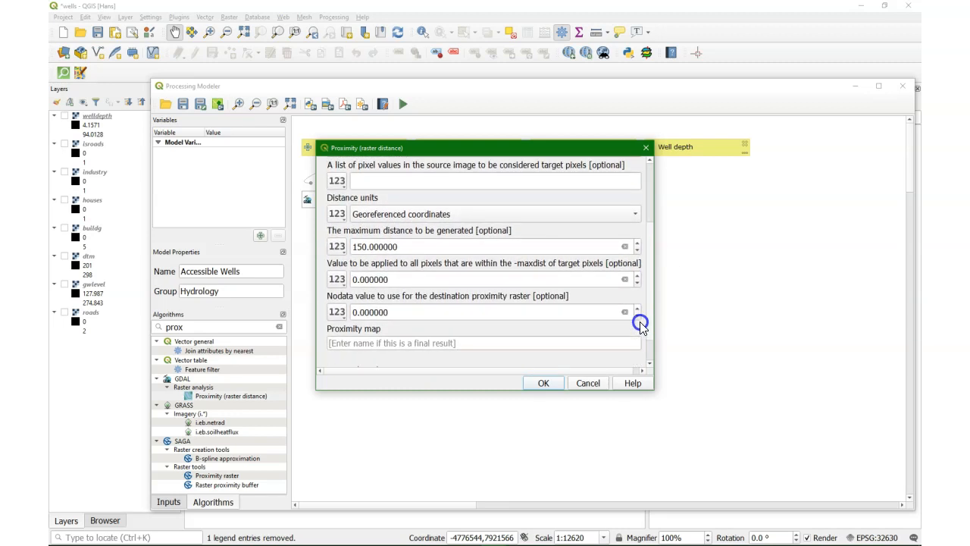
mouse_move(339, 307)
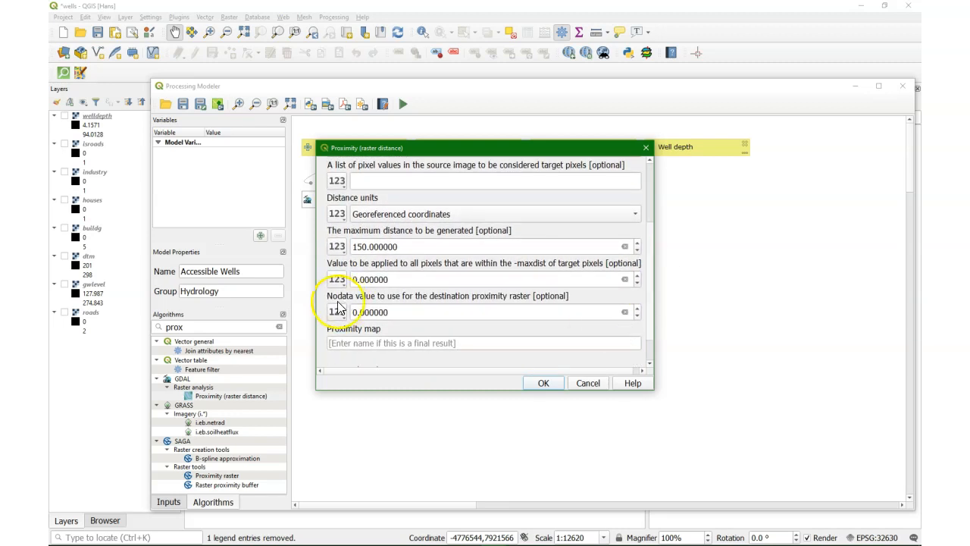
type("1")
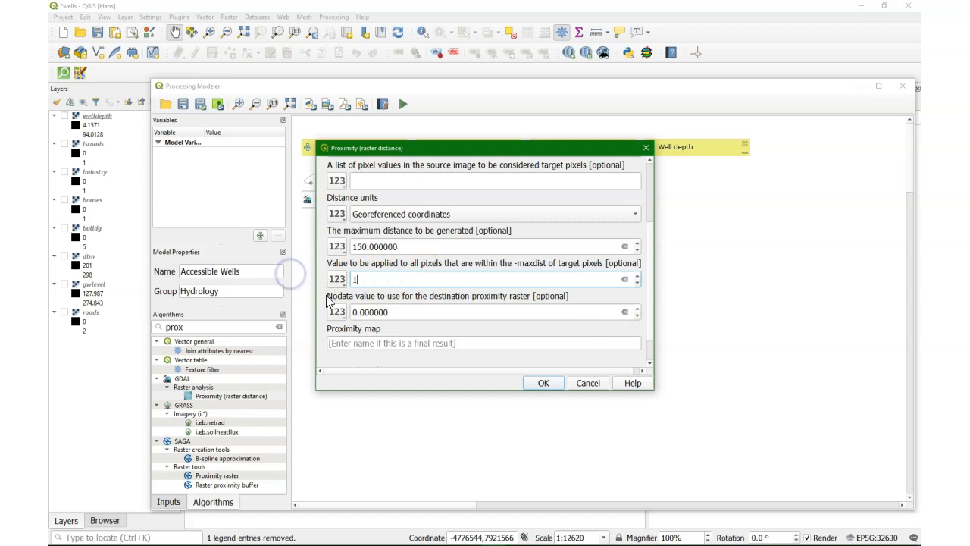
left_click(543, 381)
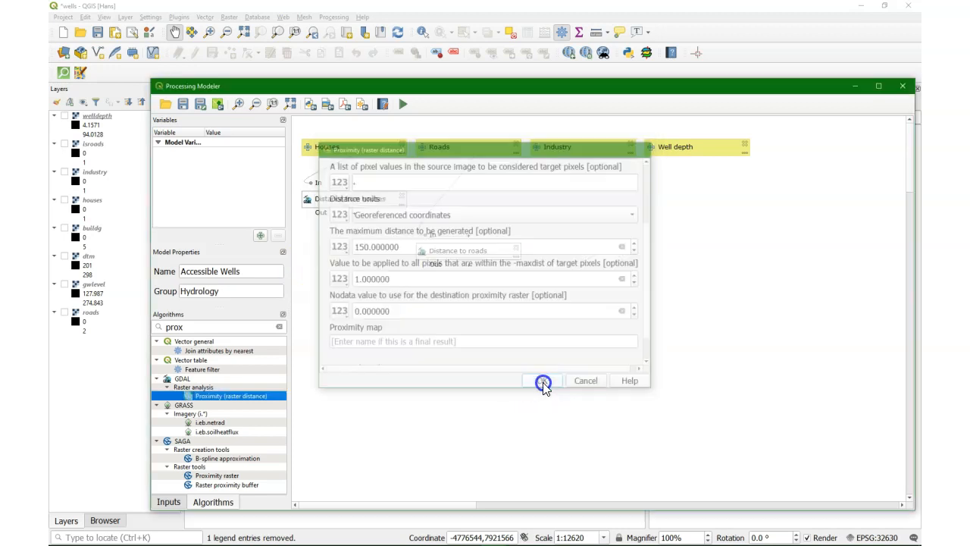
Step: Rename the houses proximity step to 'Distance to houses'
left_click(543, 380)
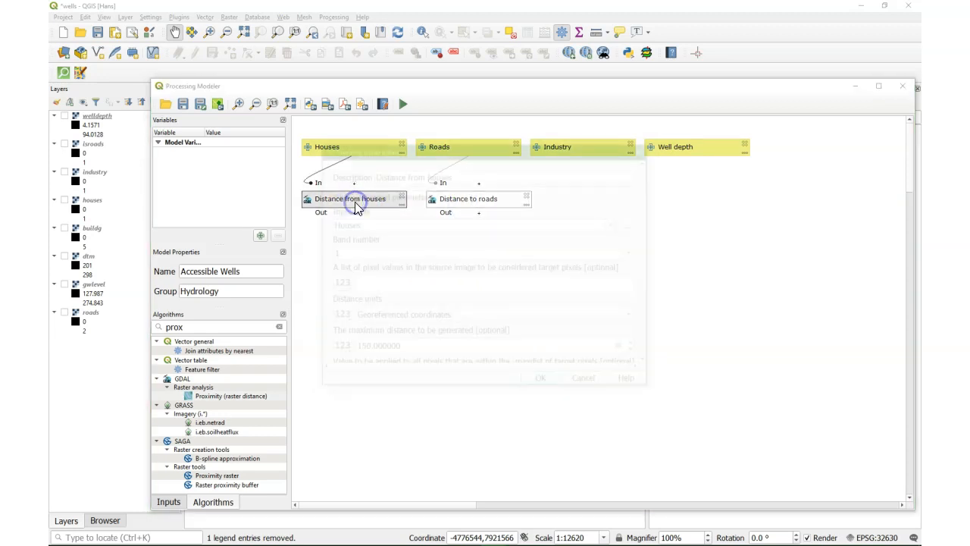
double_click(350, 199)
type("t")
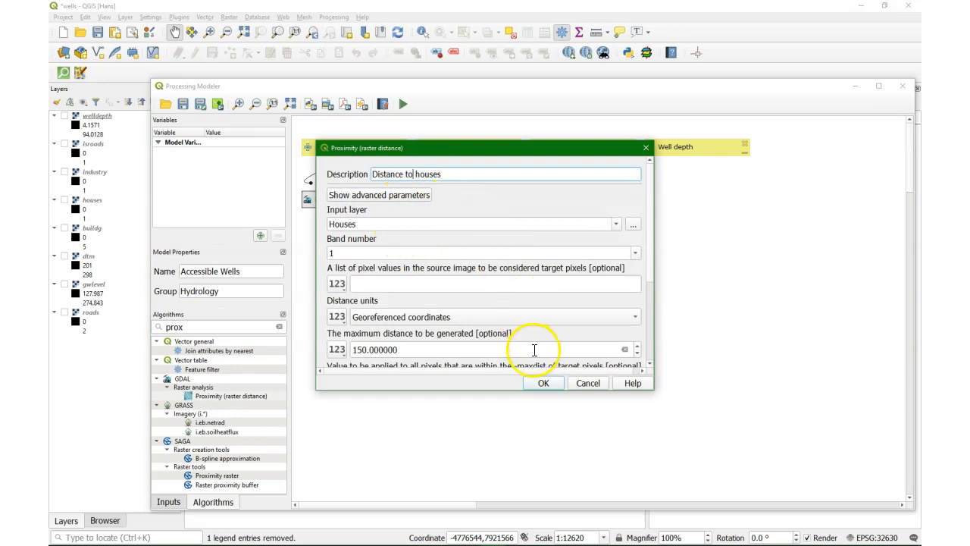
left_click(542, 383)
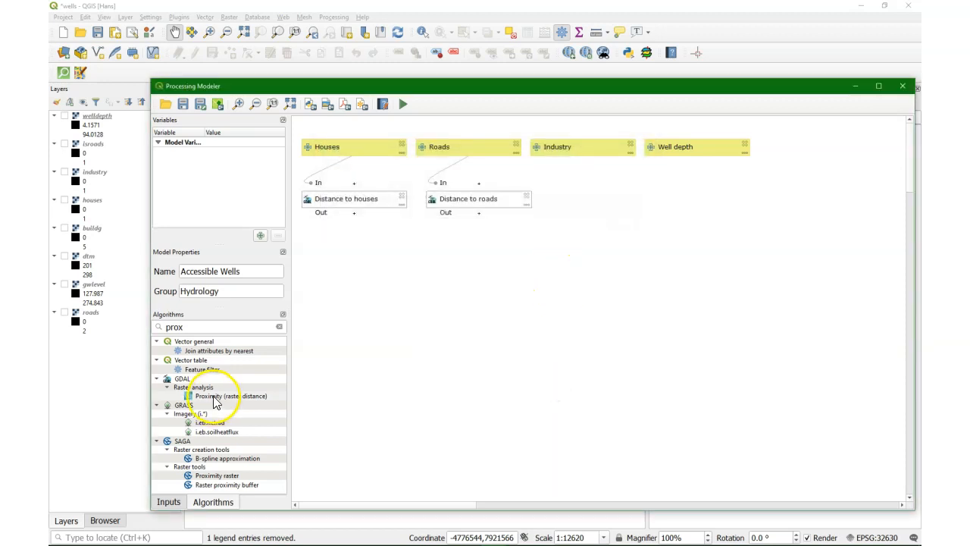
Step: Add Proximity step 'Distance from industry' on Industry with georeferenced distance units
double_click(232, 395)
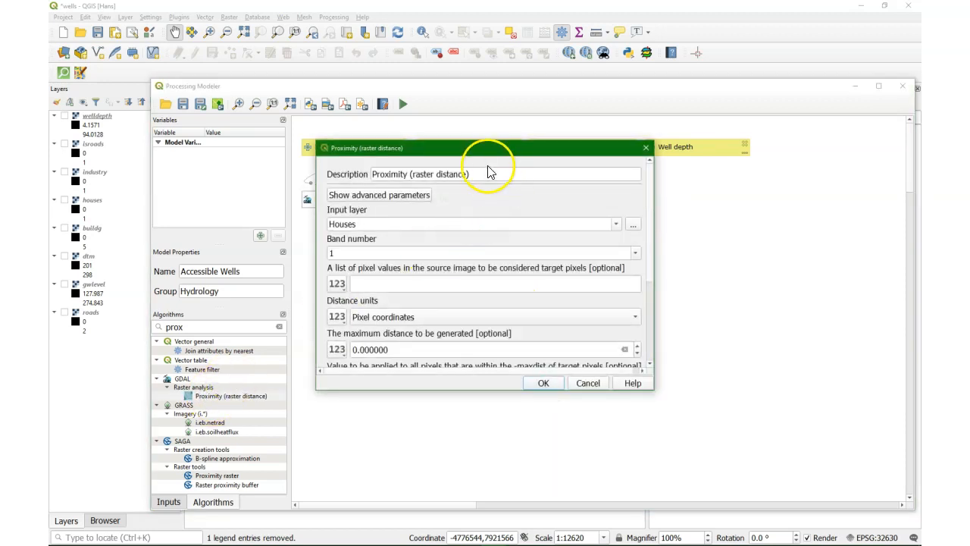
type("Distance from")
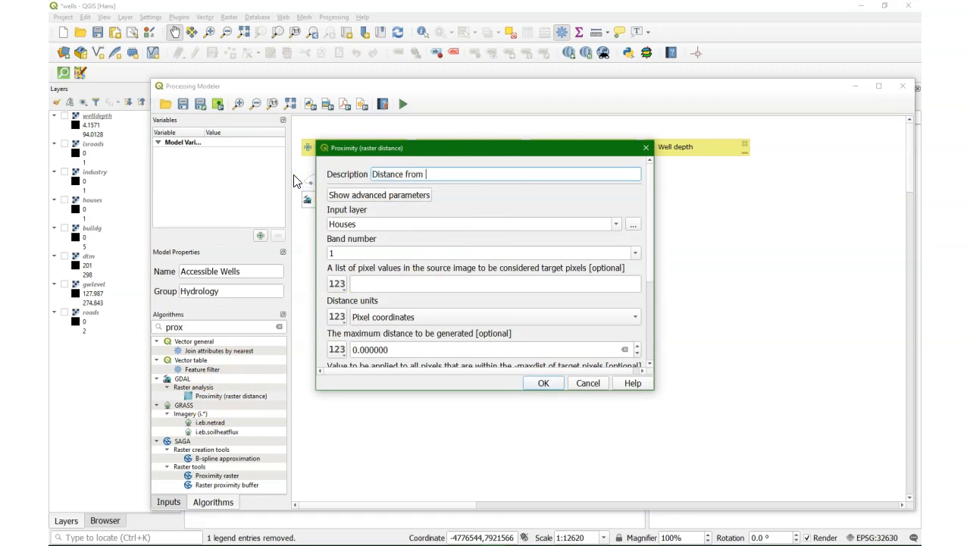
type("industry")
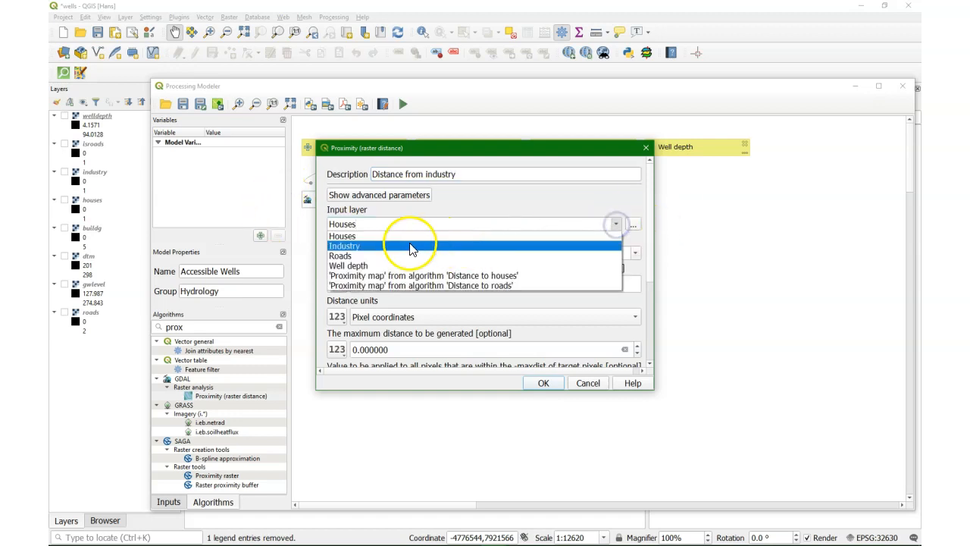
left_click(344, 245)
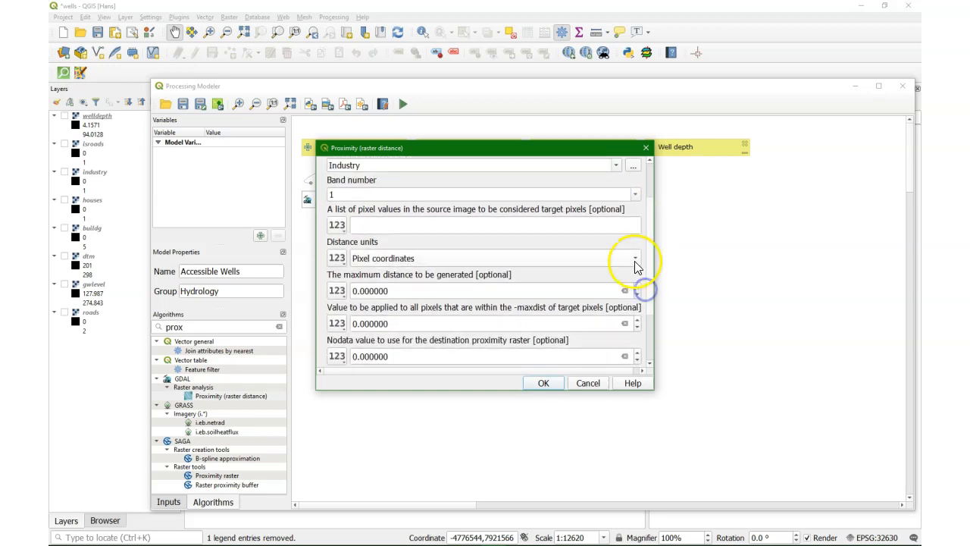
left_click(482, 258)
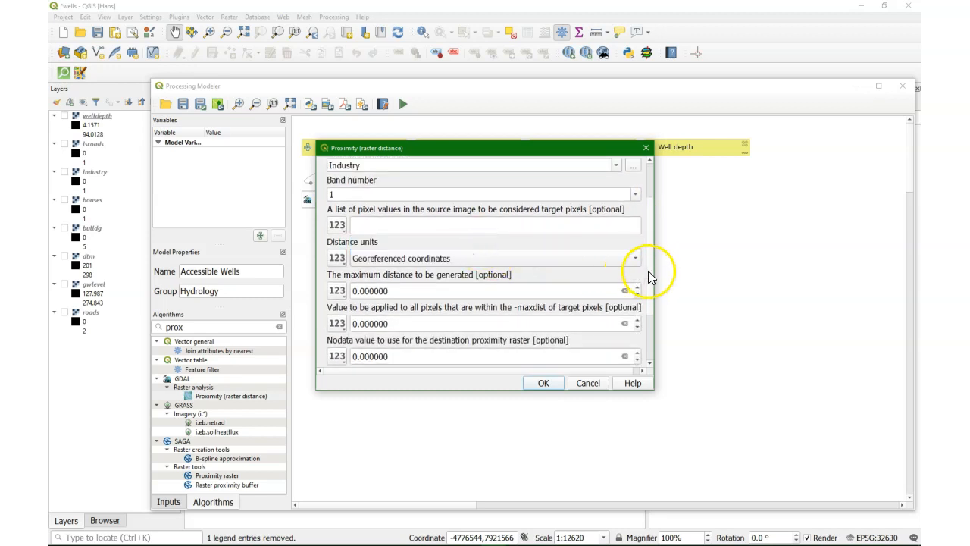
scroll("down", 3)
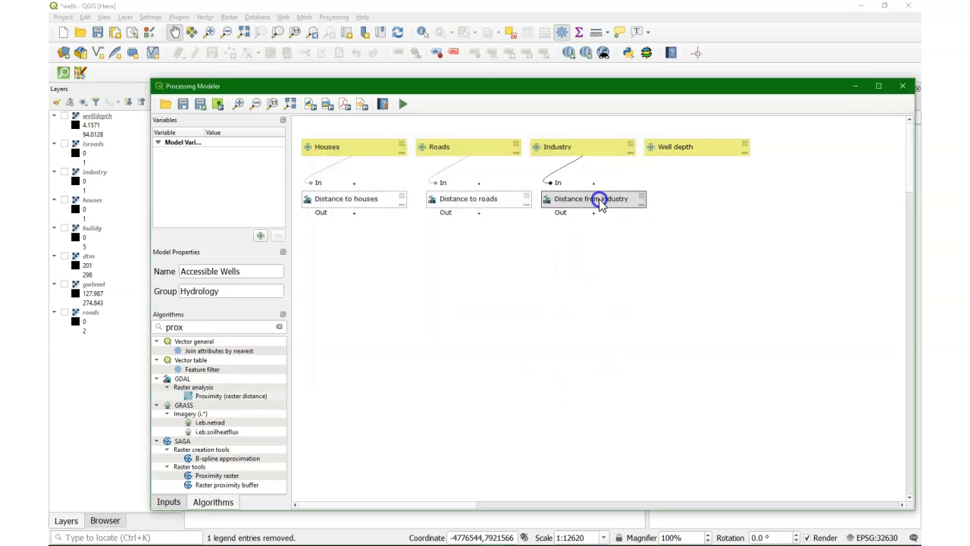
left_click(591, 198)
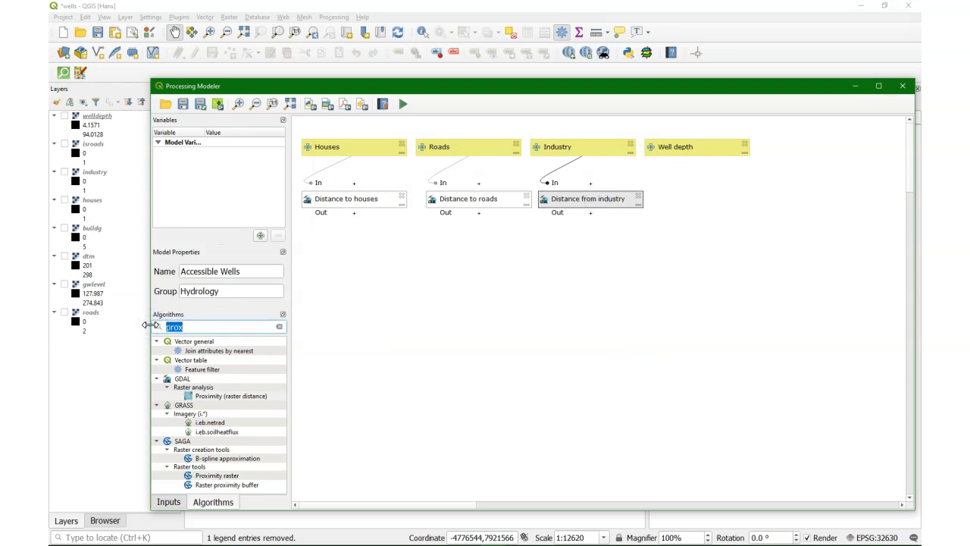
Step: Search 'raster' and add a Raster calculator step to the model
type("raster ca")
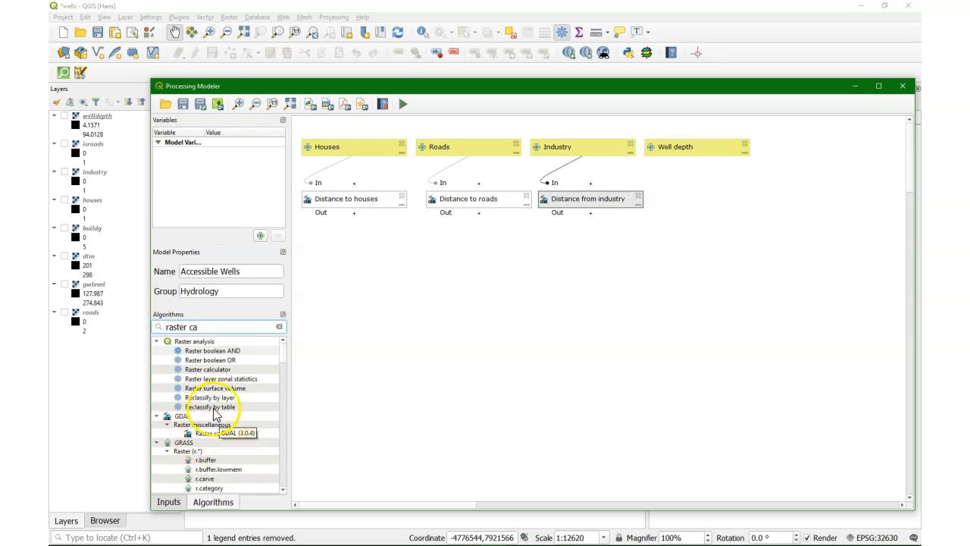
double_click(207, 370)
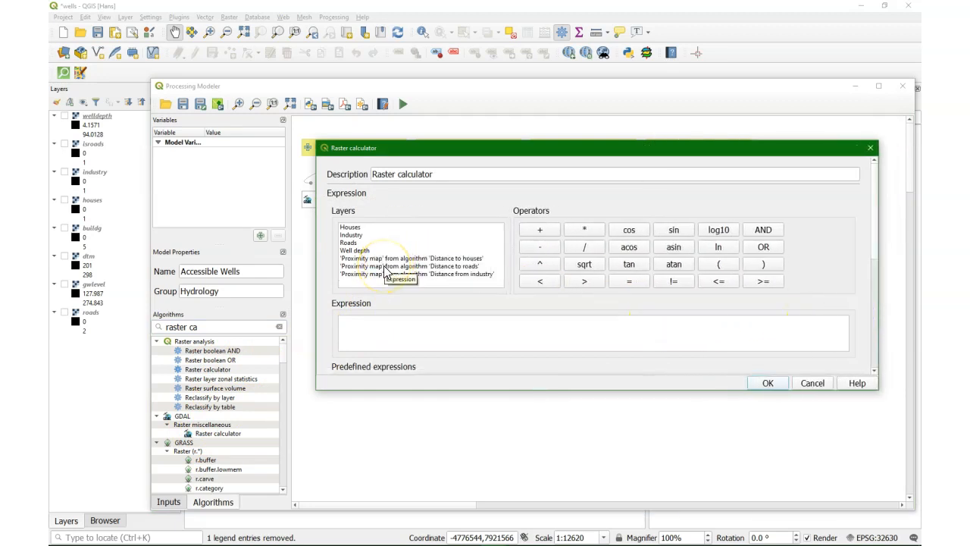
Step: Describe the calculator step as 'More than 300 m from industry' with expression industry distance >= 300
triple_click(402, 174)
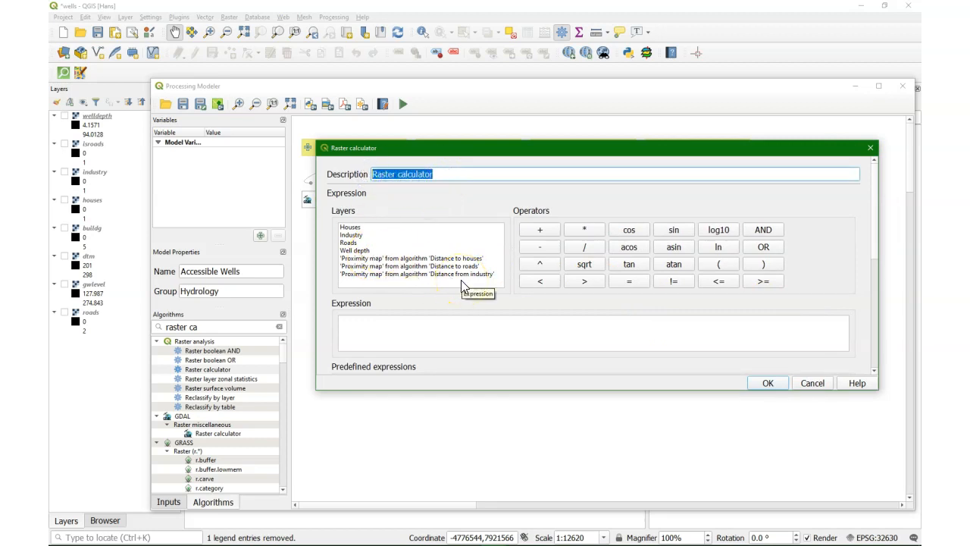
type("More than")
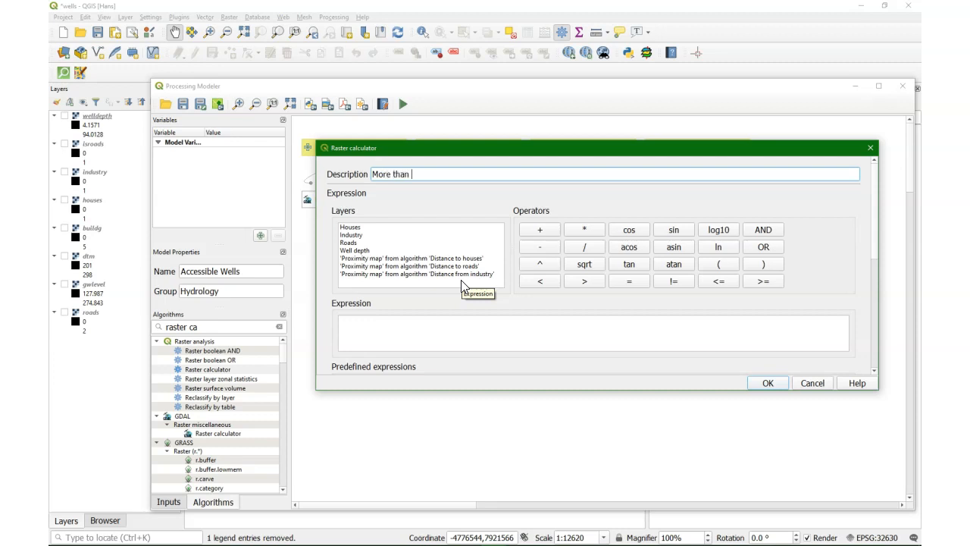
type("300 m")
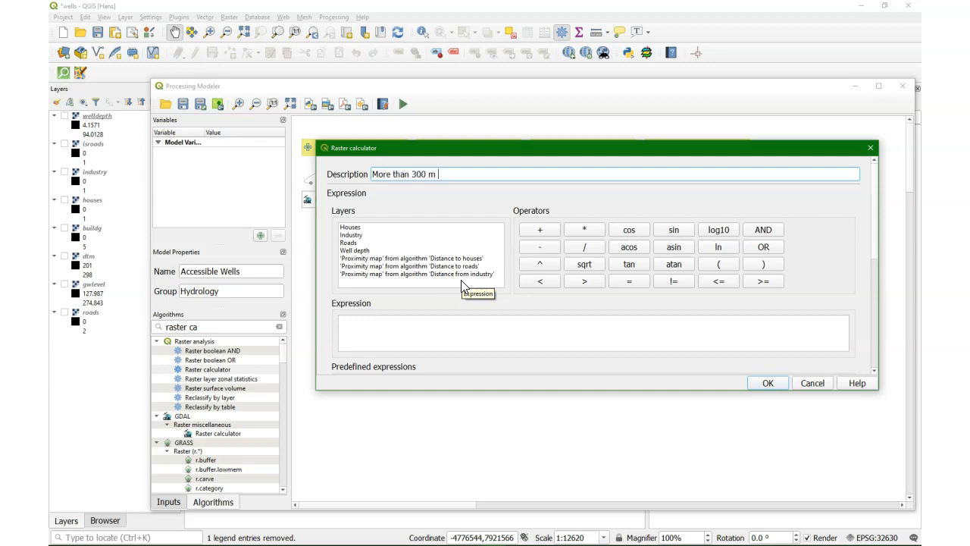
type("from industry")
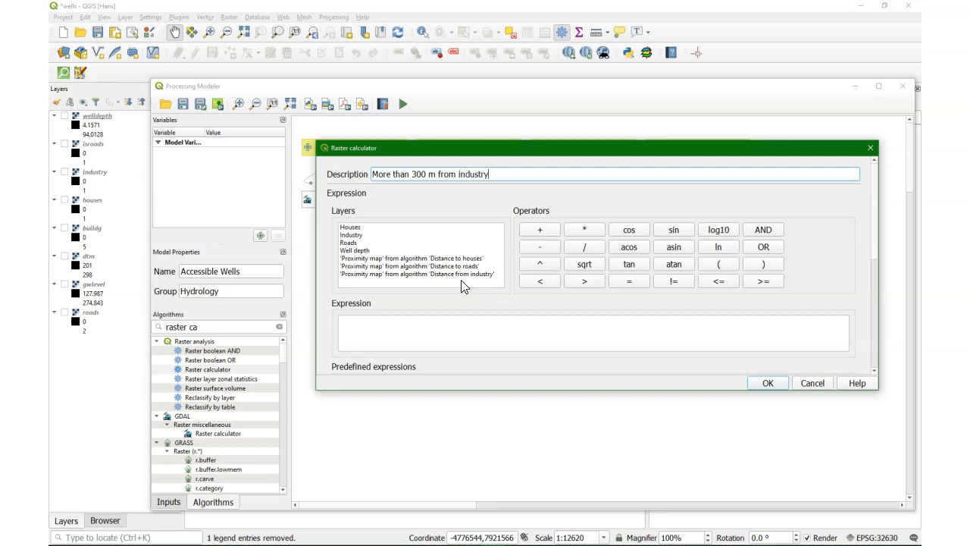
double_click(418, 275)
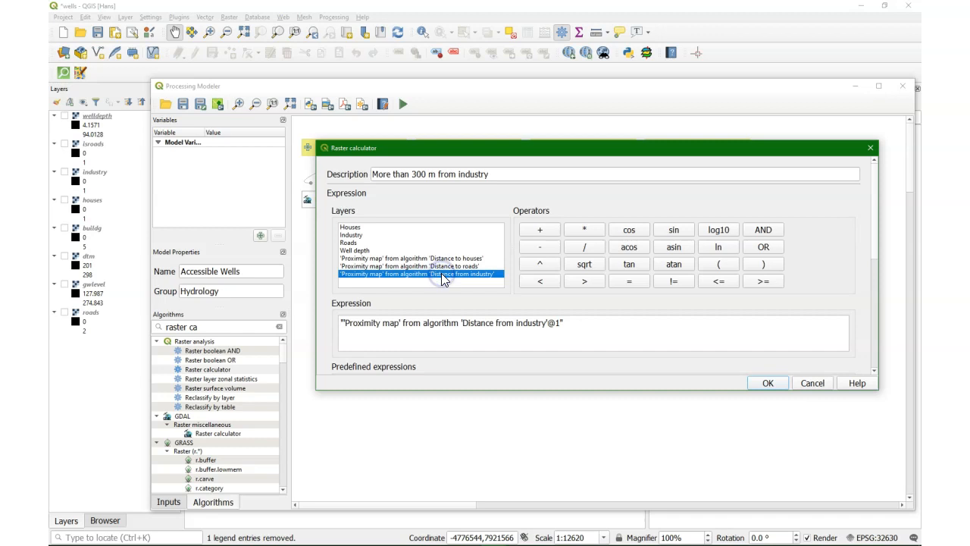
mouse_move(515, 295)
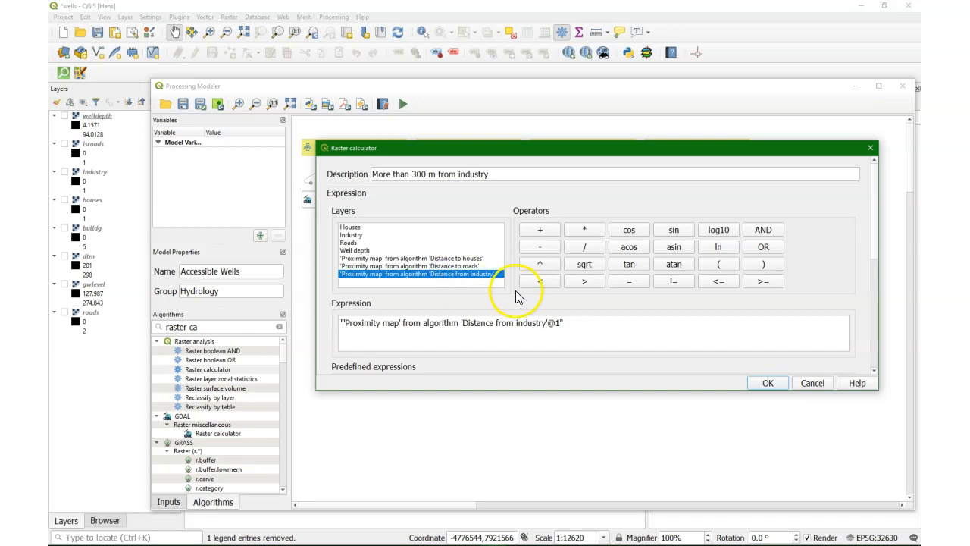
mouse_move(747, 317)
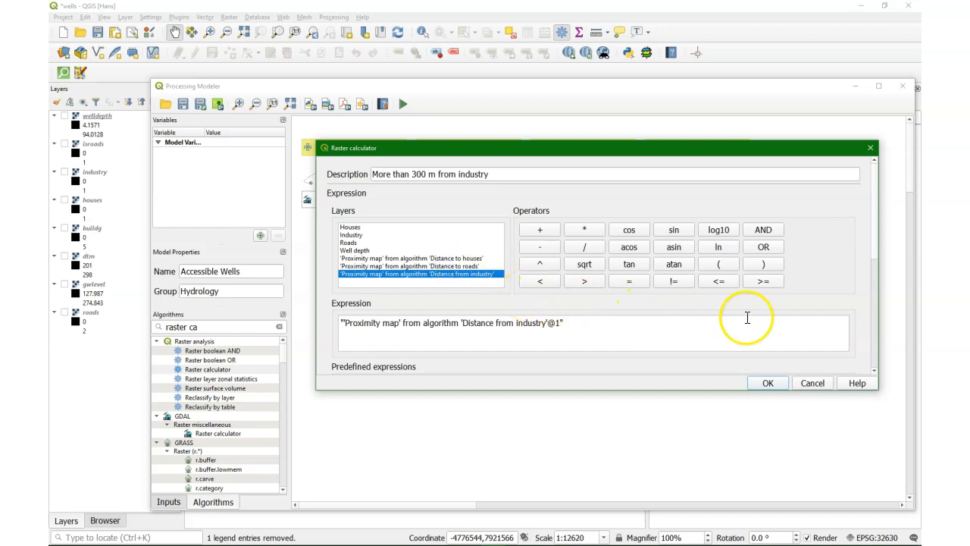
mouse_move(763, 281)
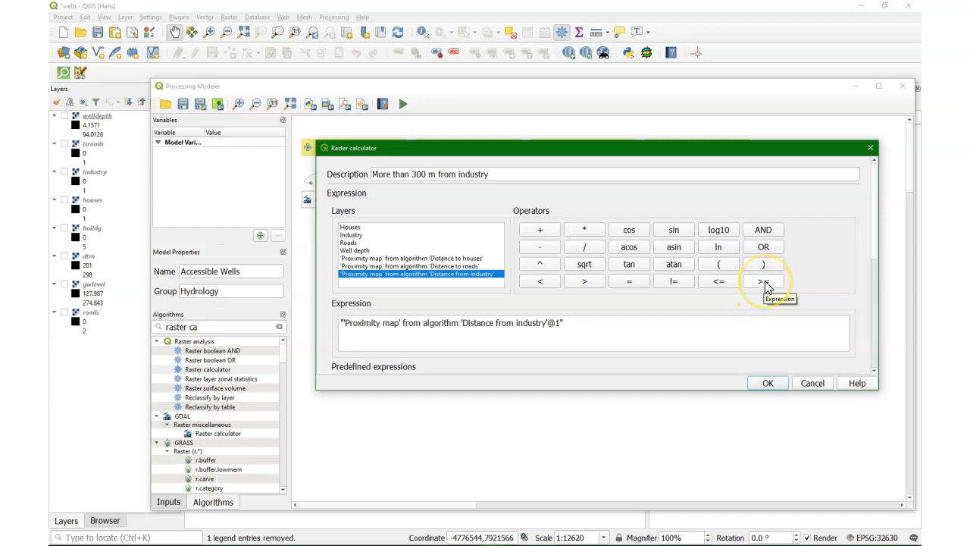
left_click(764, 281)
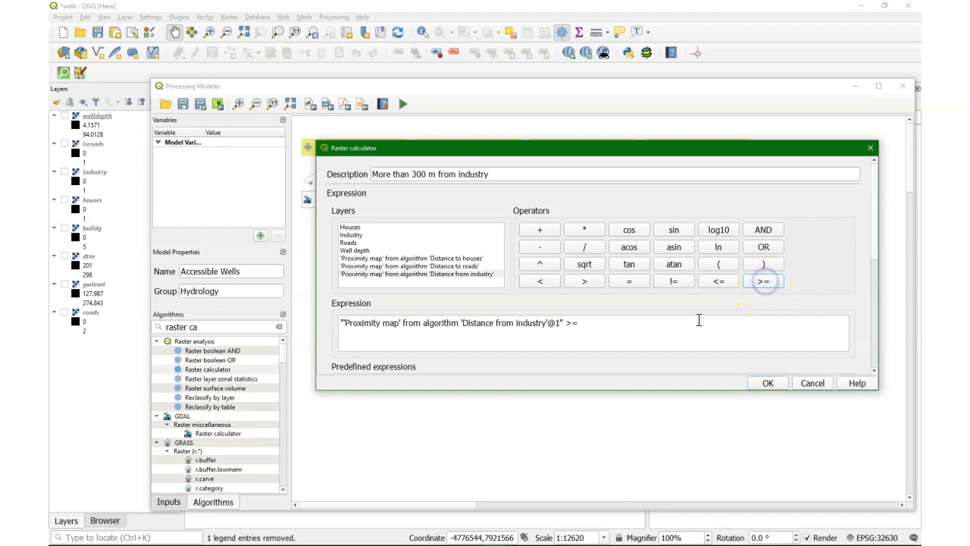
type("3")
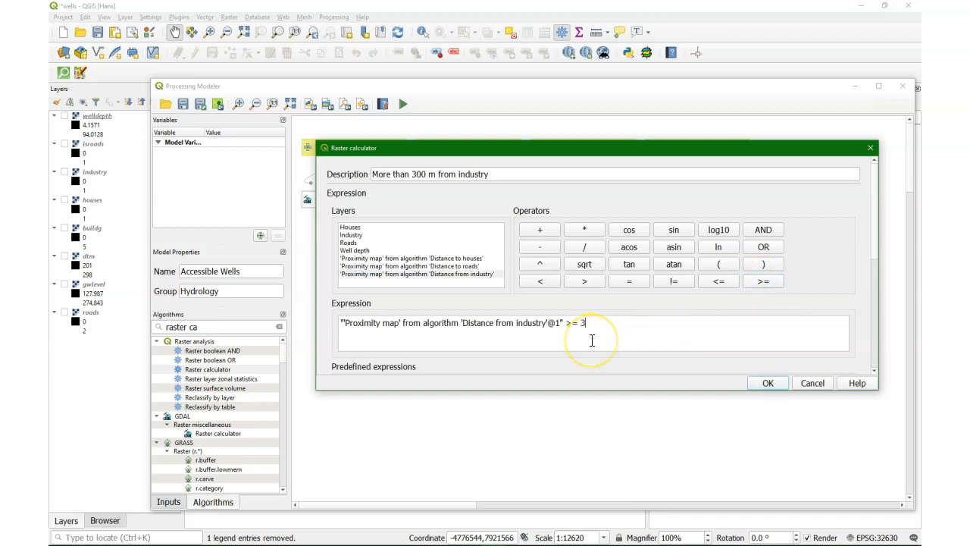
type("00")
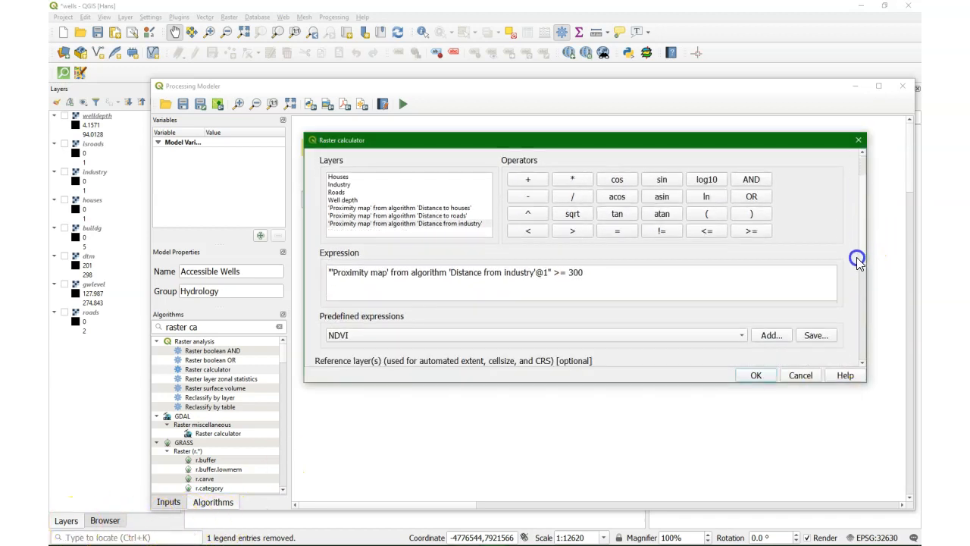
Step: Use the industry distance map as reference layer and place the step below Distance from industry
scroll("down", 3)
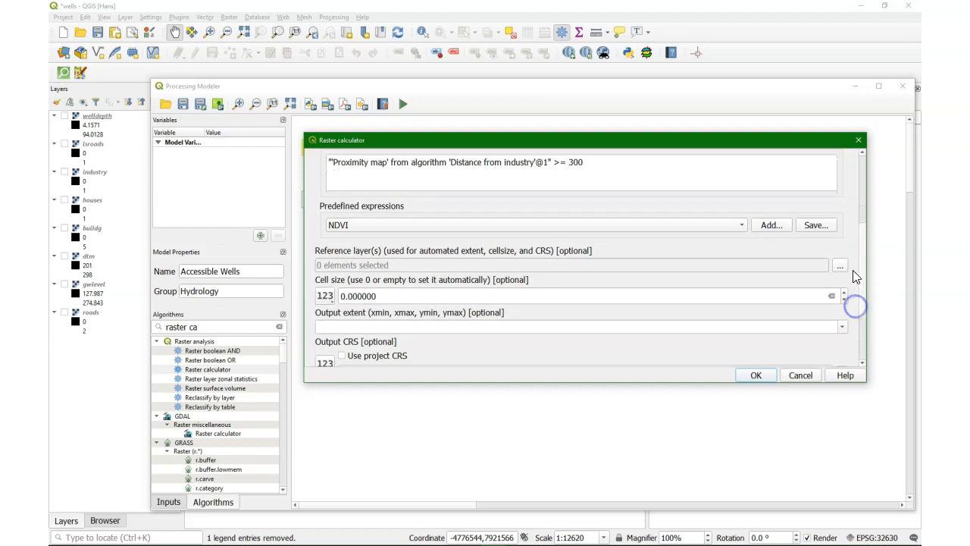
left_click(840, 265)
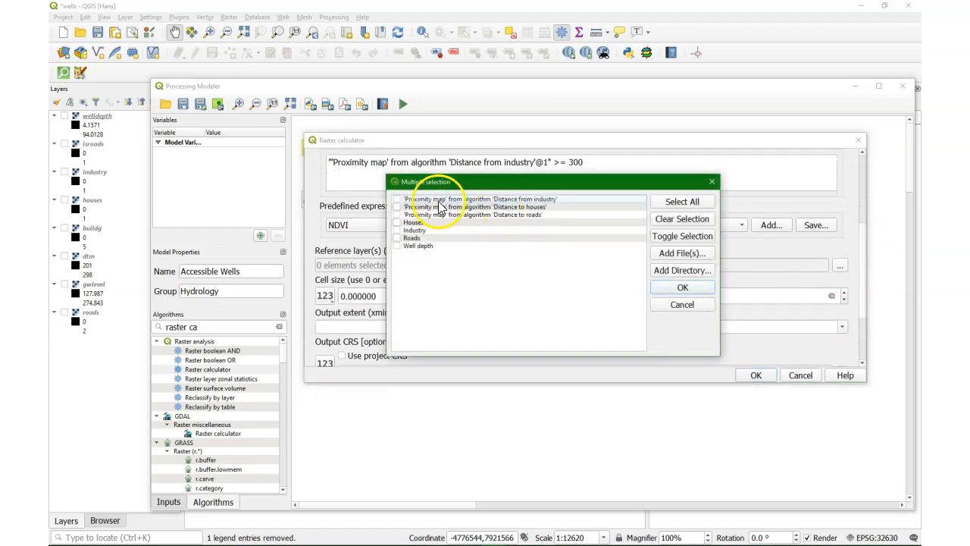
left_click(397, 198)
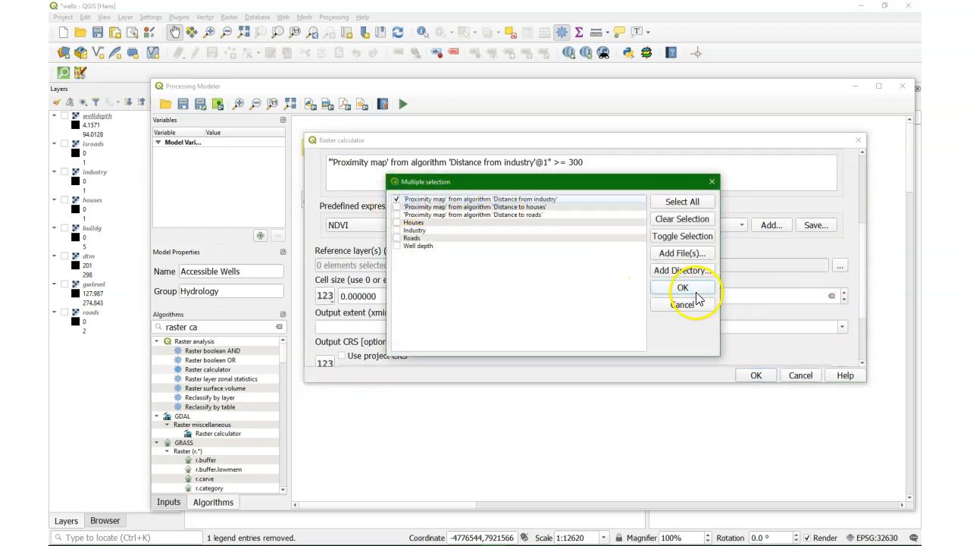
left_click(683, 287)
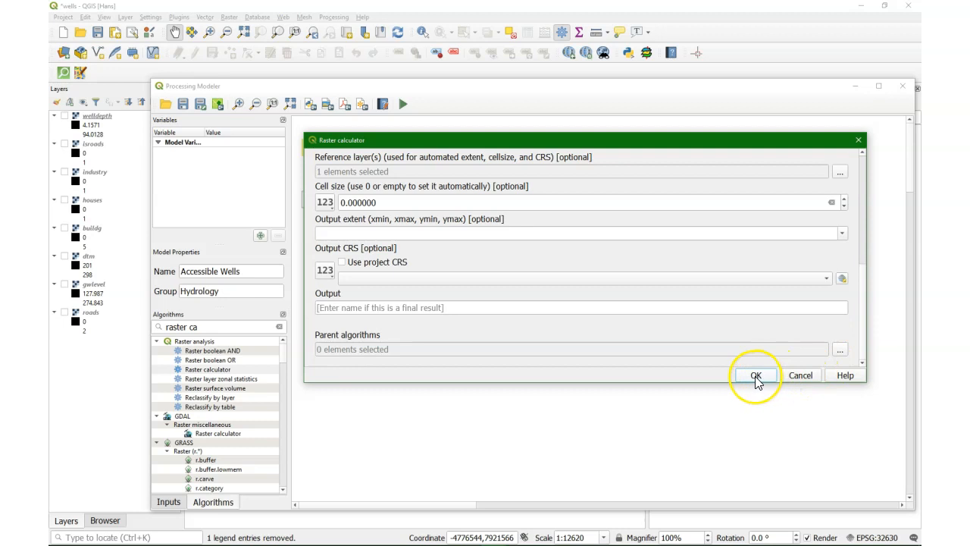
left_click(756, 374)
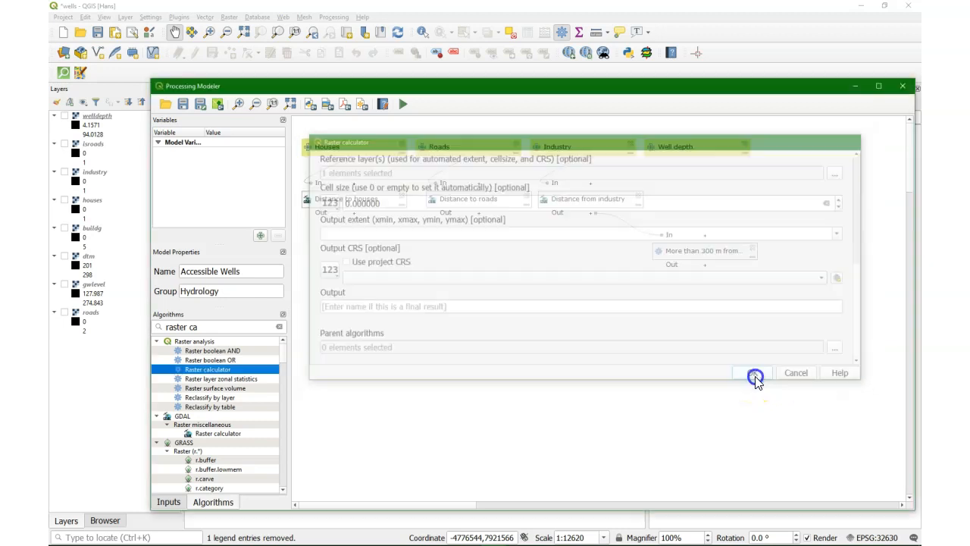
left_click(754, 372)
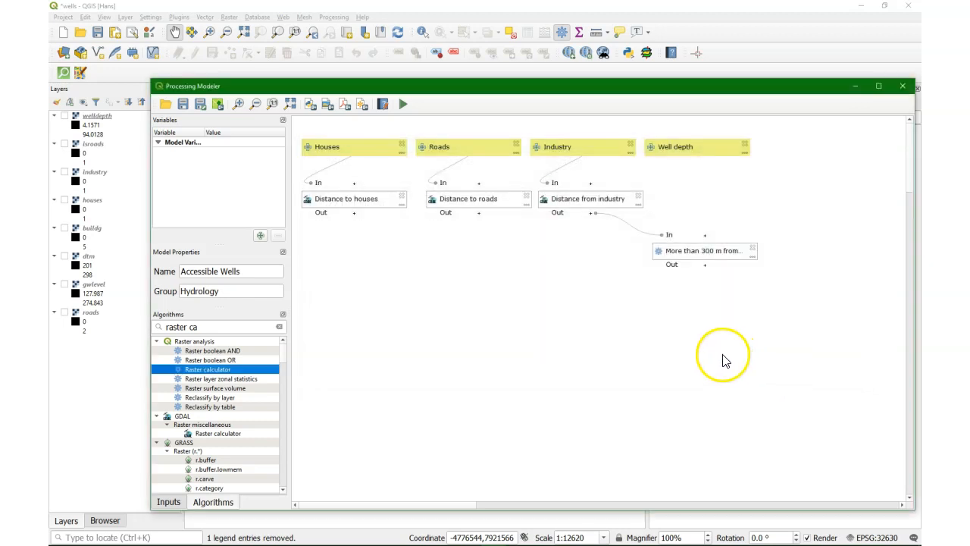
left_click_drag(704, 250, 592, 259)
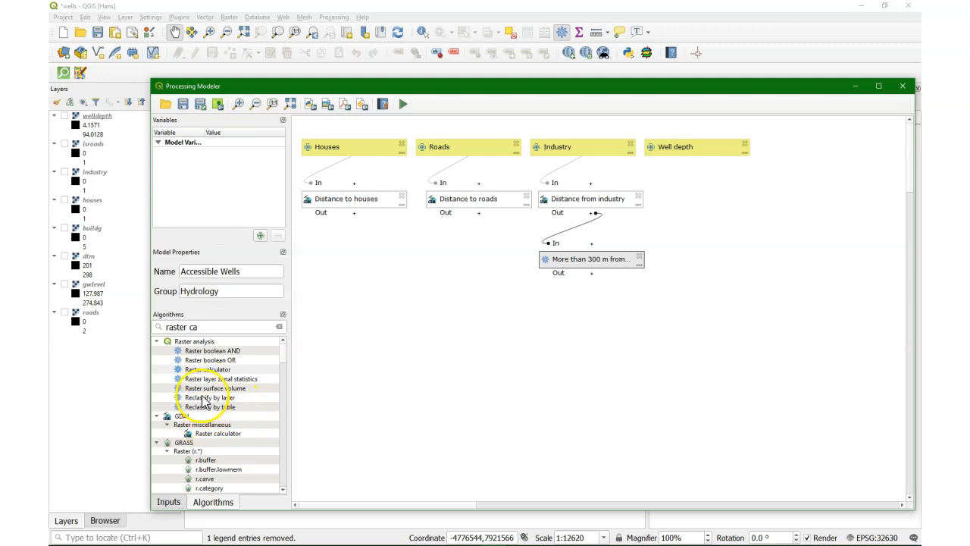
double_click(207, 369)
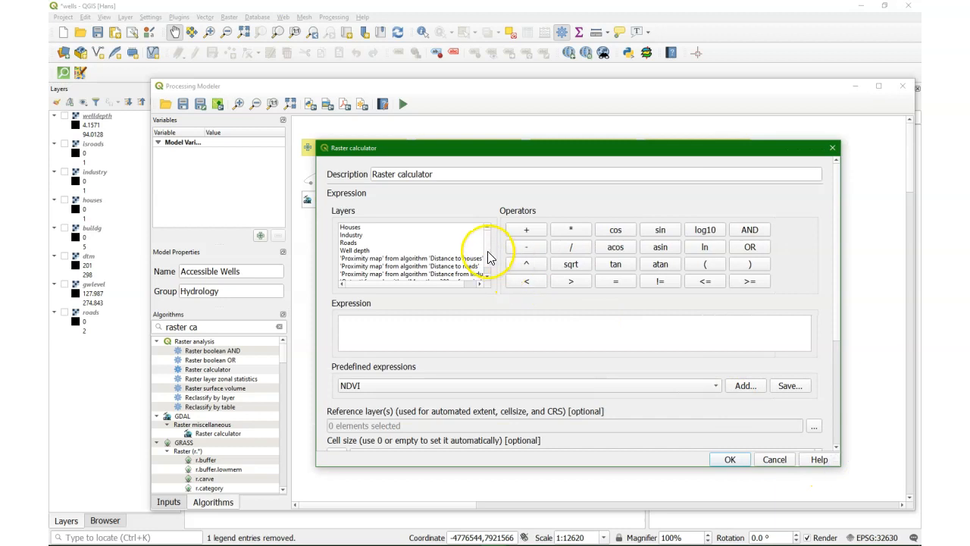
Step: Build the expression Well depth < 40 with Well depth as reference layer, positioned beneath Well depth
double_click(355, 250)
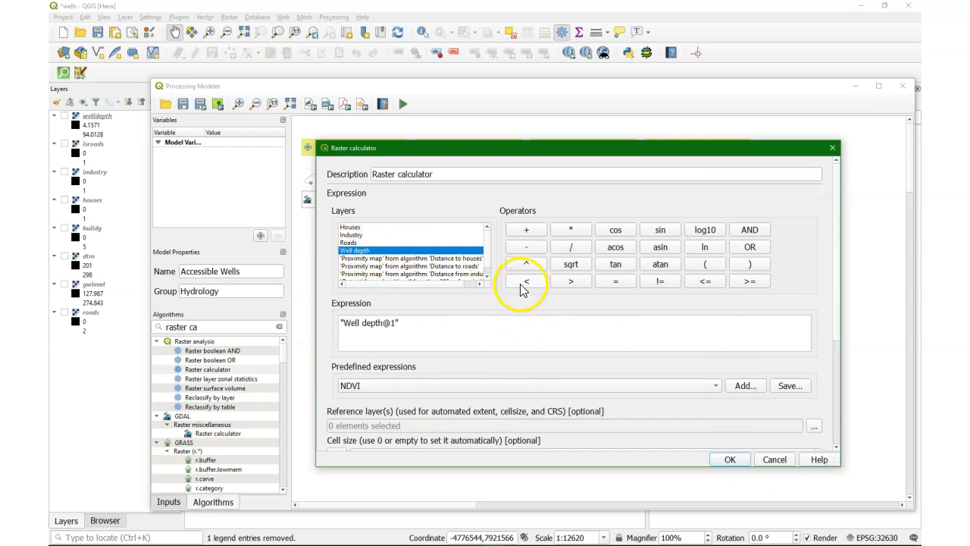
left_click(526, 281)
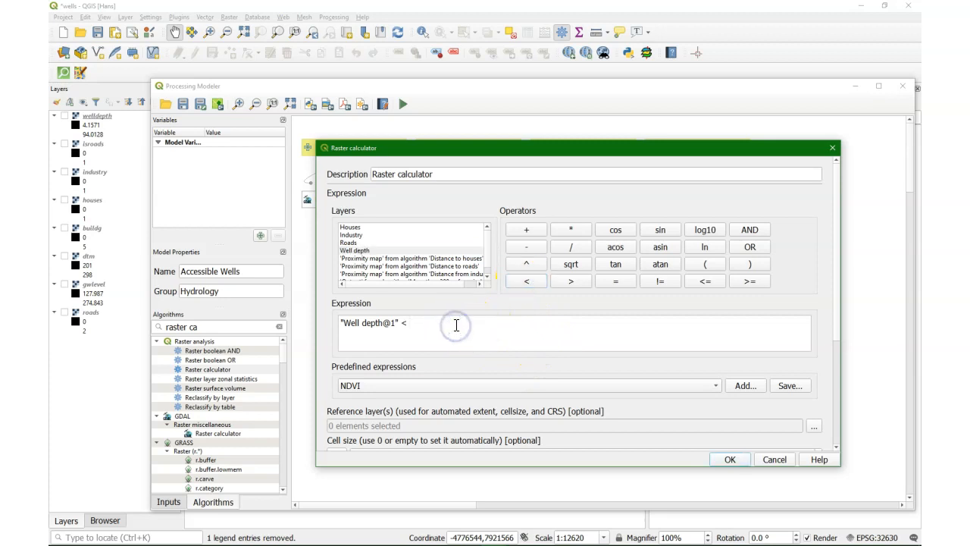
type("40")
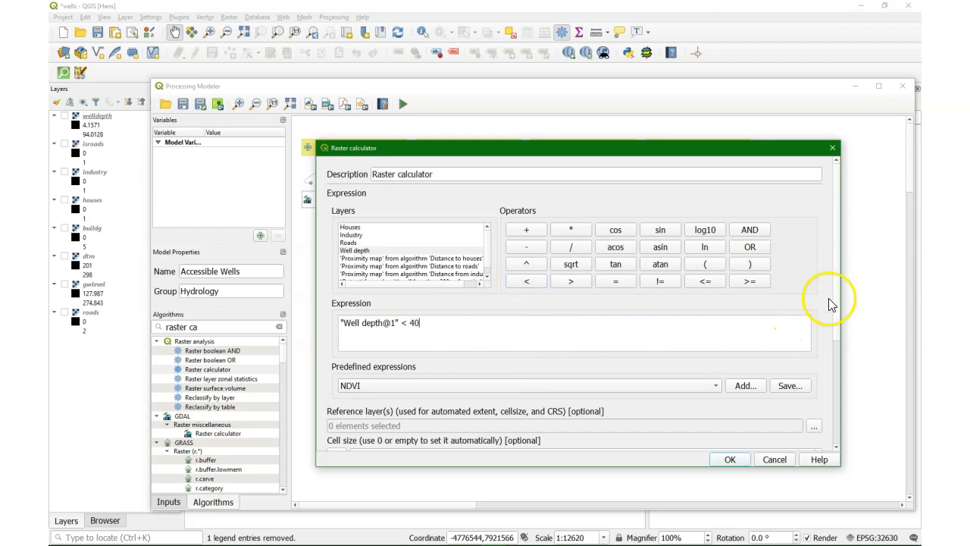
scroll("down", 3)
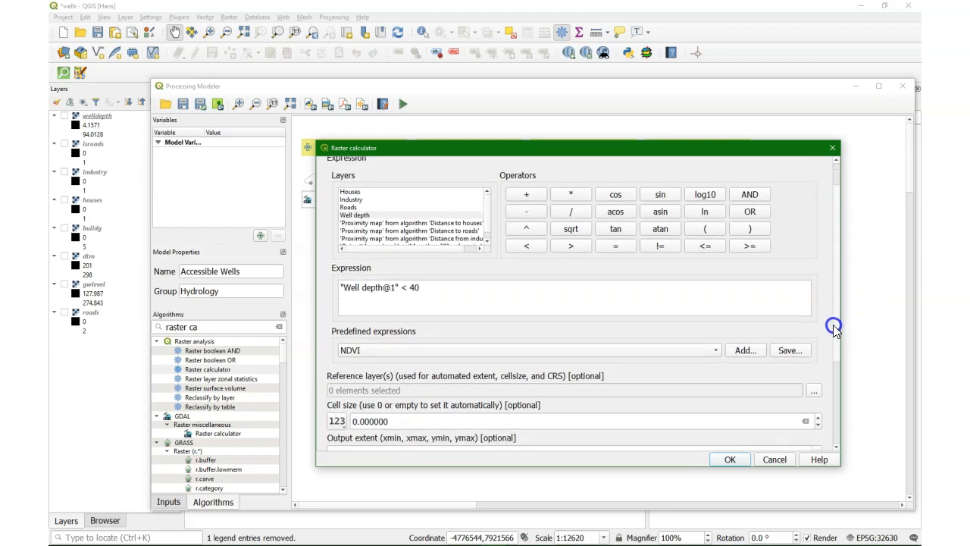
scroll("down", 3)
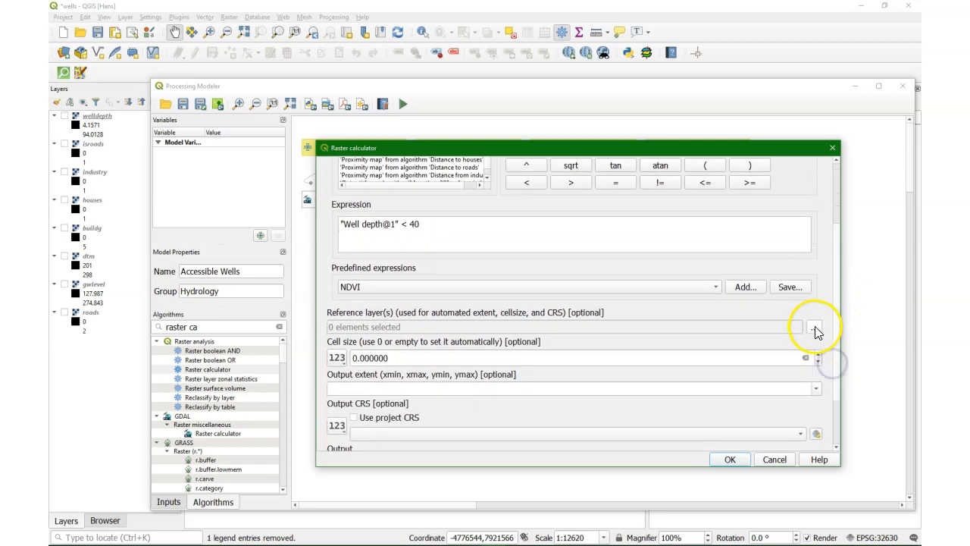
mouse_move(816, 326)
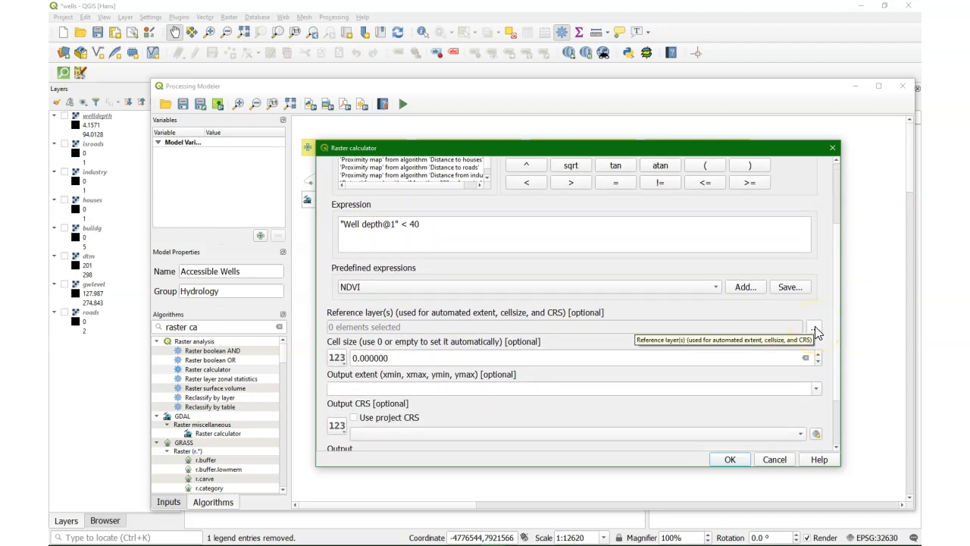
left_click(815, 326)
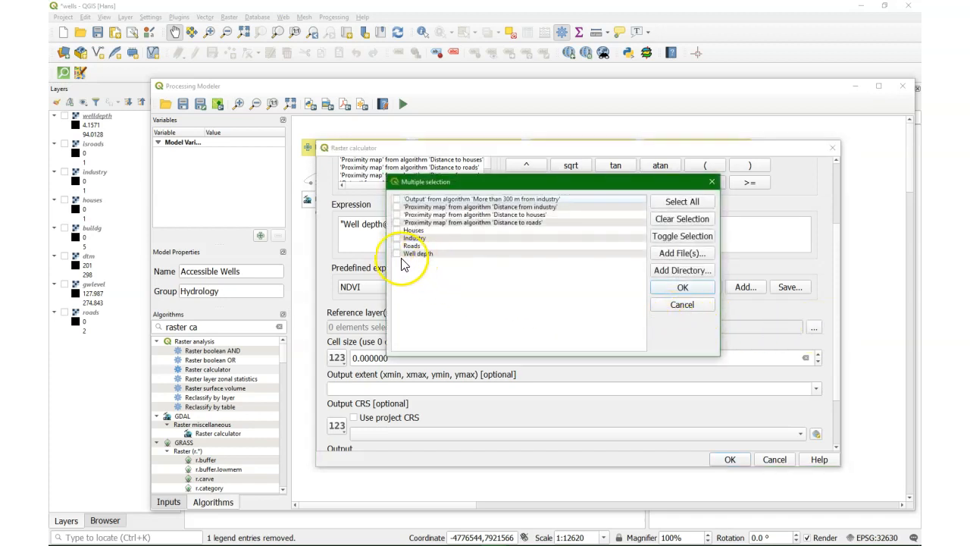
left_click(682, 286)
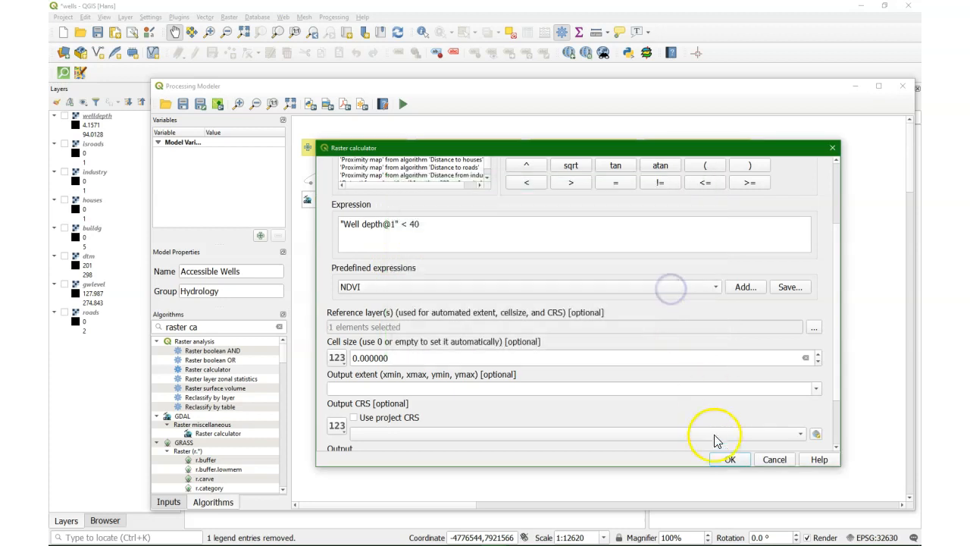
left_click(728, 459)
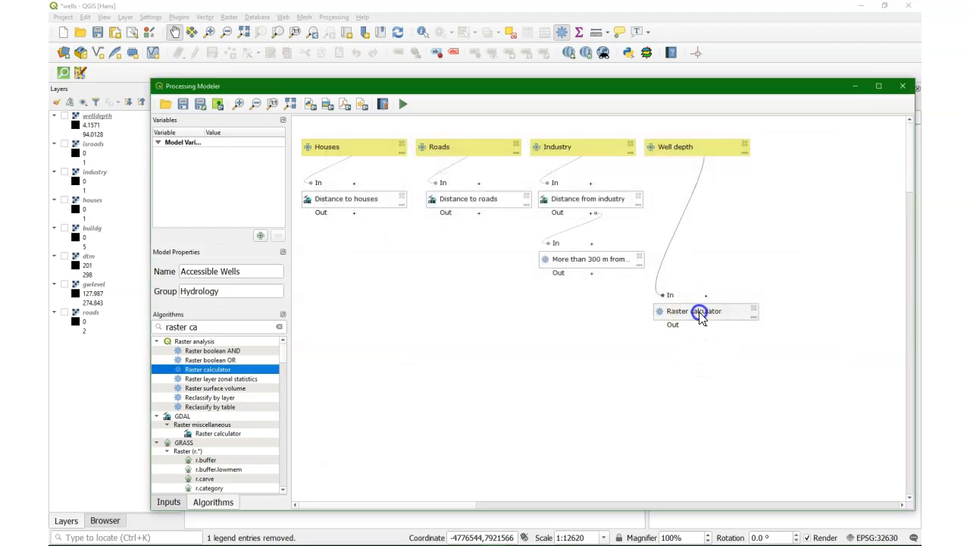
left_click_drag(696, 312, 707, 260)
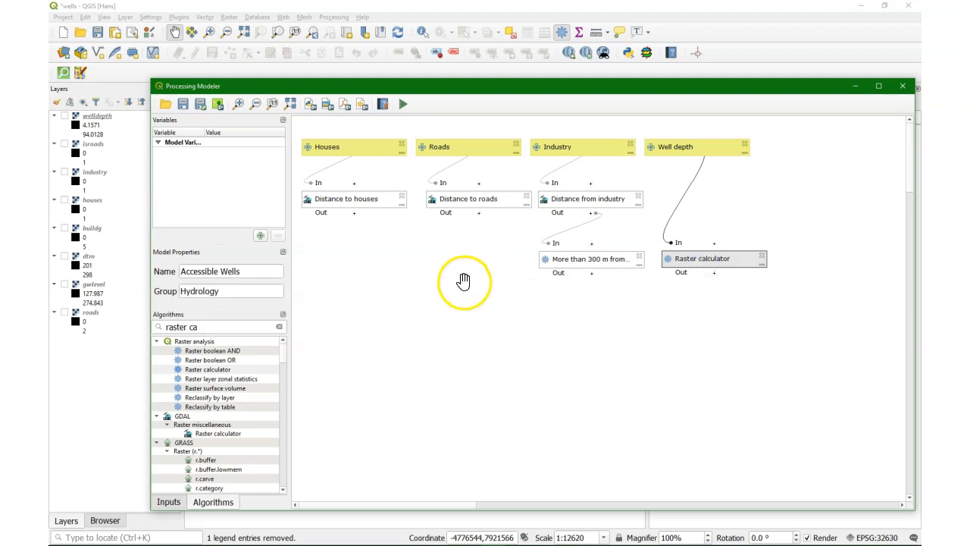
Step: Change the well-depth calculator step's description to 'Wells less than 40 m deep'
double_click(702, 258)
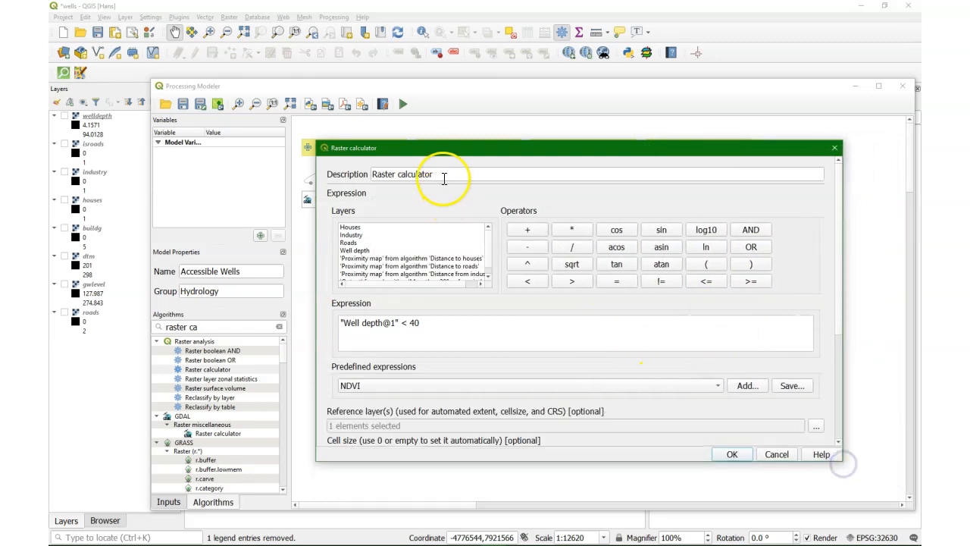
triple_click(402, 173)
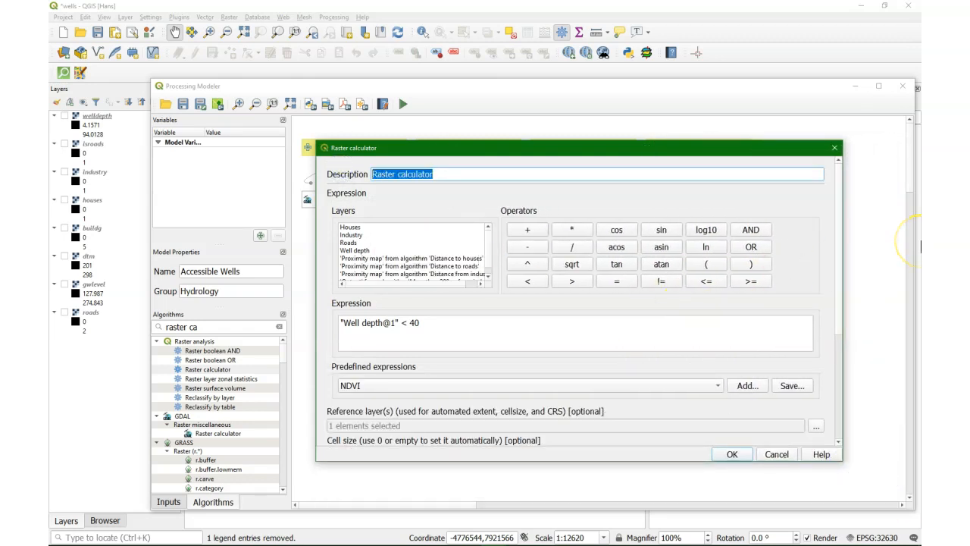
type("Wells less t")
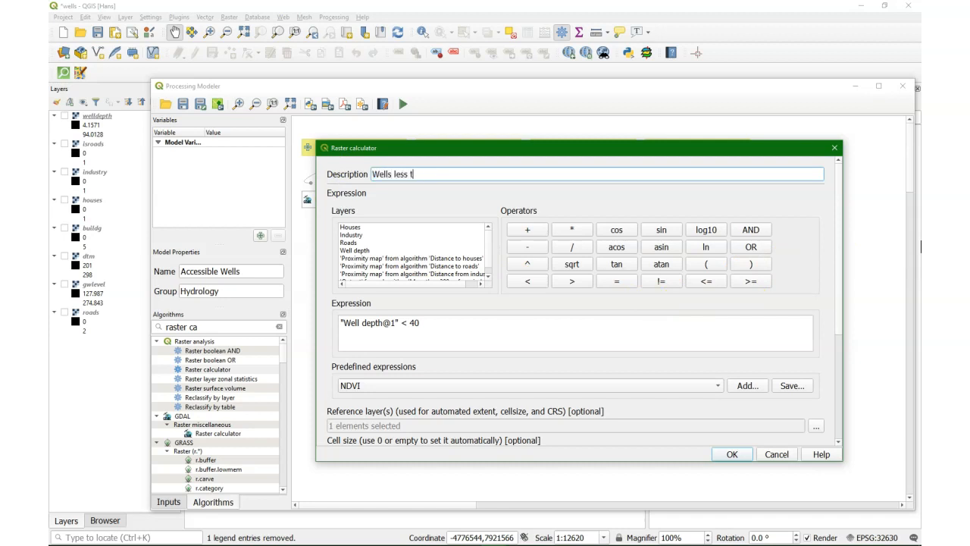
type("han 40 m")
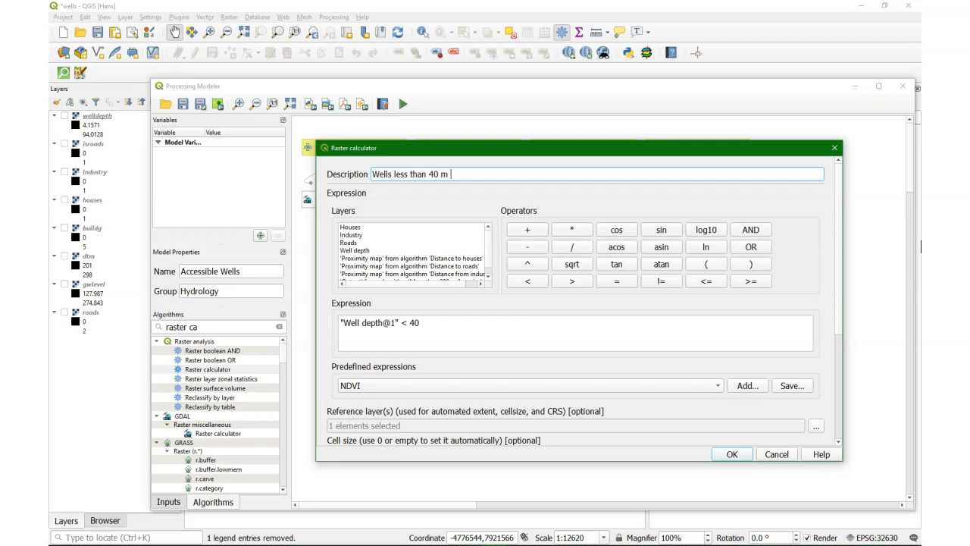
type("deep")
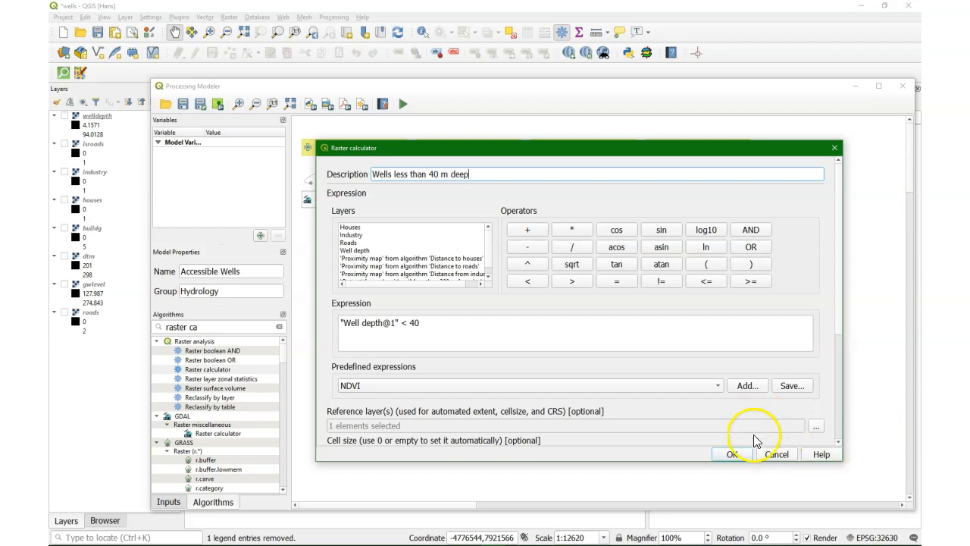
left_click(731, 454)
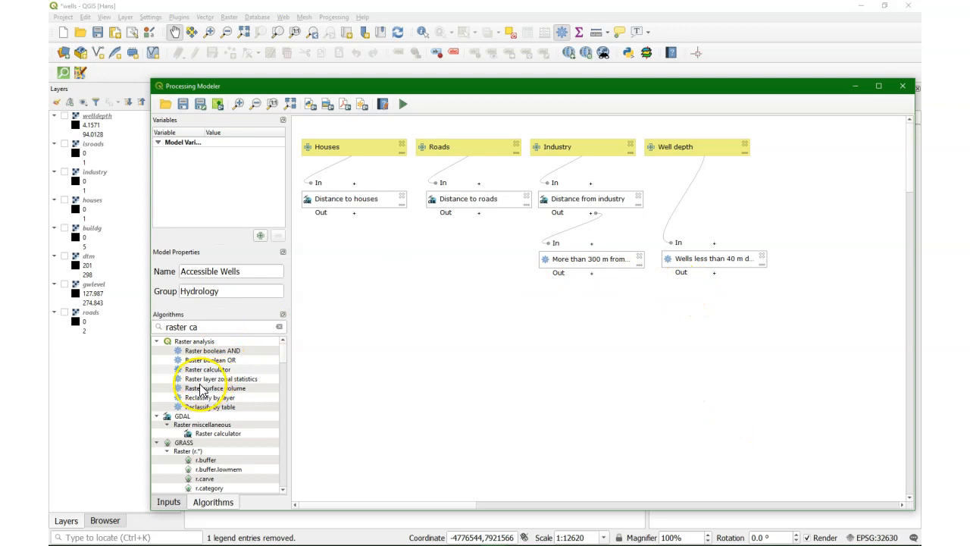
Step: Add a raster calculator expression ANDing houses, roads, 300 m-from-industry and well-depth outputs
double_click(207, 369)
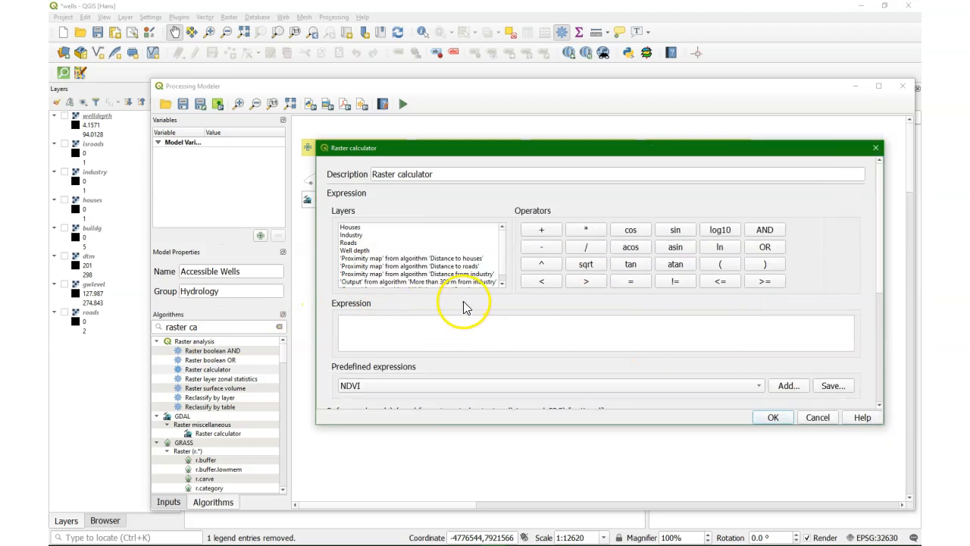
double_click(413, 258)
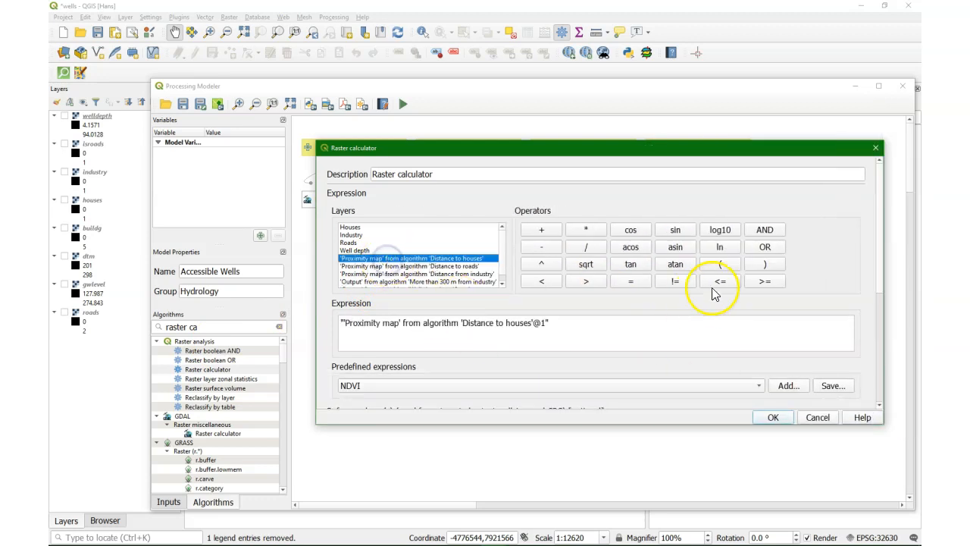
left_click(764, 229)
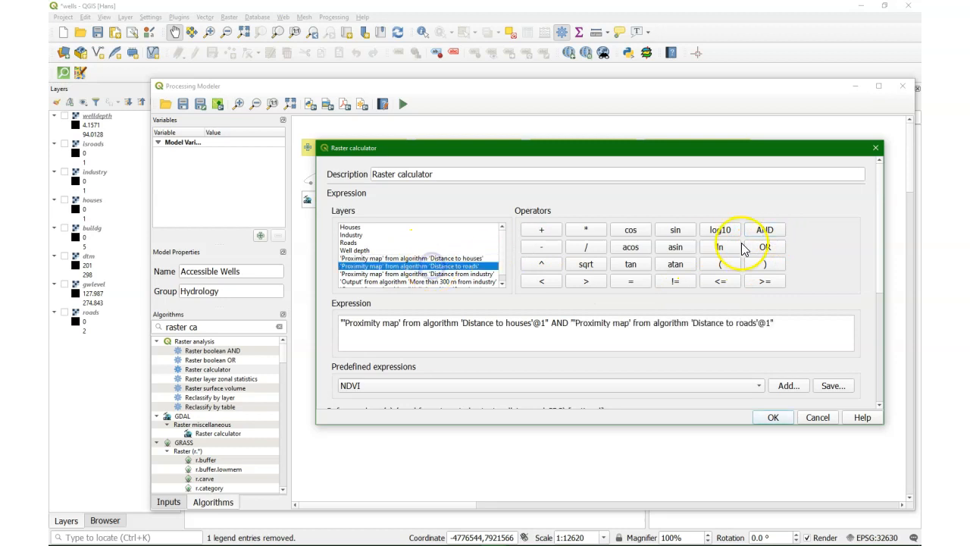
double_click(419, 274)
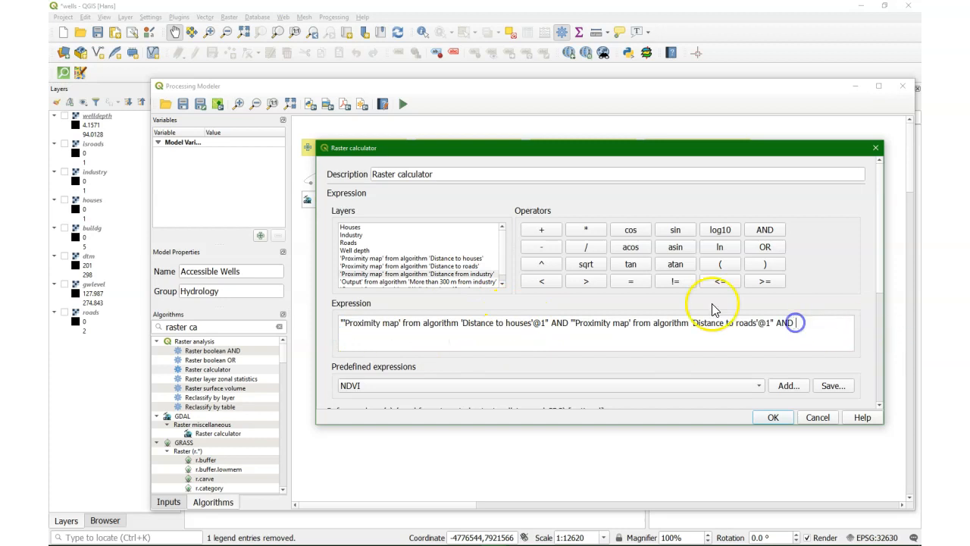
double_click(413, 274)
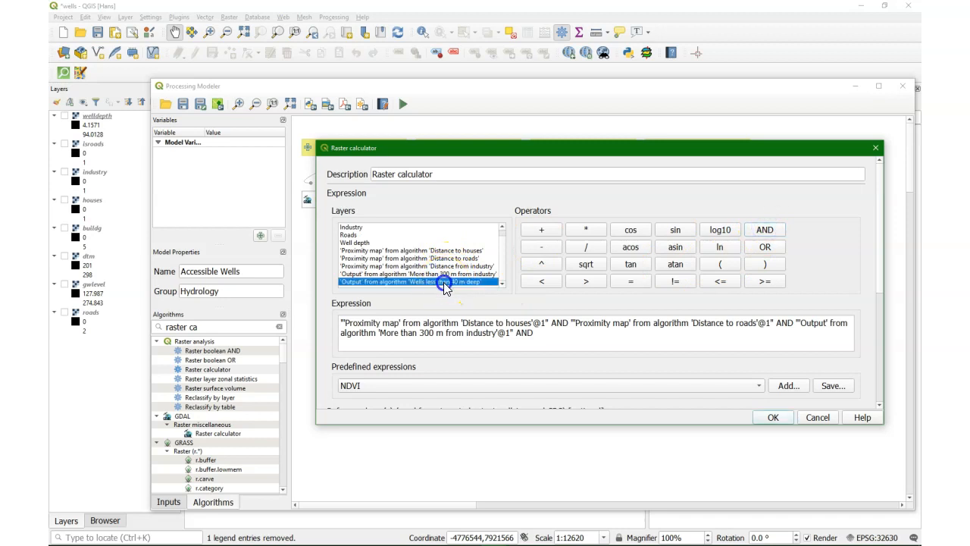
double_click(412, 281)
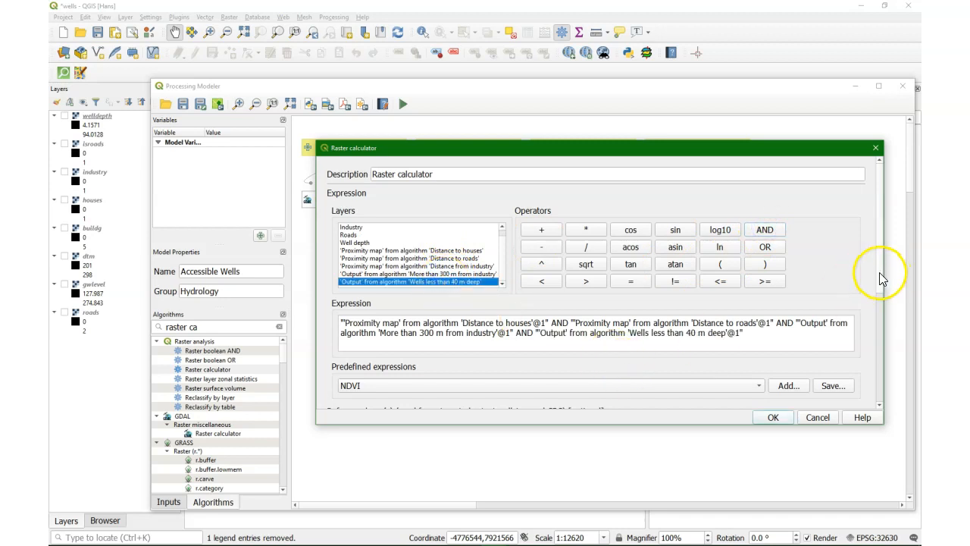
scroll("down", 3)
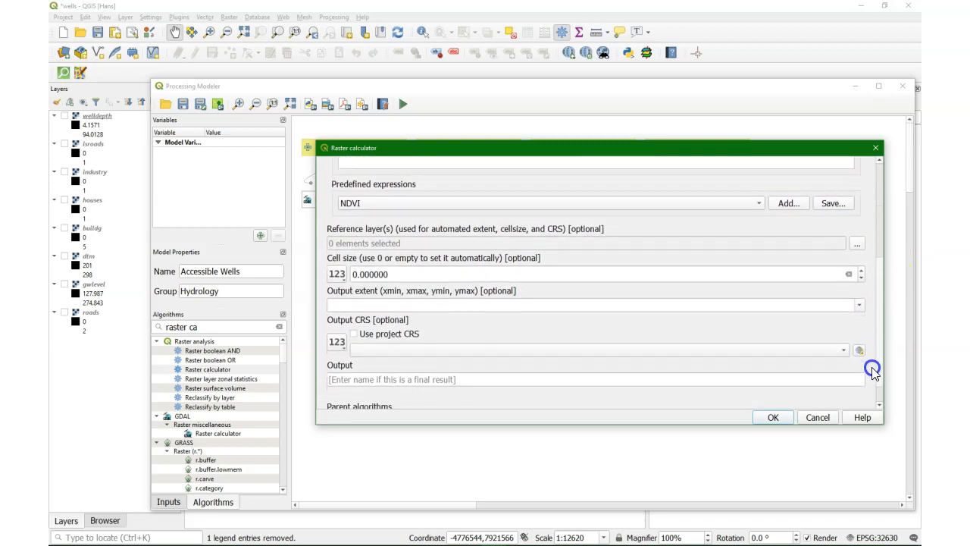
Step: Tick all four intermediate outputs as reference layers and place the step below the others
left_click(857, 242)
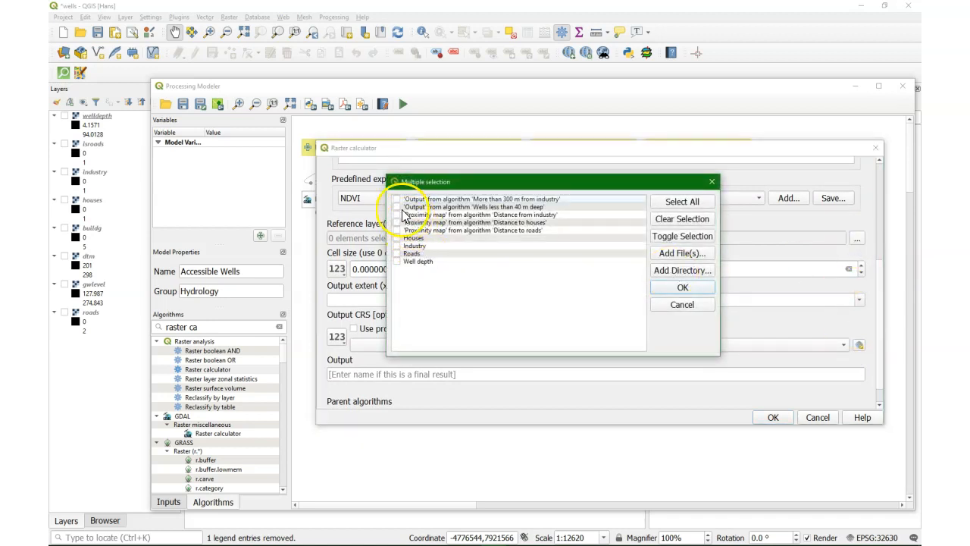
left_click(397, 199)
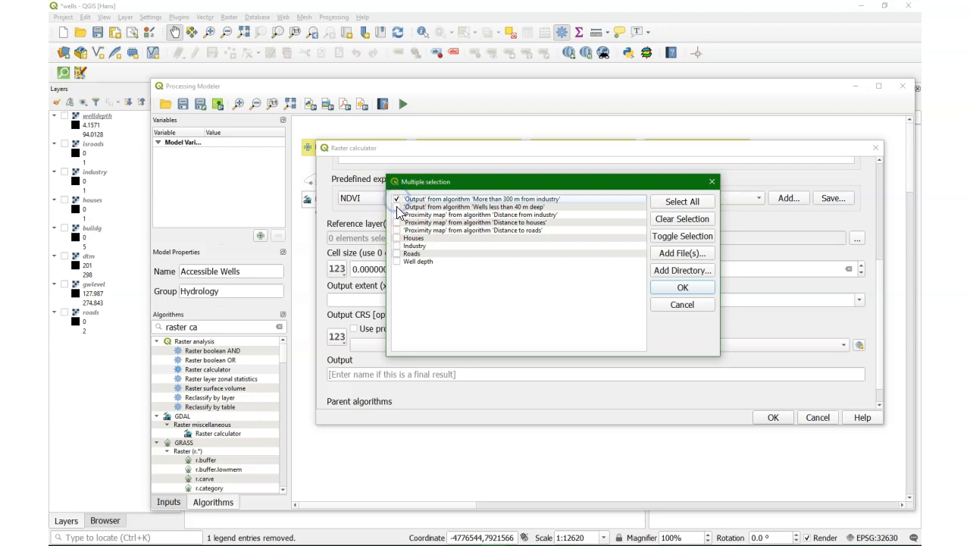
left_click(397, 207)
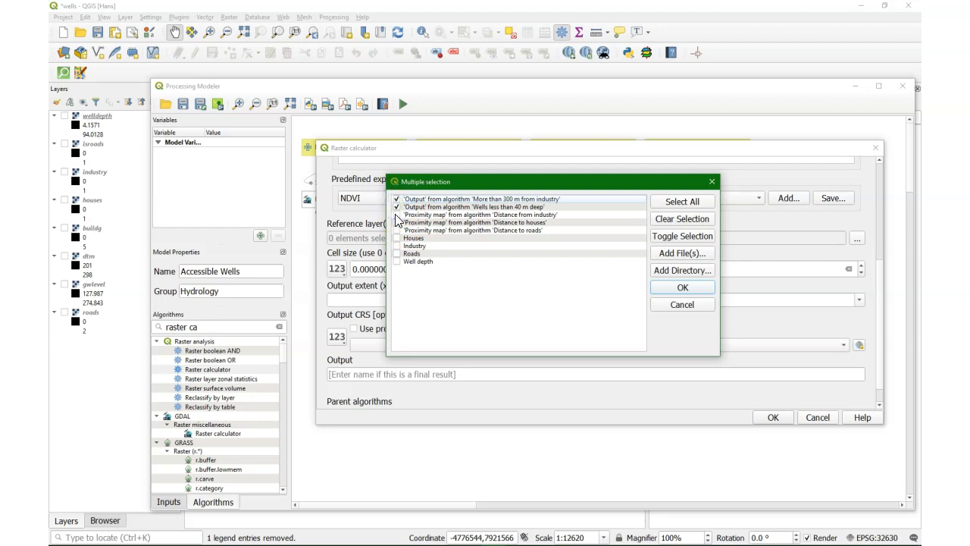
left_click(397, 222)
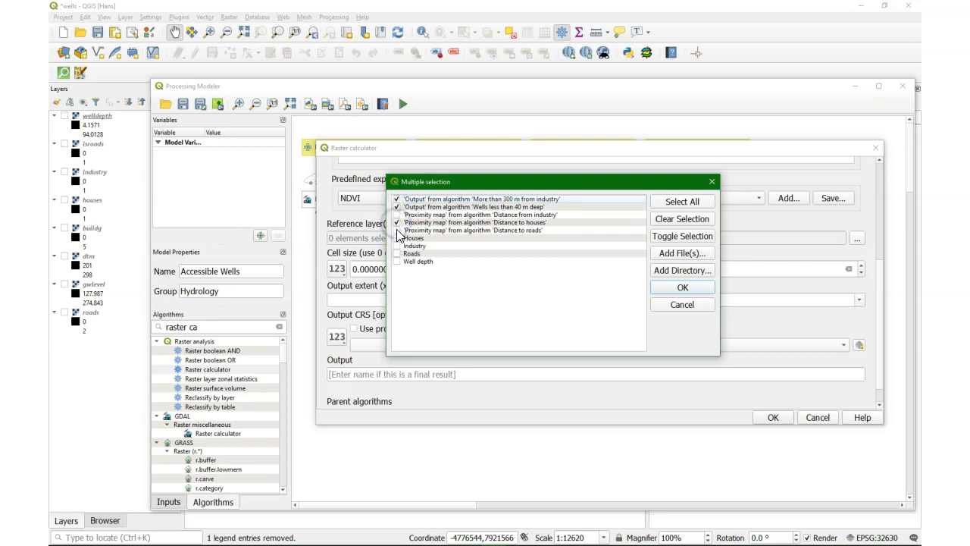
left_click(682, 287)
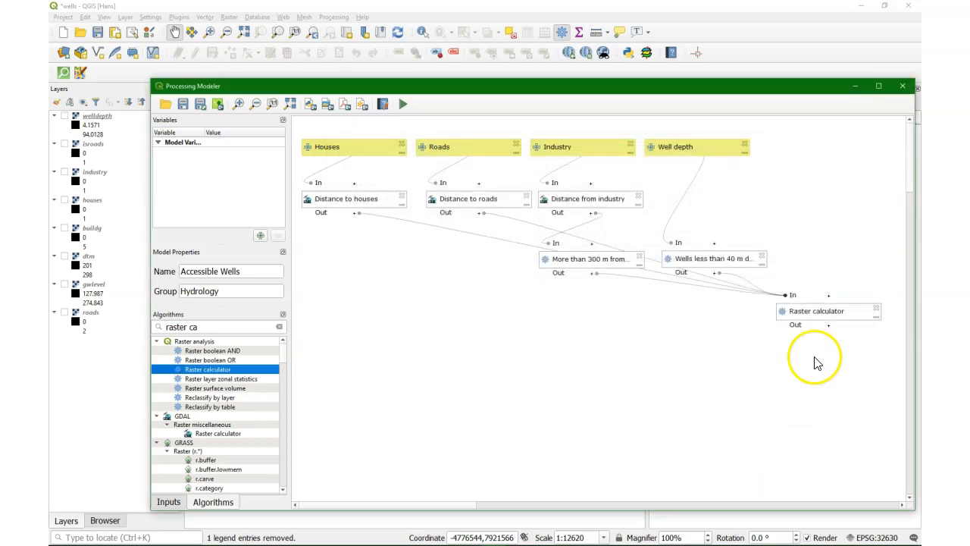
left_click_drag(828, 311, 663, 345)
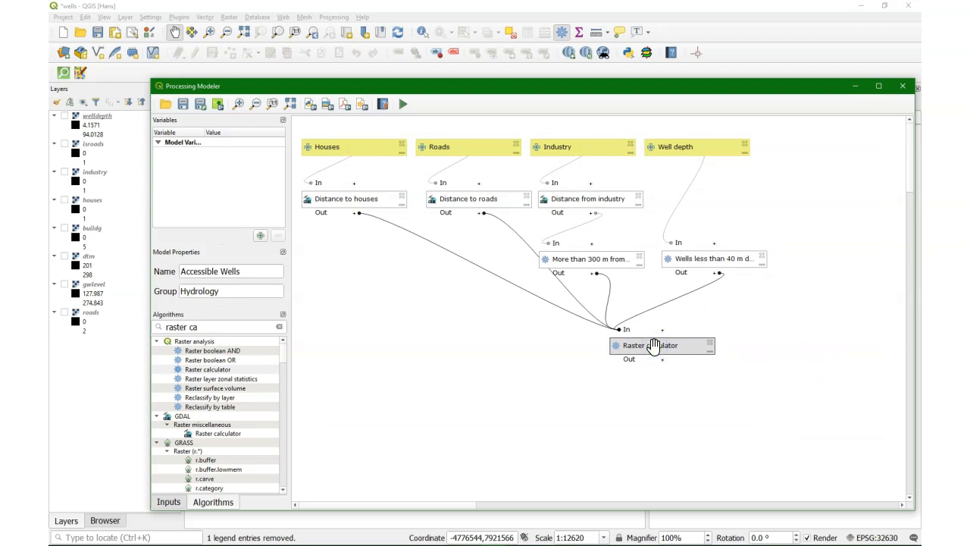
Step: Name the combined calculator's output Accessible_wells and put the output node beneath it
double_click(649, 345)
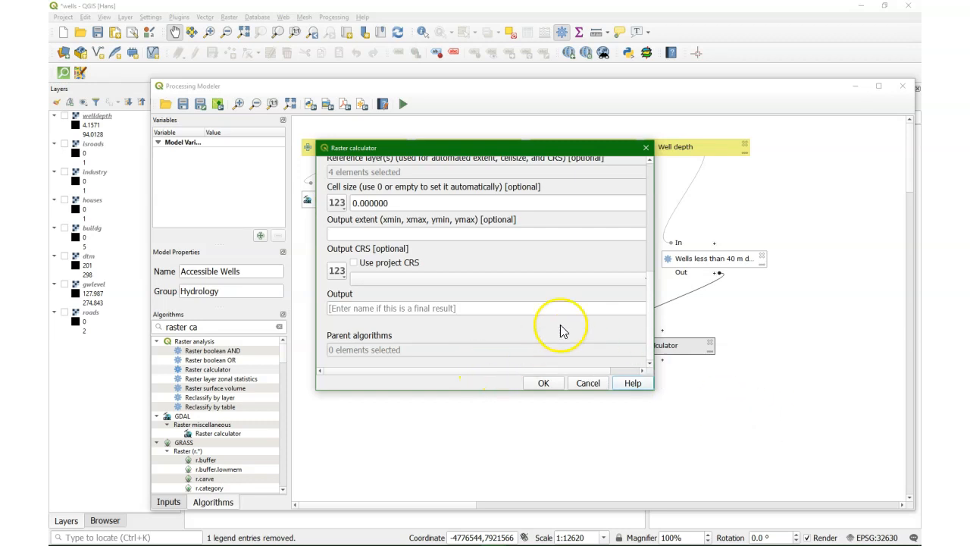
mouse_move(653, 317)
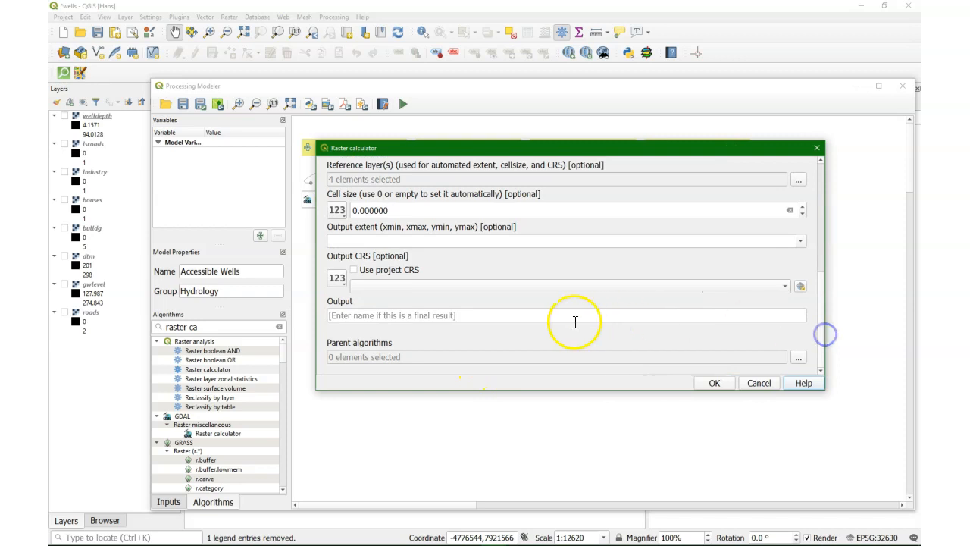
type("Accessibl")
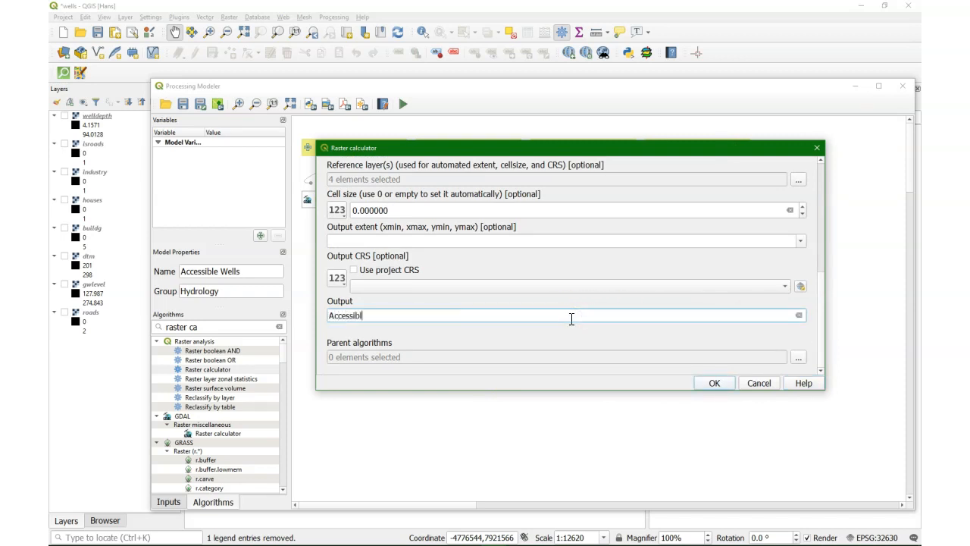
type("e_wells")
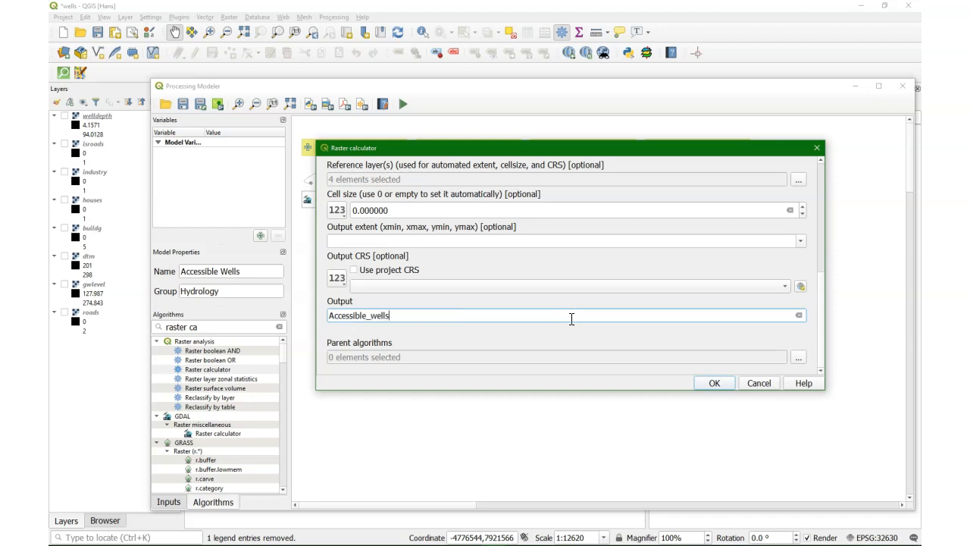
left_click(713, 383)
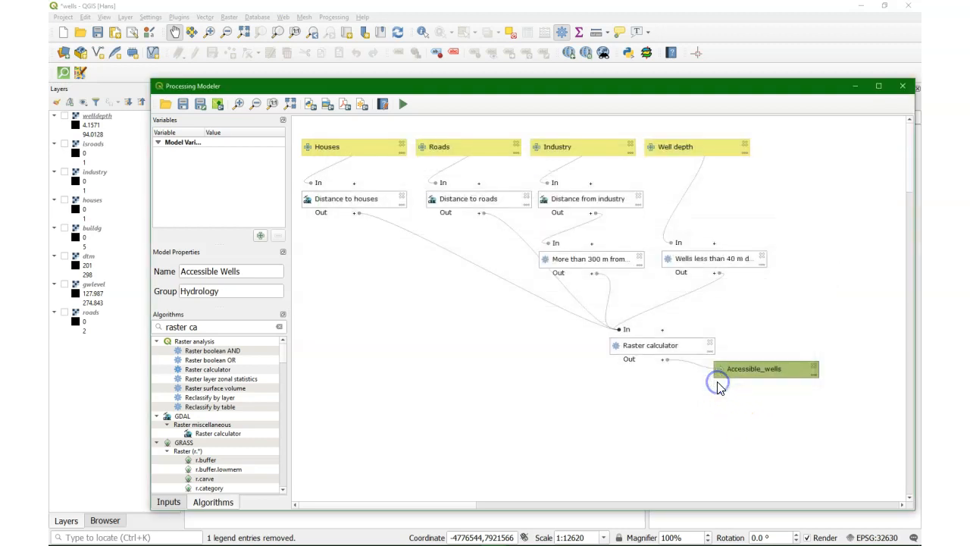
left_click_drag(766, 369, 665, 415)
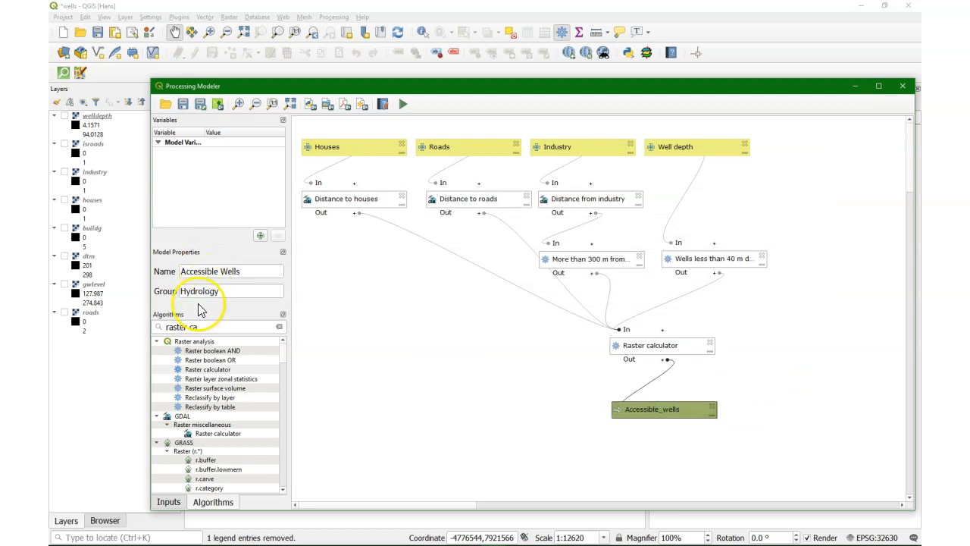
left_click(168, 502)
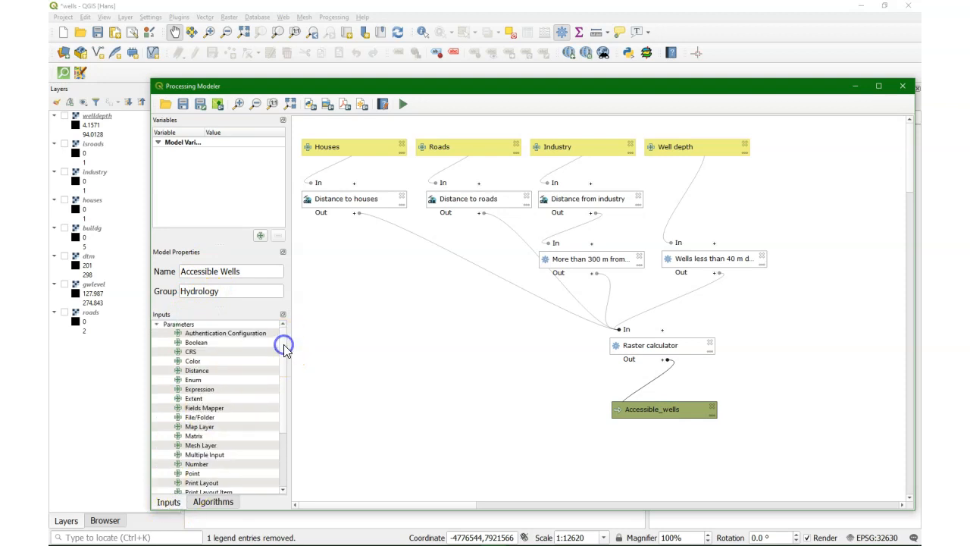
Step: Create a Number input 'Distance to houses' ranging 0–2000, default 150, positioned to the left
scroll("down", 3)
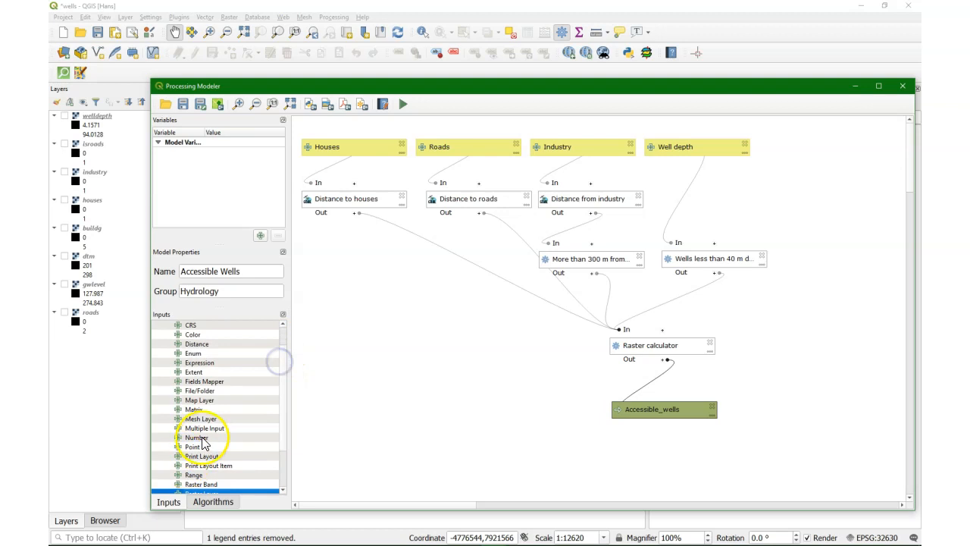
double_click(197, 437)
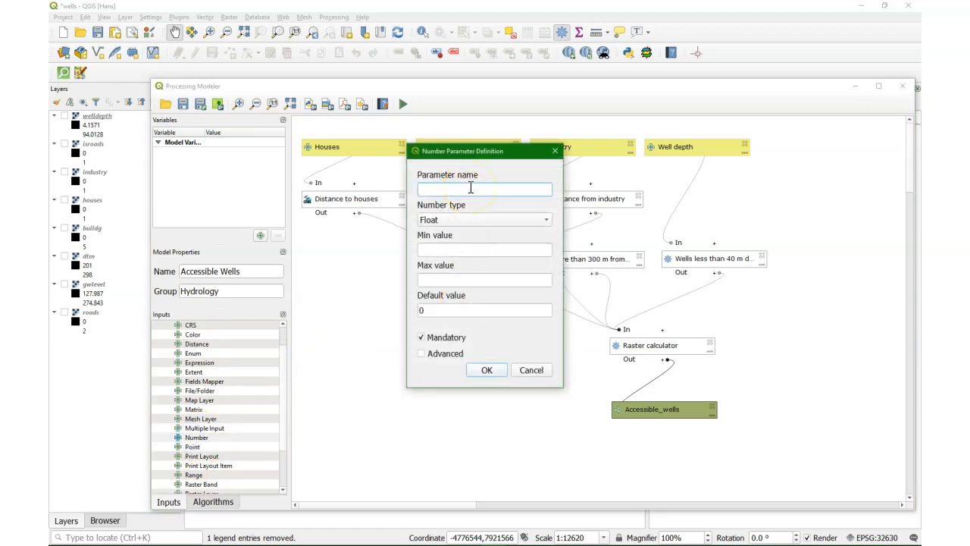
type("Distance to")
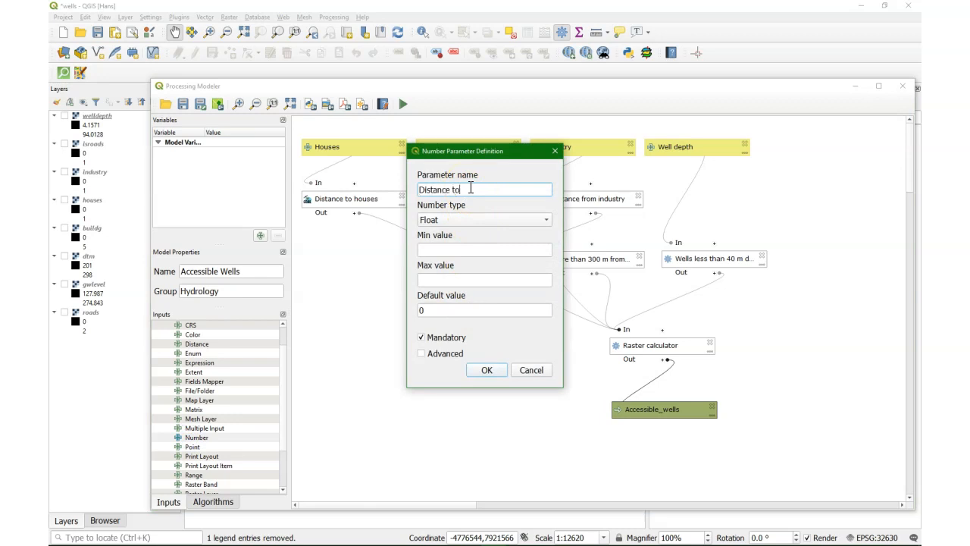
type("houses")
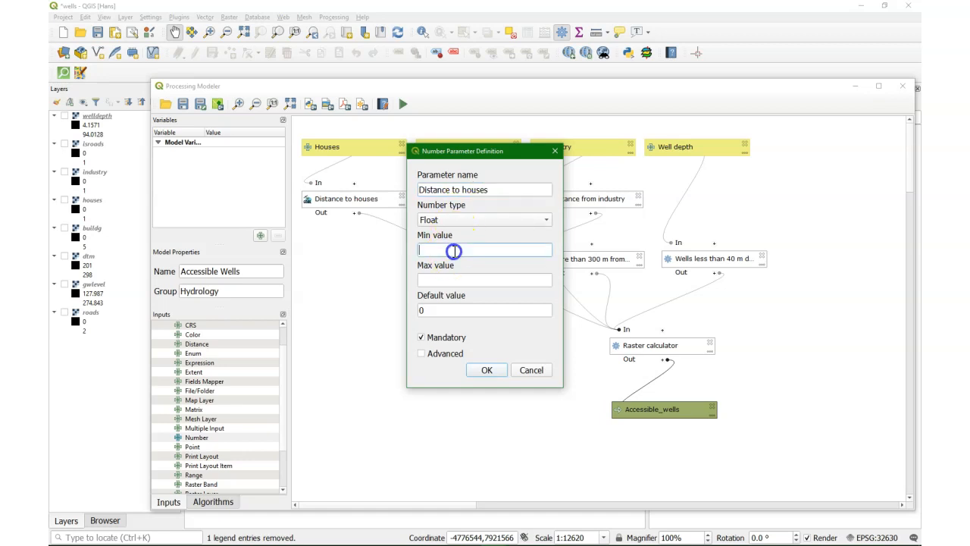
type("2")
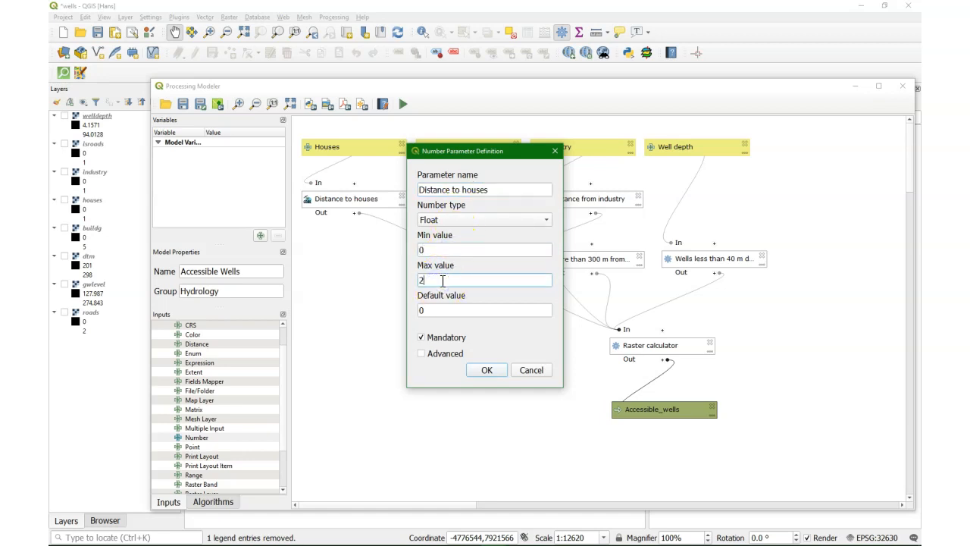
type("000")
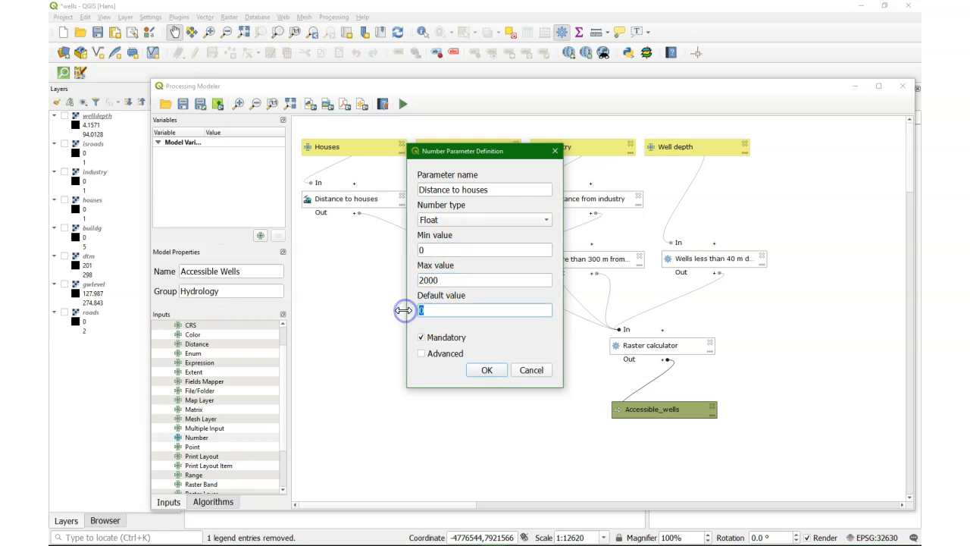
type("150")
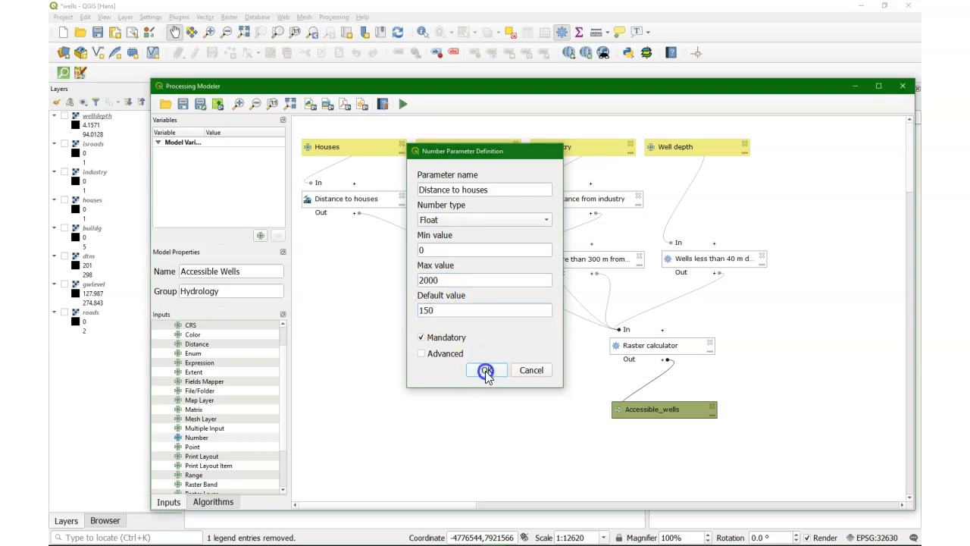
left_click(486, 370)
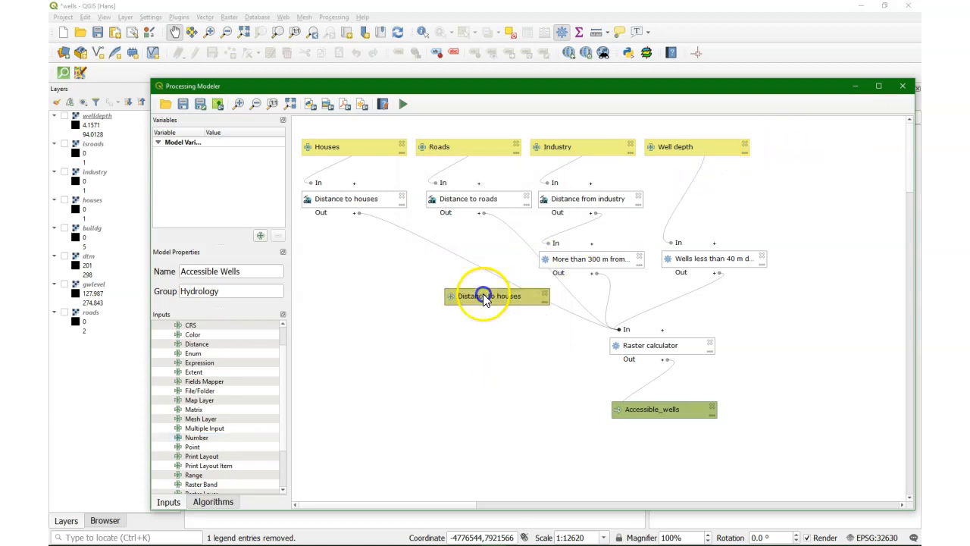
left_click_drag(498, 295, 356, 294)
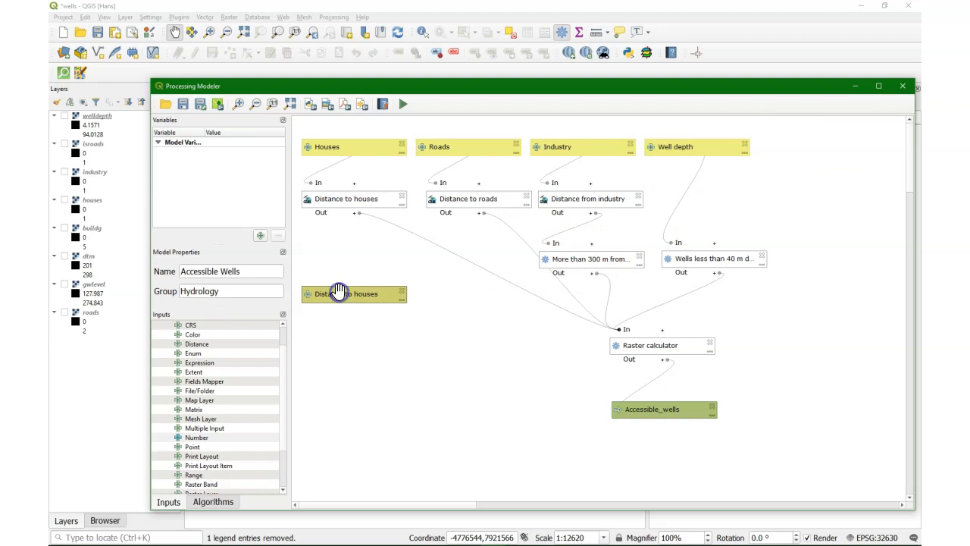
mouse_move(344, 272)
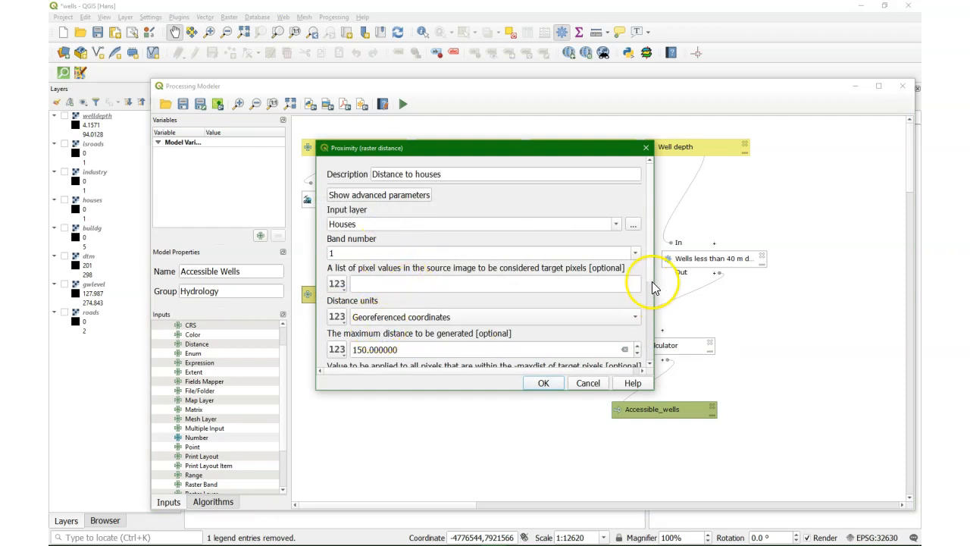
Step: Set the houses proximity step's maximum distance to the 'Distance to houses' model input
left_click(337, 306)
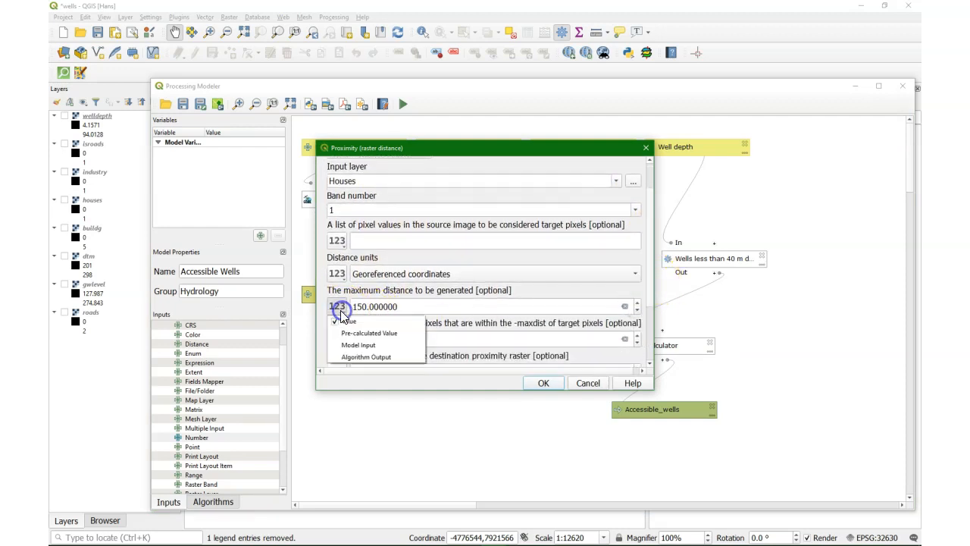
left_click(358, 344)
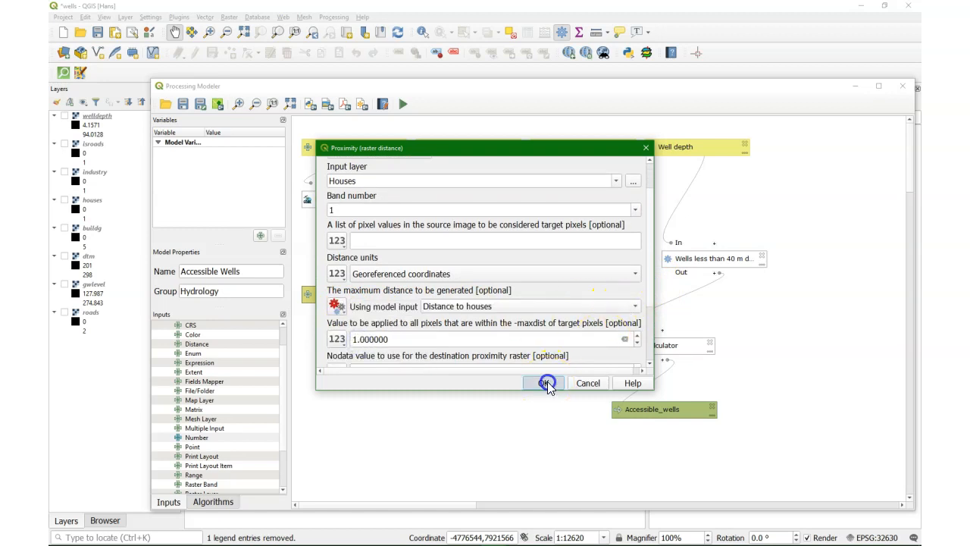
left_click(544, 383)
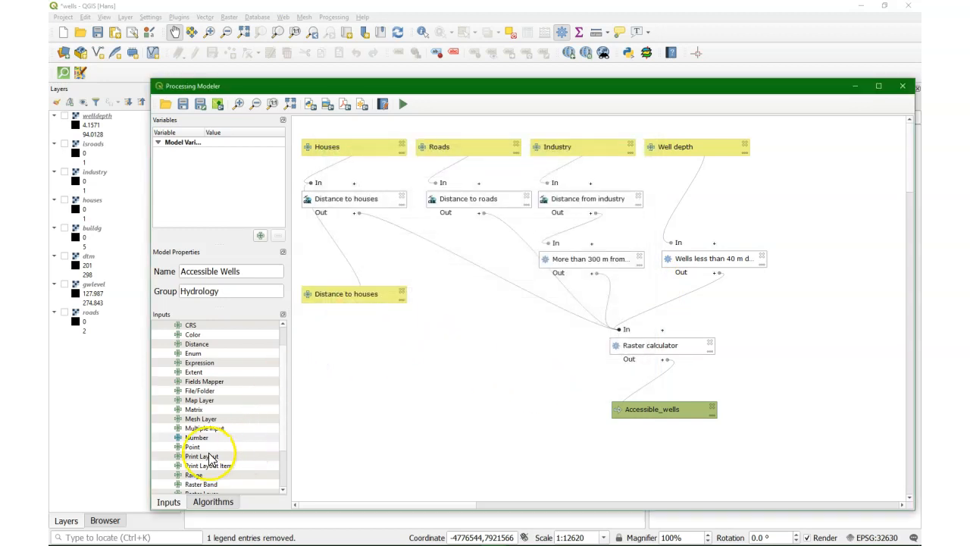
Step: Add a Number input 'Distance to roads' ranging 0–2000 with default 150
double_click(196, 437)
type("Distance to")
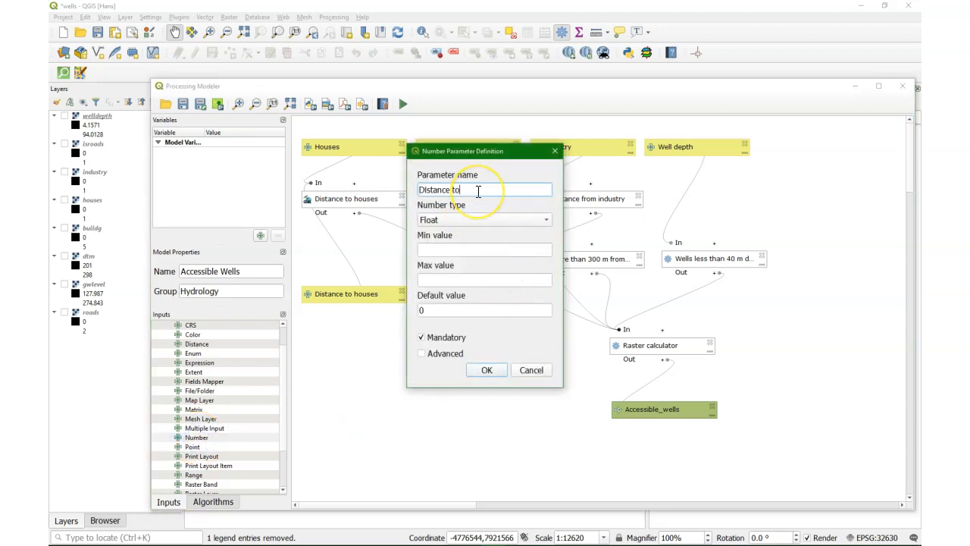
type("roads")
left_click(474, 249)
type("0")
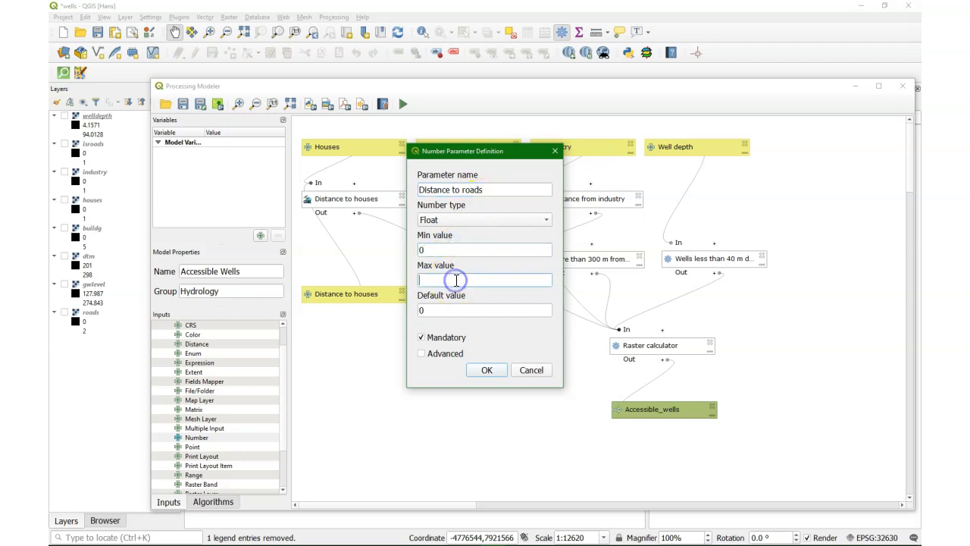
type("2000")
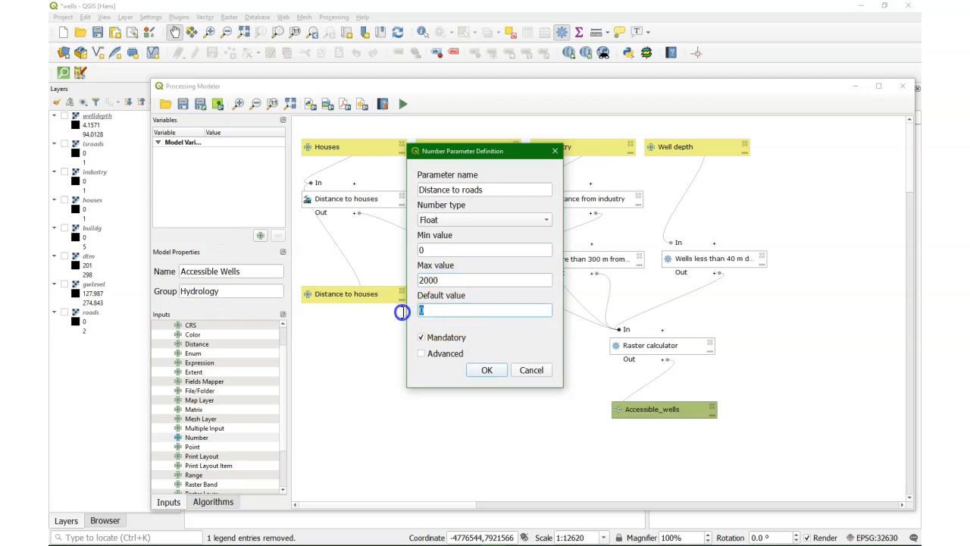
type("150")
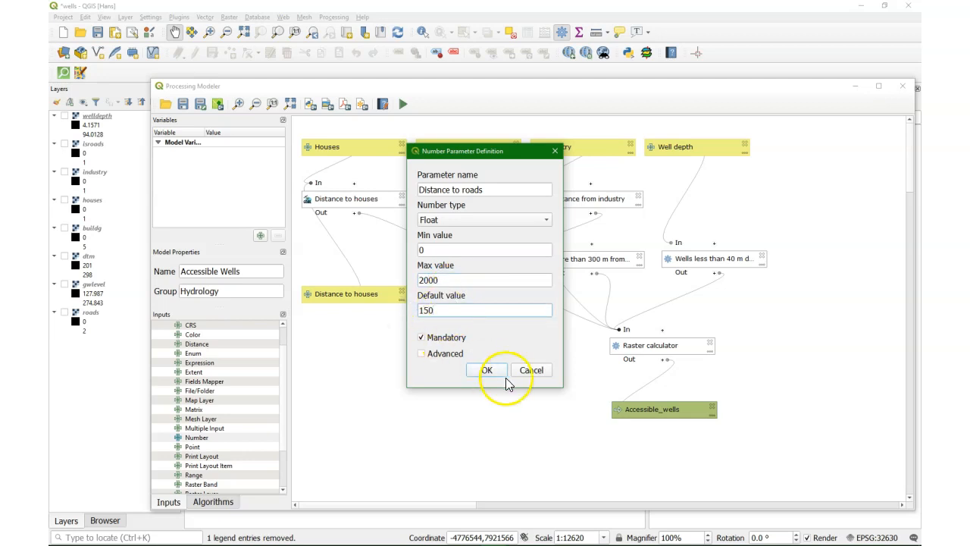
left_click(486, 370)
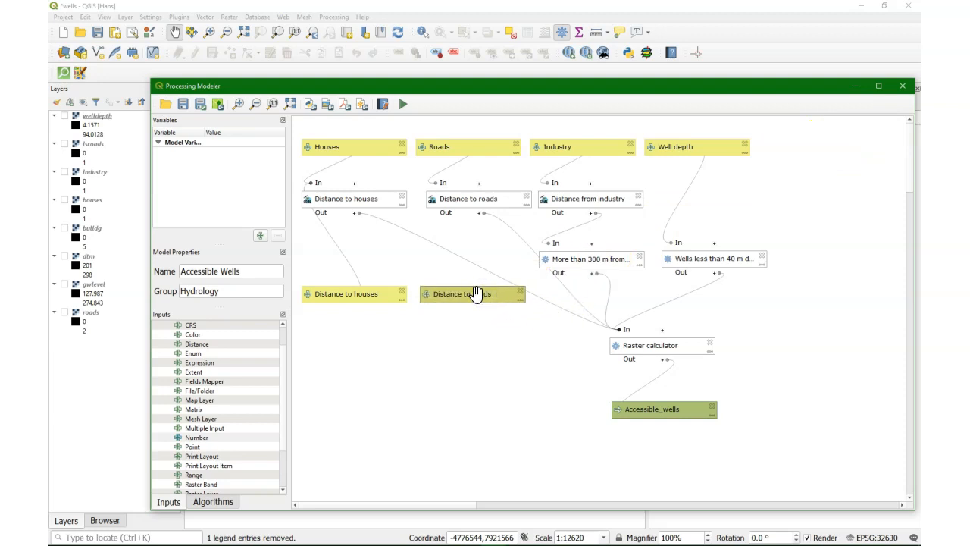
Step: Make the Distance to roads step take its maximum distance from that input
double_click(472, 293)
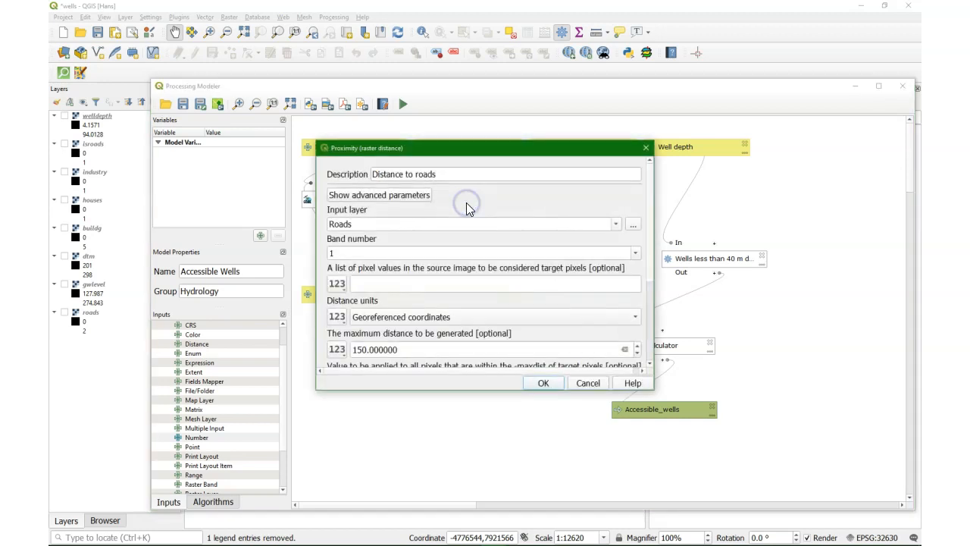
left_click(337, 349)
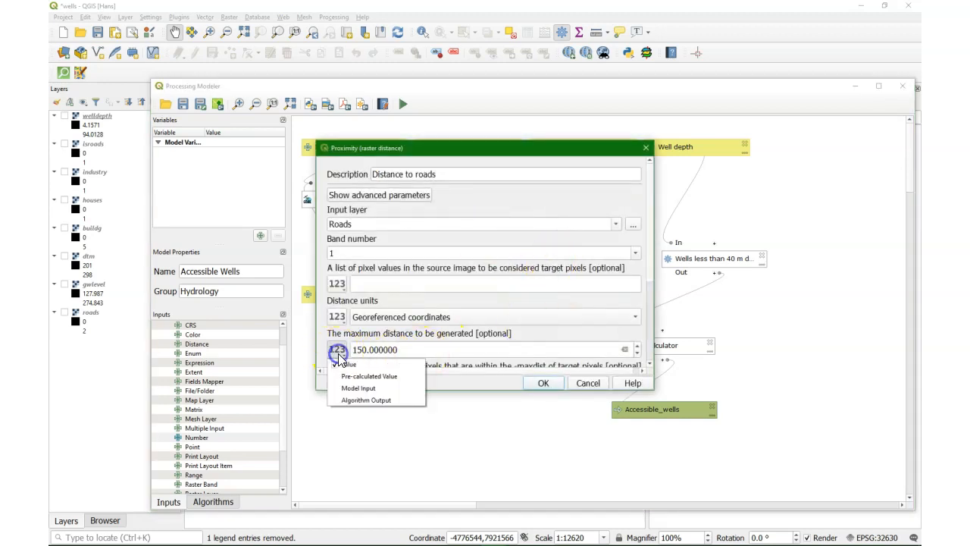
left_click(337, 350)
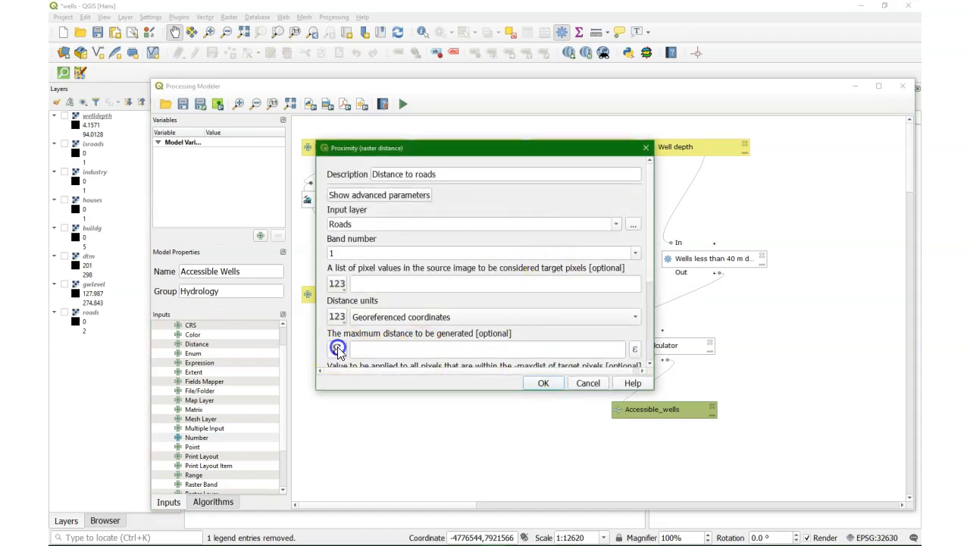
left_click(338, 349)
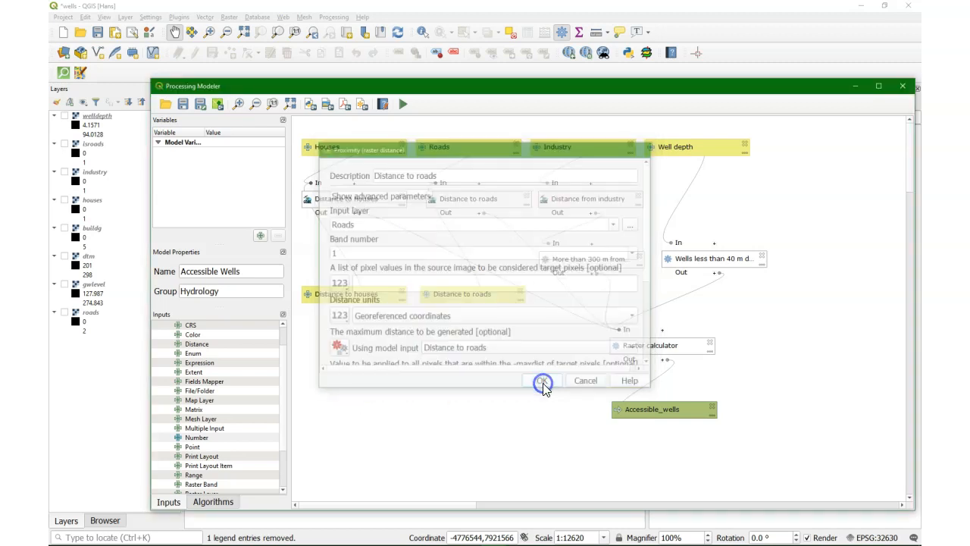
left_click(542, 380)
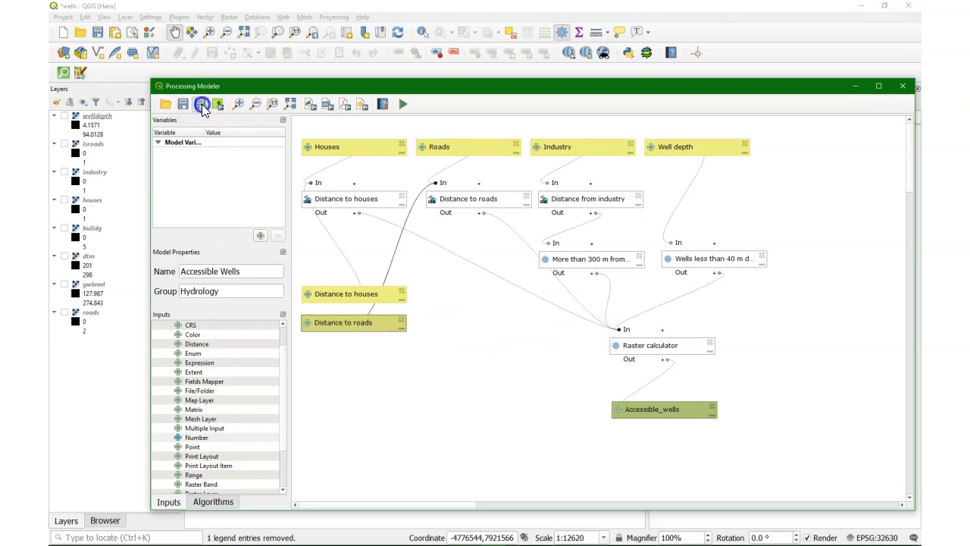
Step: Save the model file as accessible_wells.model3
left_click(183, 103)
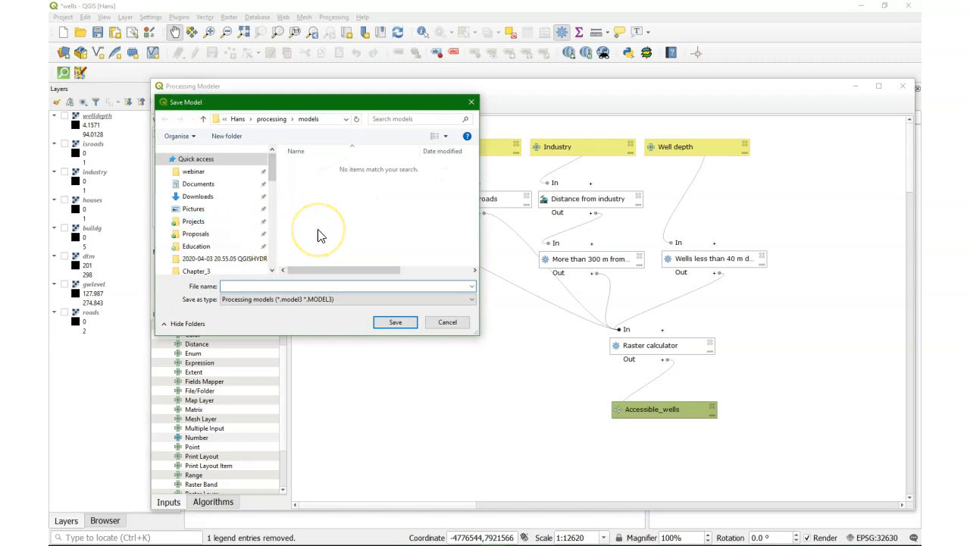
type("accessible_wells")
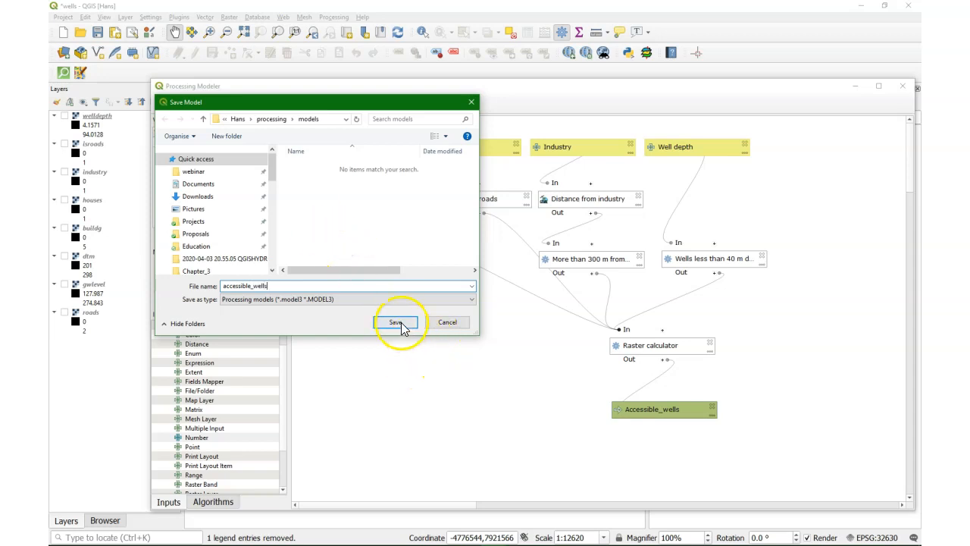
left_click(394, 321)
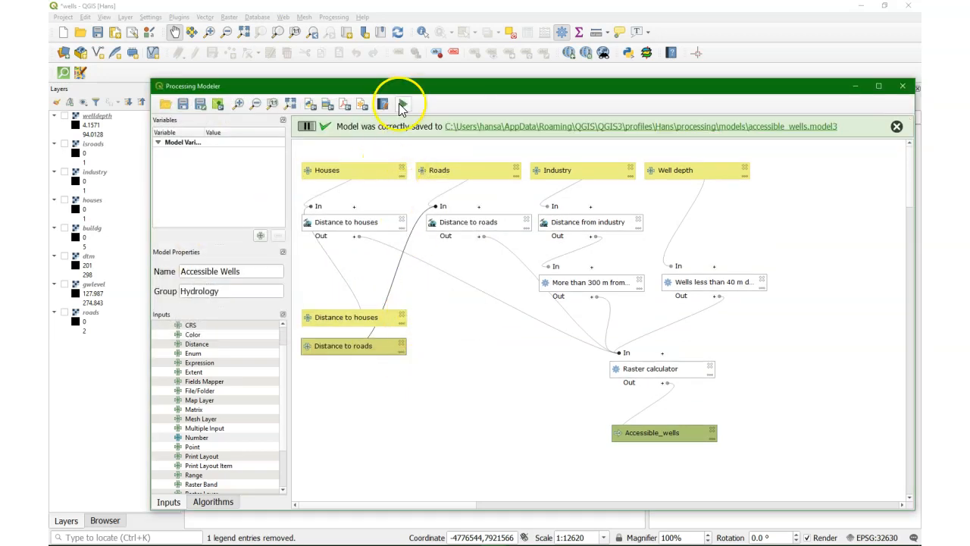
Step: Run the model with welldepth and roads inputs, saving accessiblewells.tif in Chapter_3
left_click(382, 104)
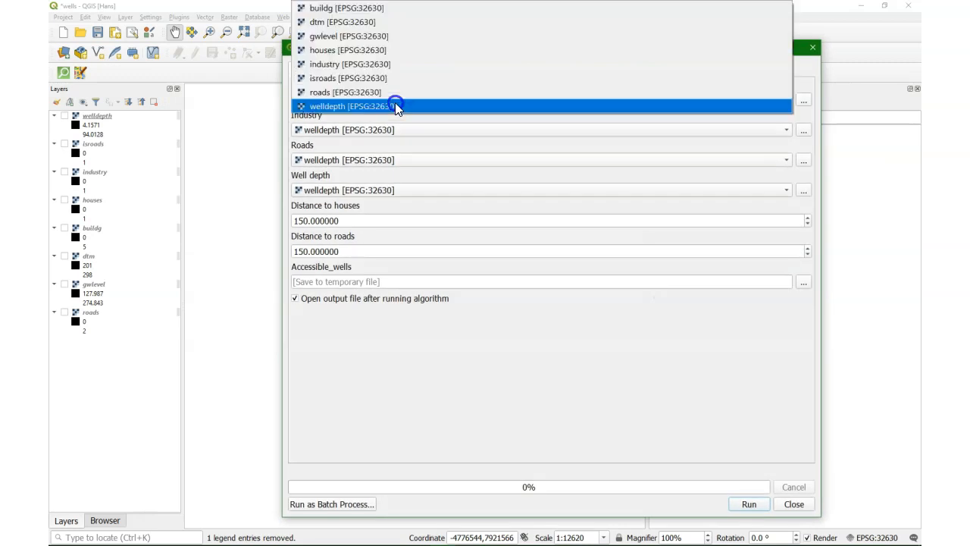
left_click(344, 100)
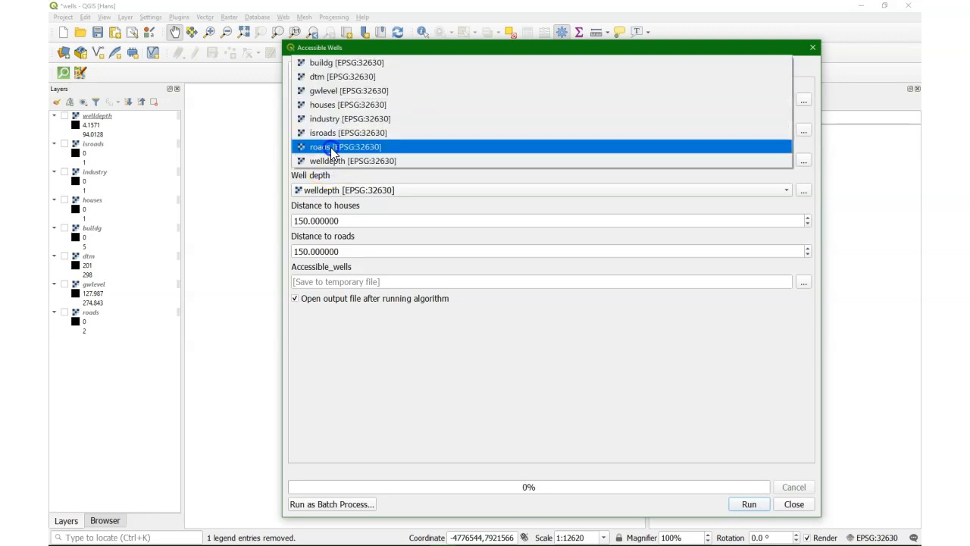
left_click(344, 146)
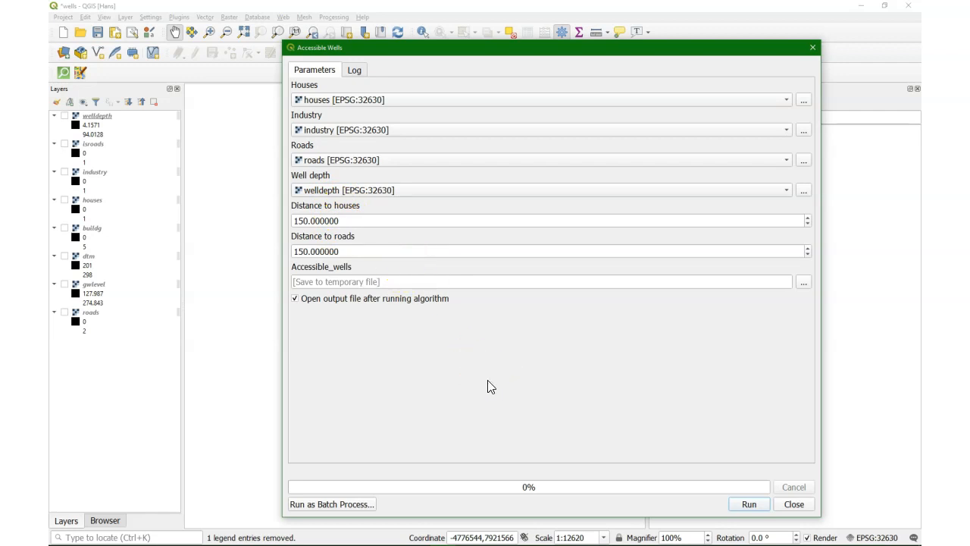
left_click(803, 282)
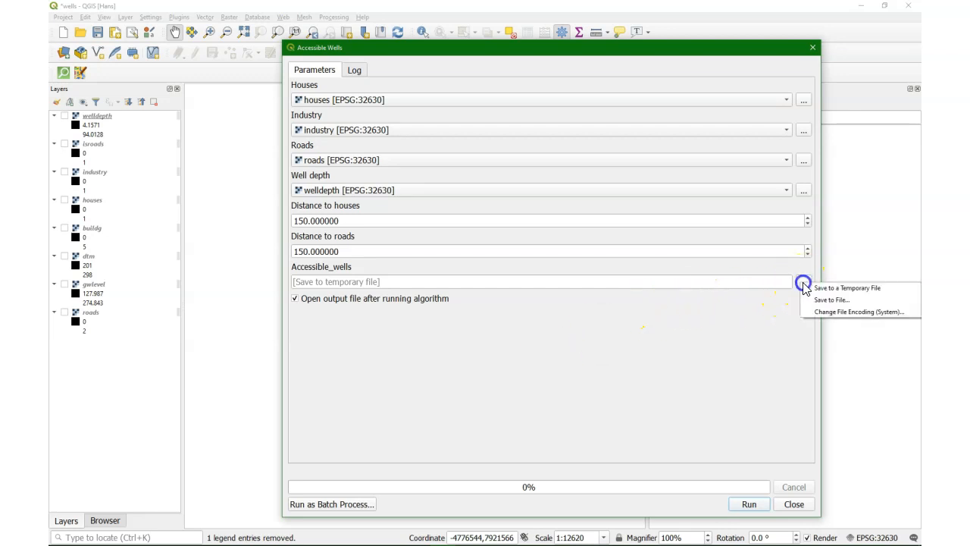
left_click(831, 299)
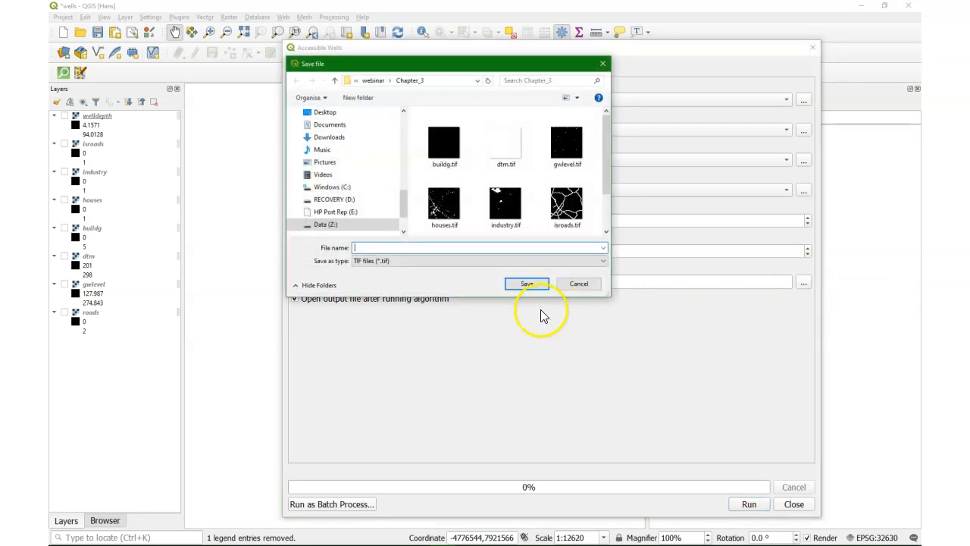
left_click(527, 283)
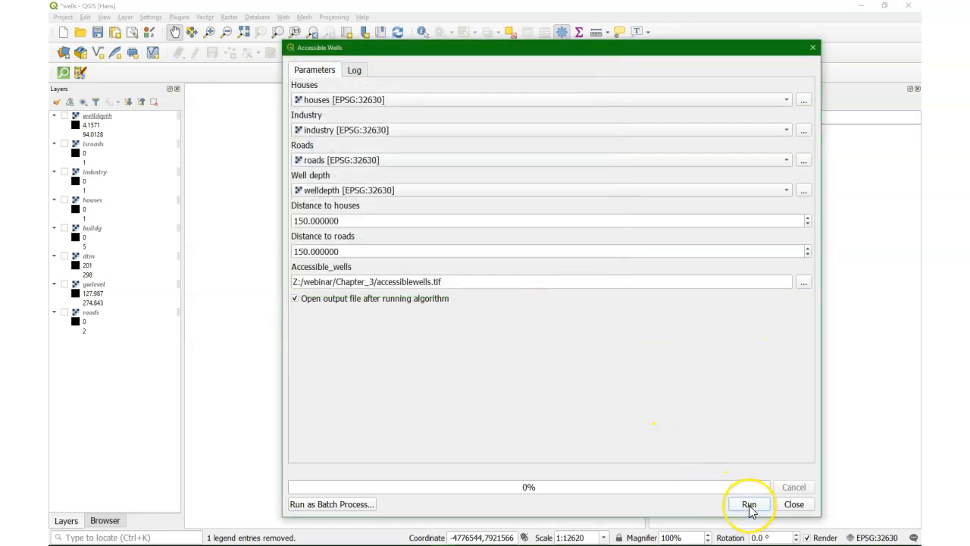
left_click(749, 504)
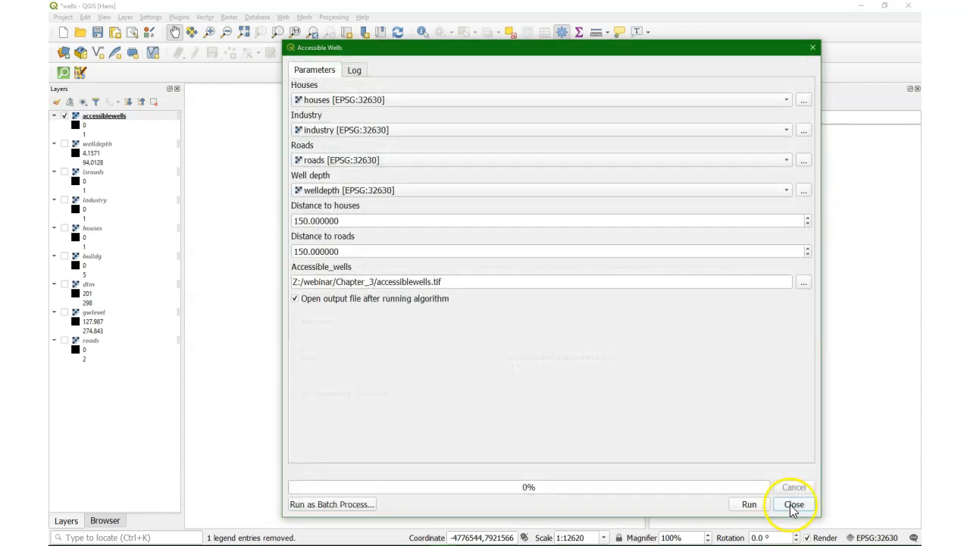
left_click(794, 504)
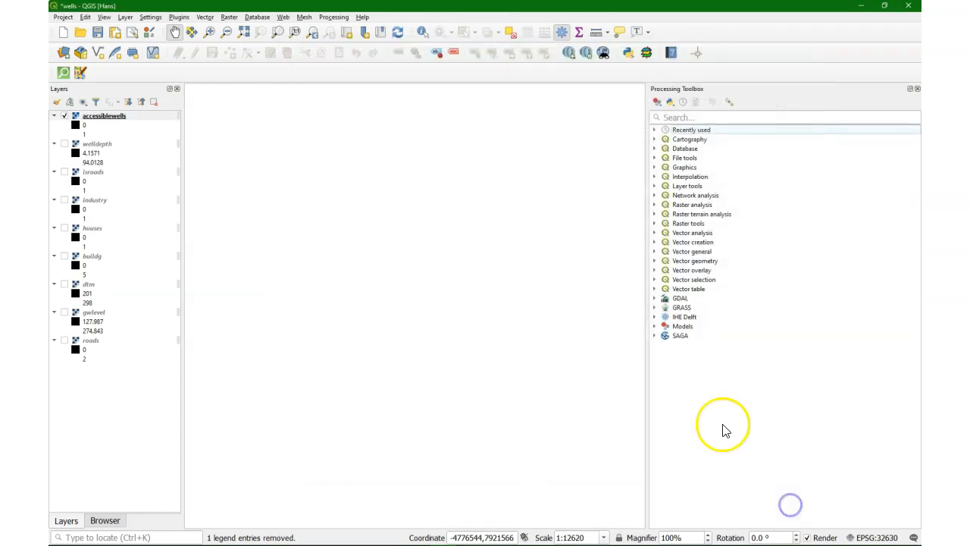
Step: Zoom to accessiblewells and classify it with paletted unique values rendering
right_click(104, 115)
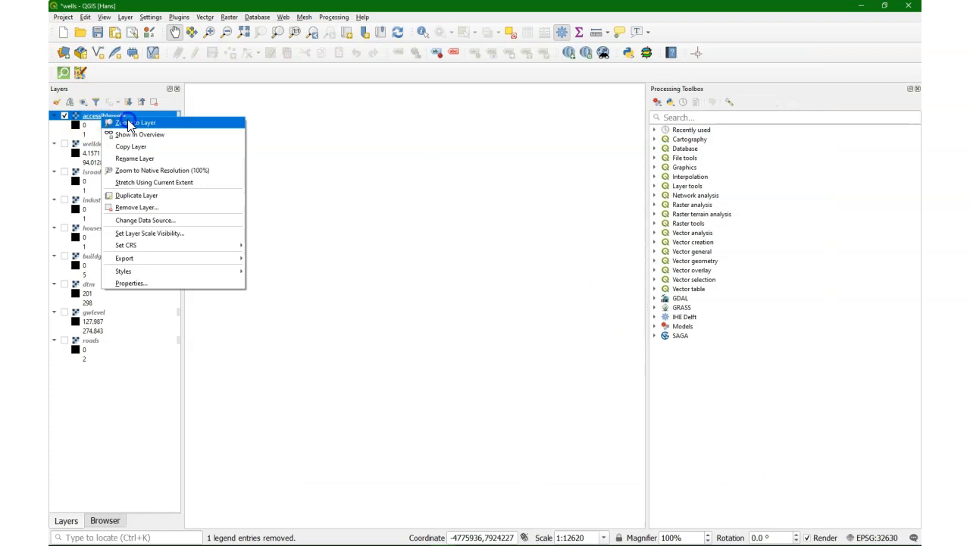
left_click(138, 122)
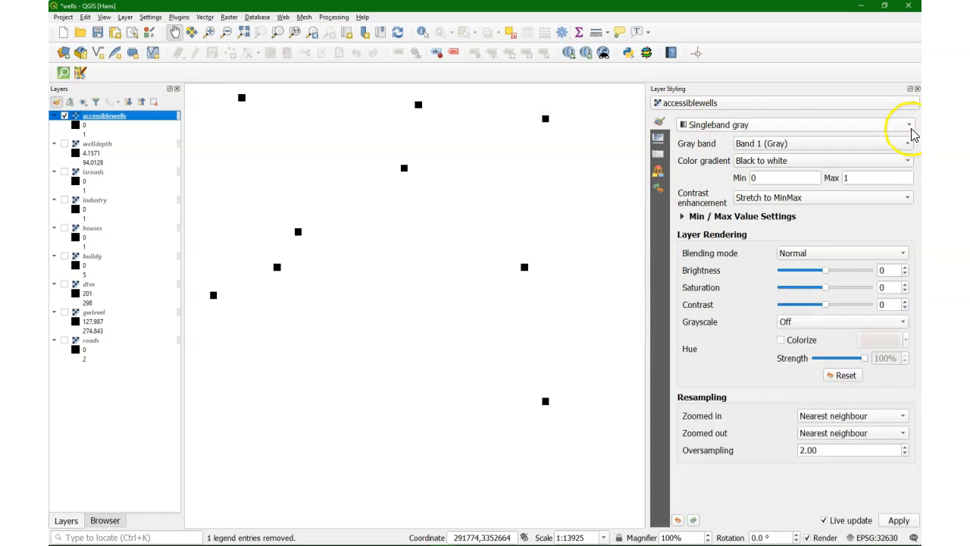
left_click(908, 124)
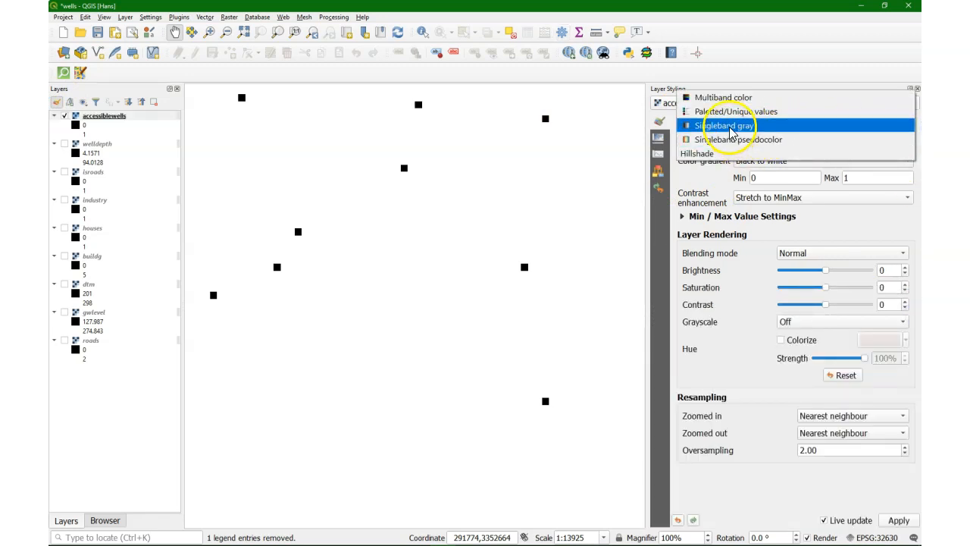
left_click(739, 112)
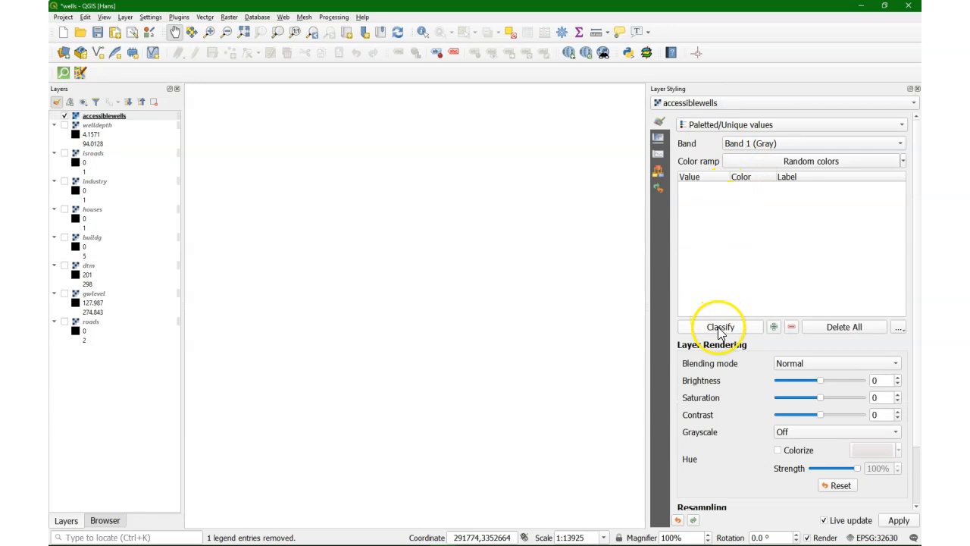
left_click(720, 327)
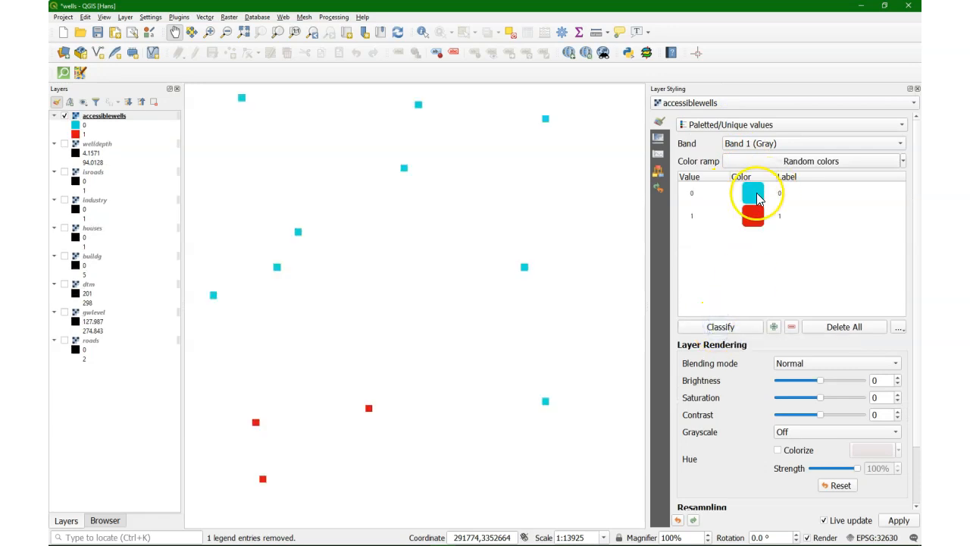
Step: Colour value 0 red labelled 'Not accessible' and value 1 green labelled 'Accessible'
left_click(753, 193)
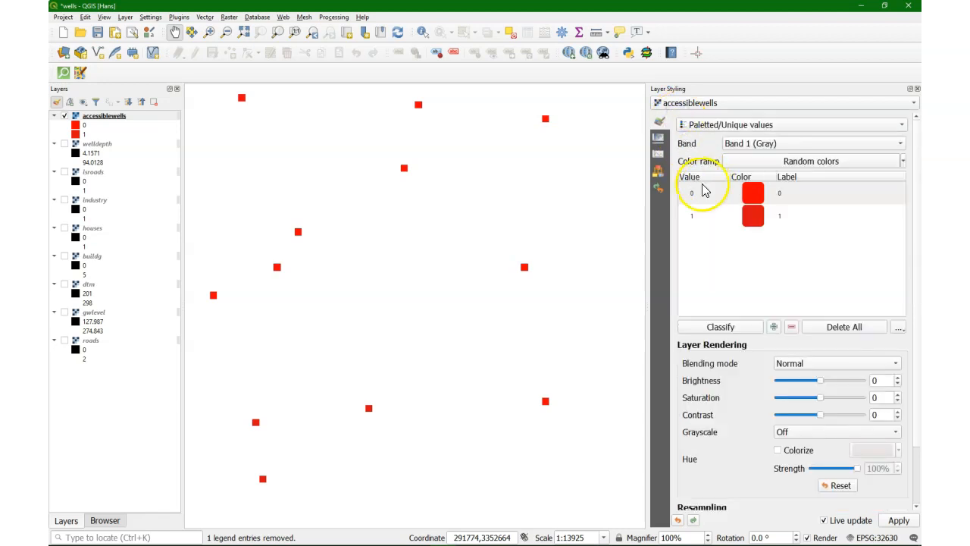
left_click(753, 192)
type("Not a")
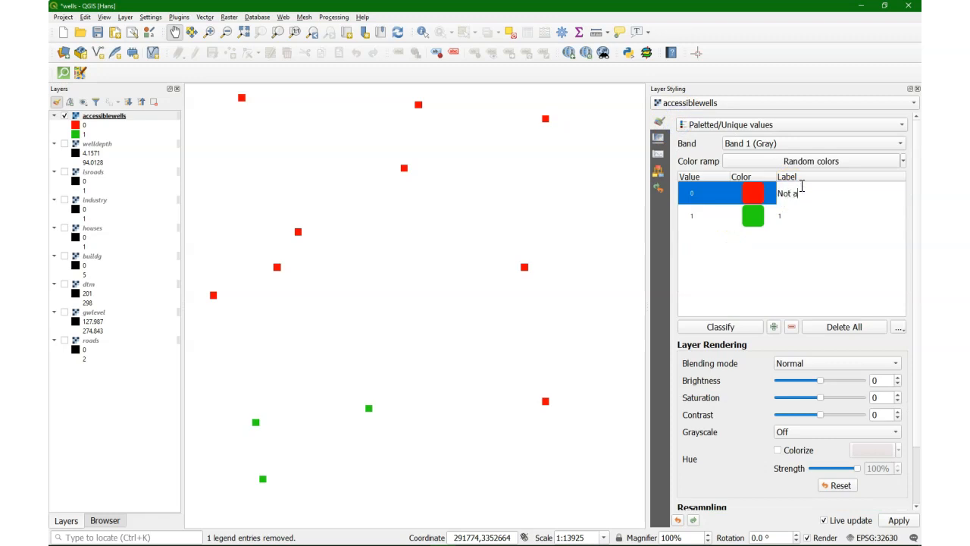
type("ccessible")
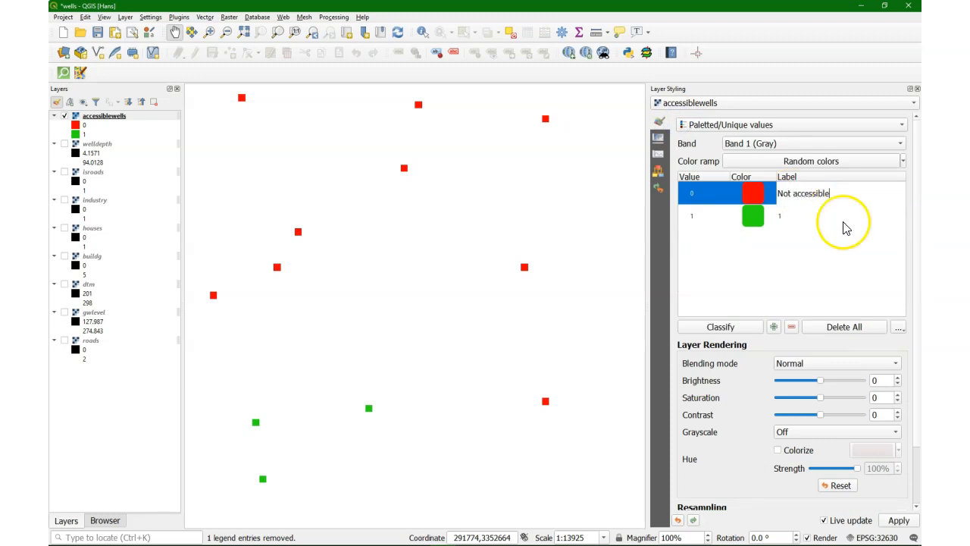
type("Accessible")
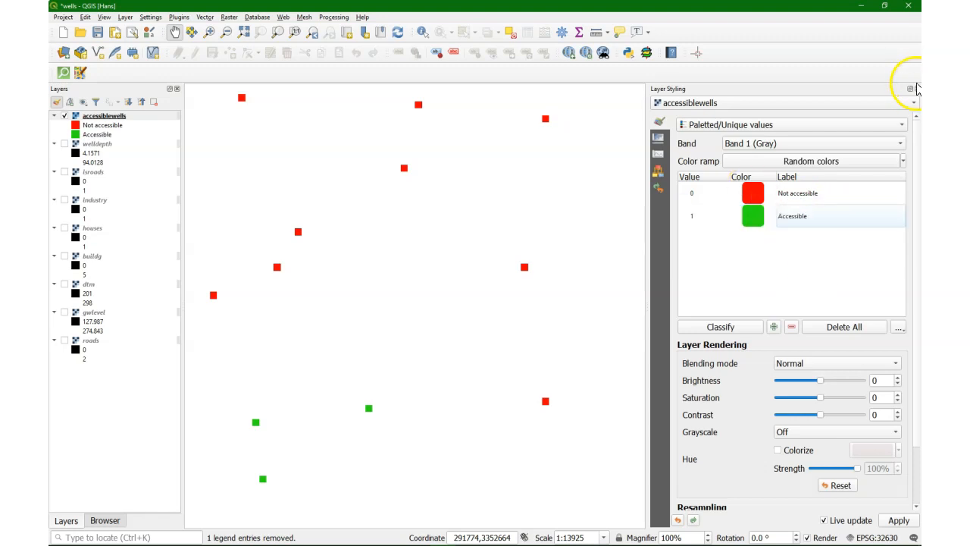
left_click(910, 89)
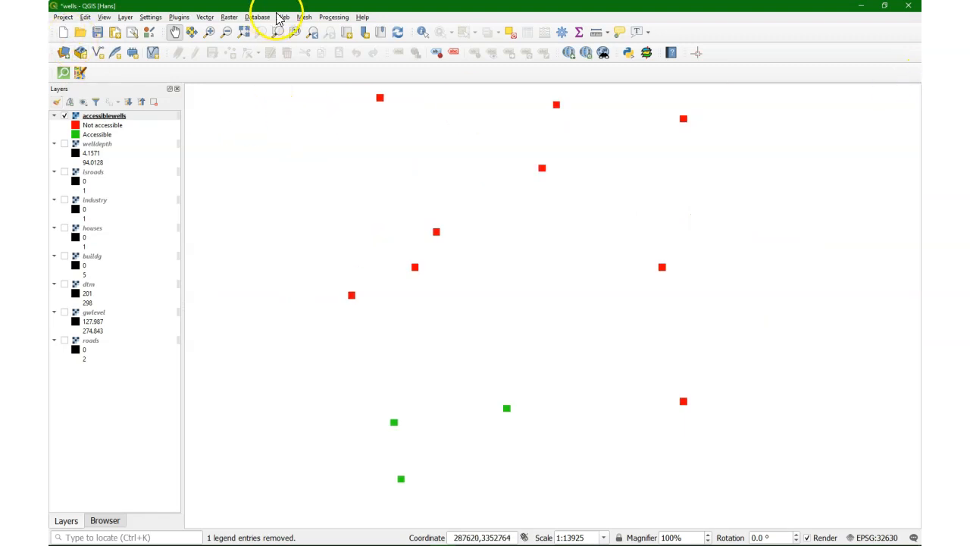
Step: Run Accessible Wells with roads and welldepth inputs, 100 to houses and 50 to roads
left_click(335, 31)
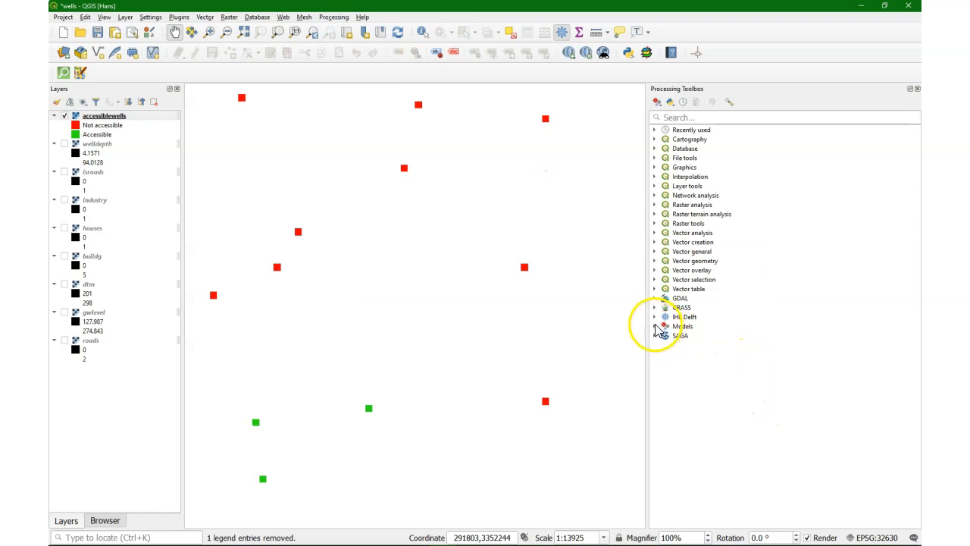
left_click(683, 326)
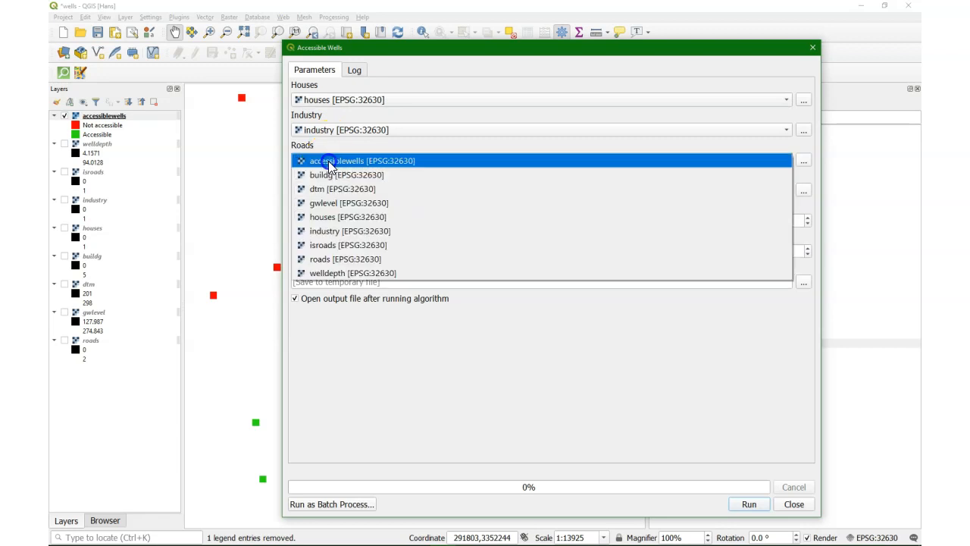
left_click(348, 245)
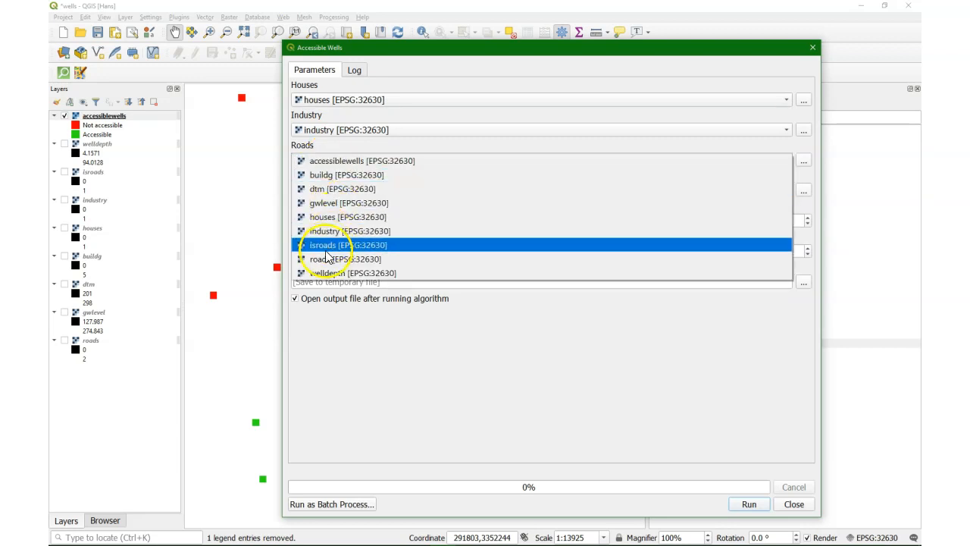
left_click(347, 259)
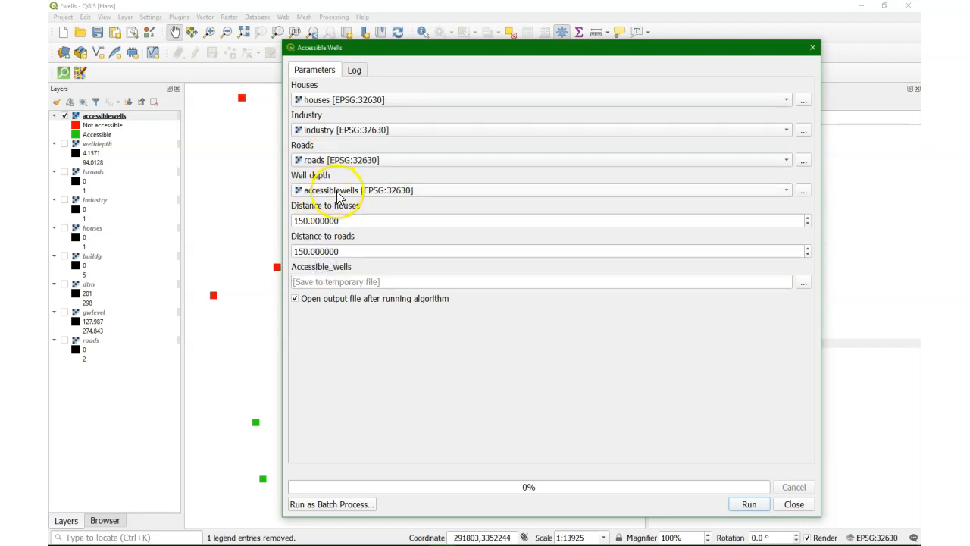
left_click(540, 190)
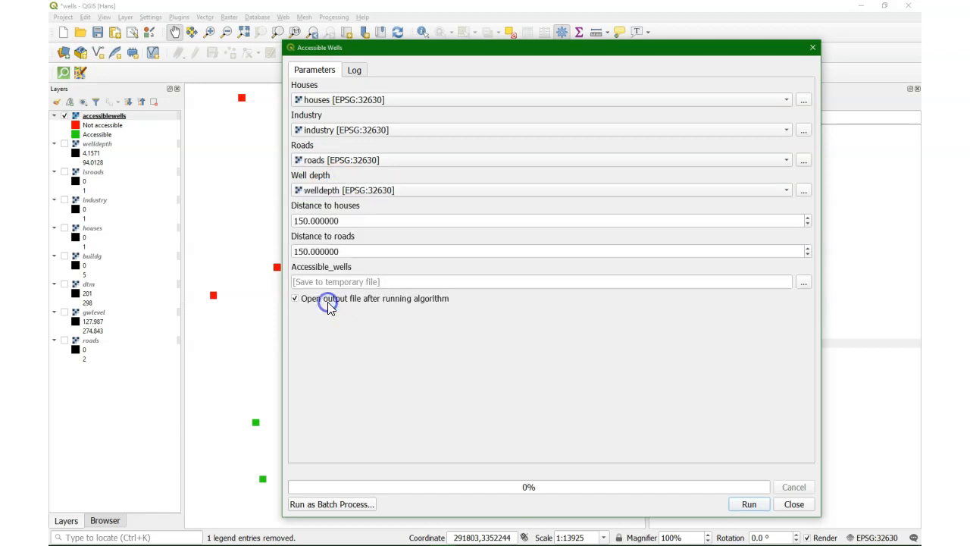
left_click(319, 220)
type("100.000000")
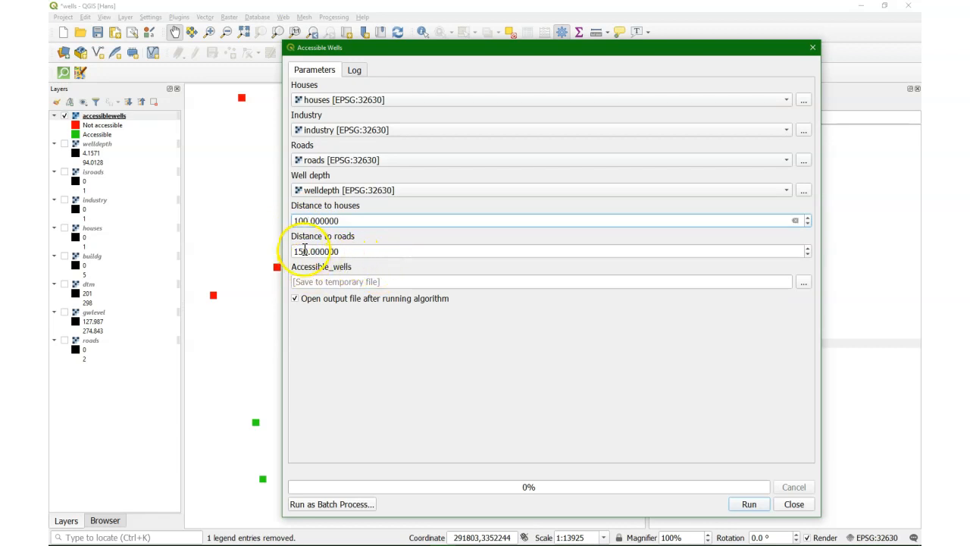
mouse_move(318, 251)
type("50.000000")
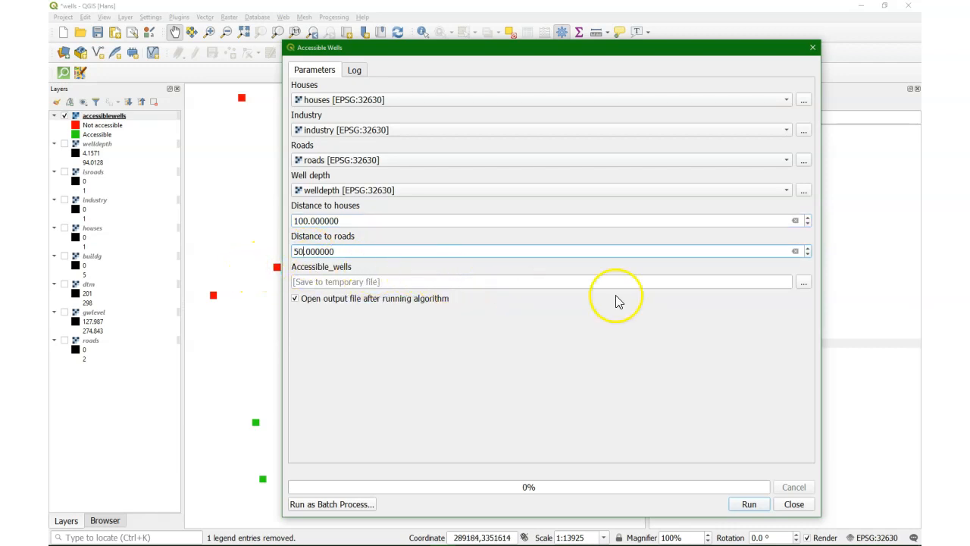
left_click(748, 504)
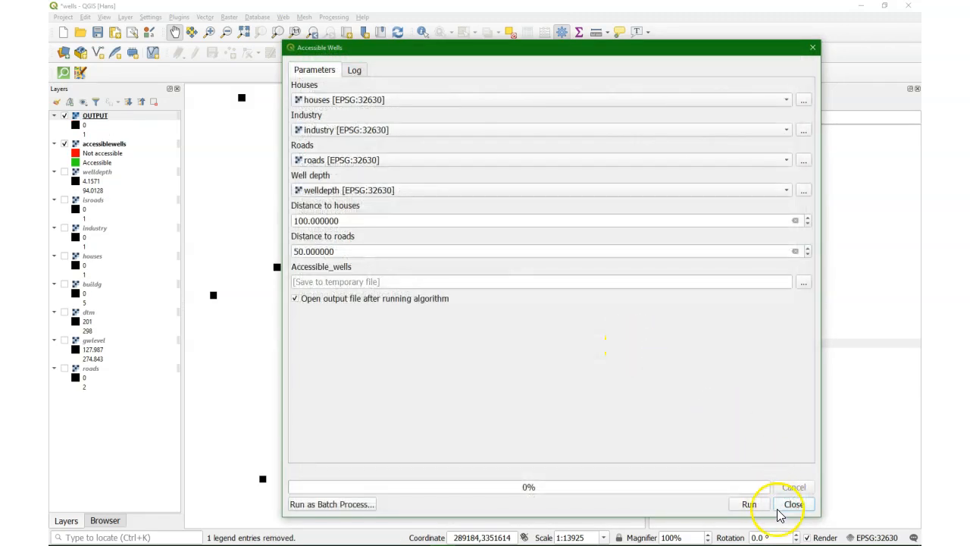
Step: Paste the copied red/green accessibility style onto the OUTPUT layer
right_click(97, 144)
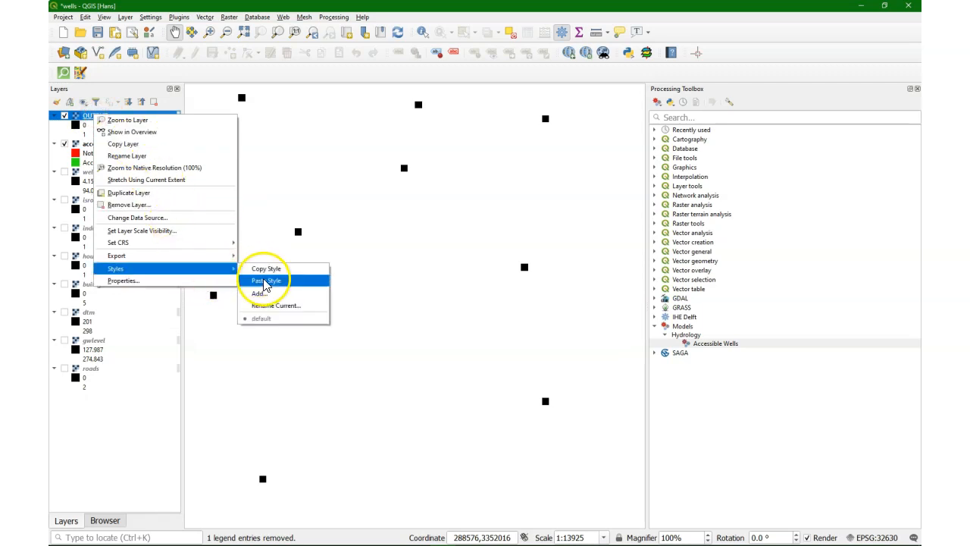
left_click(266, 280)
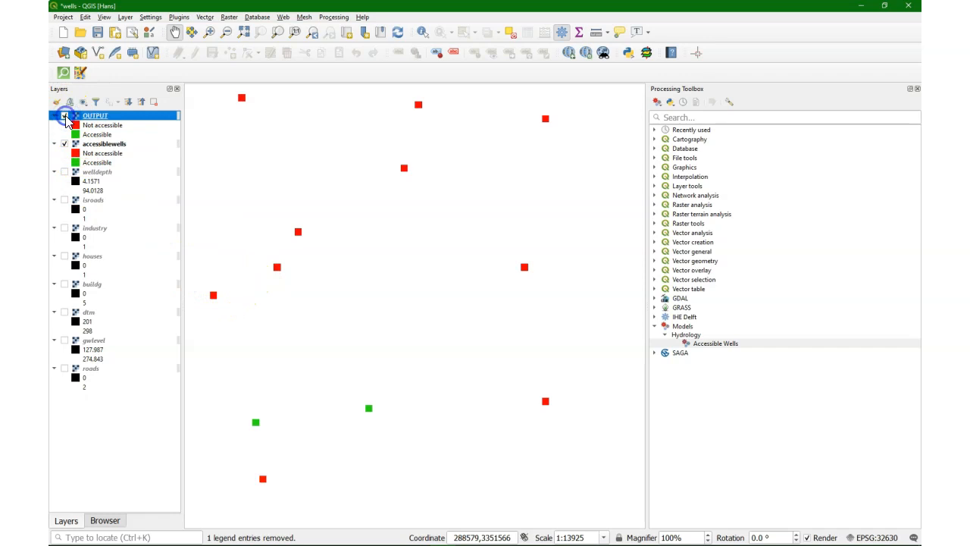
left_click(65, 116)
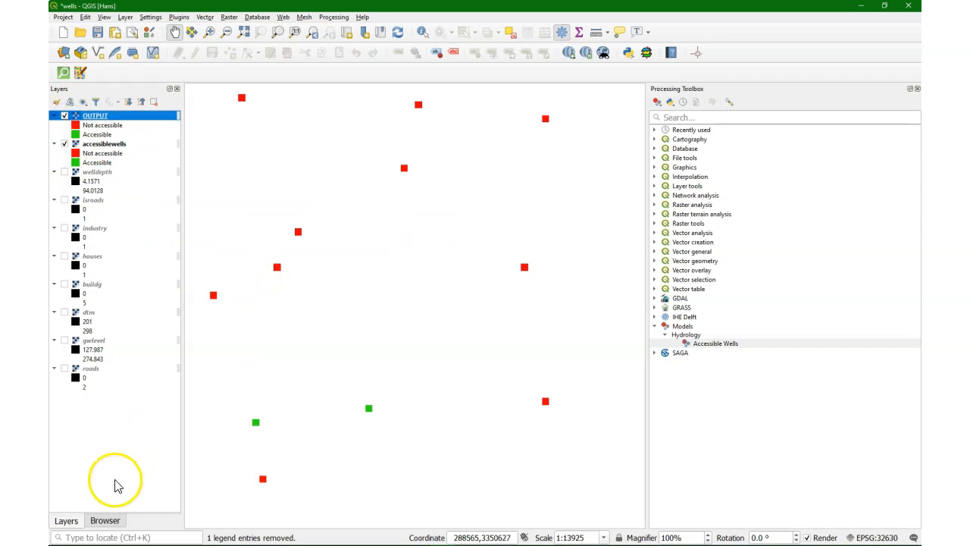